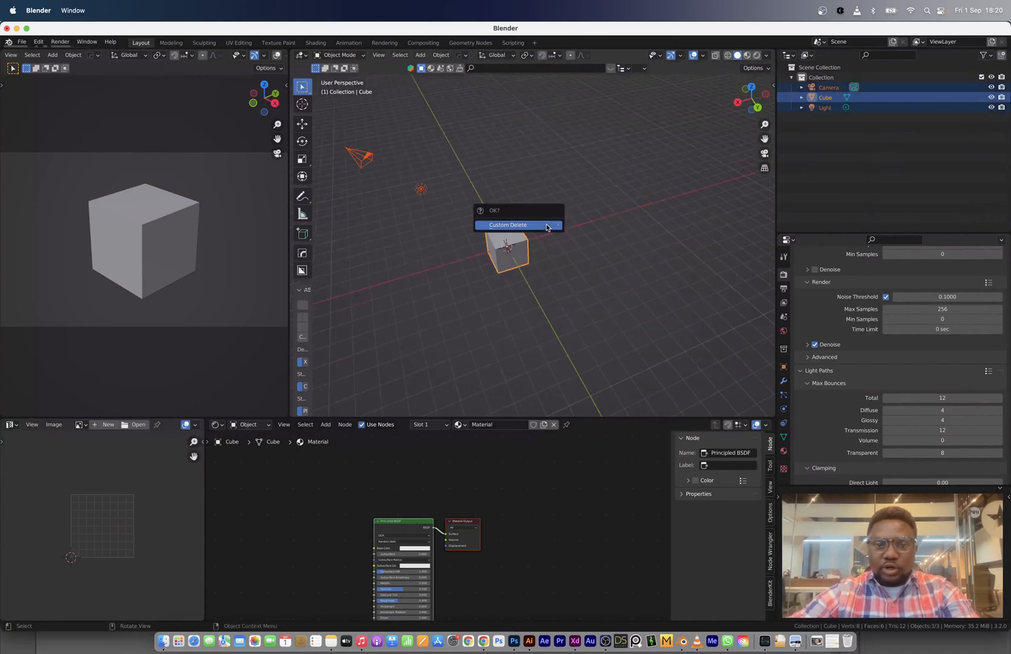
Delete the default objects, add a UV sphere and remove its lower faces to leave a dome
click(507, 224)
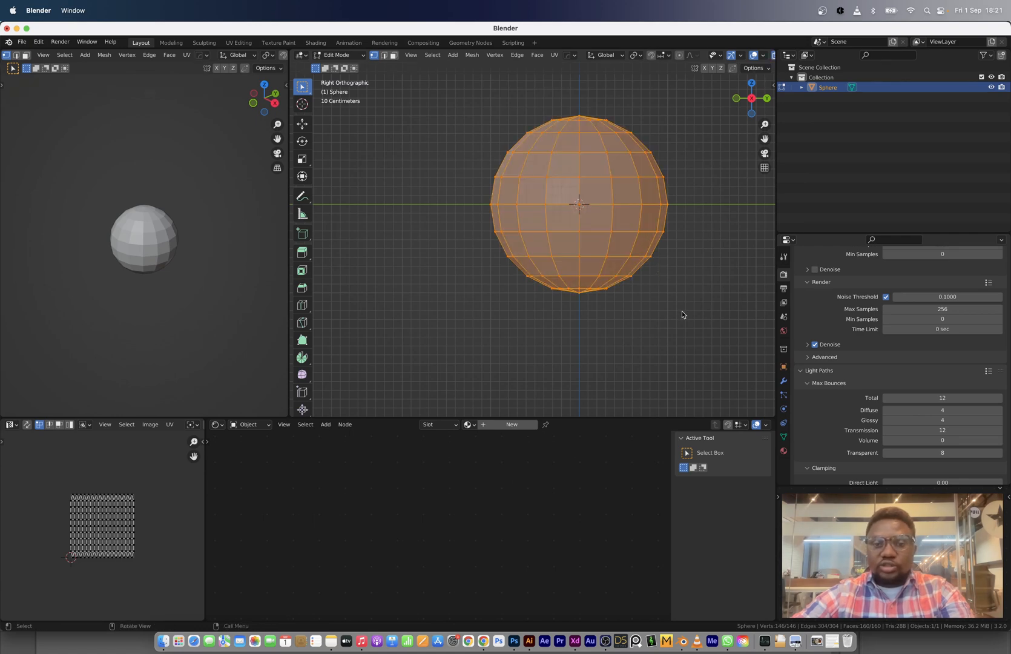
key(x)
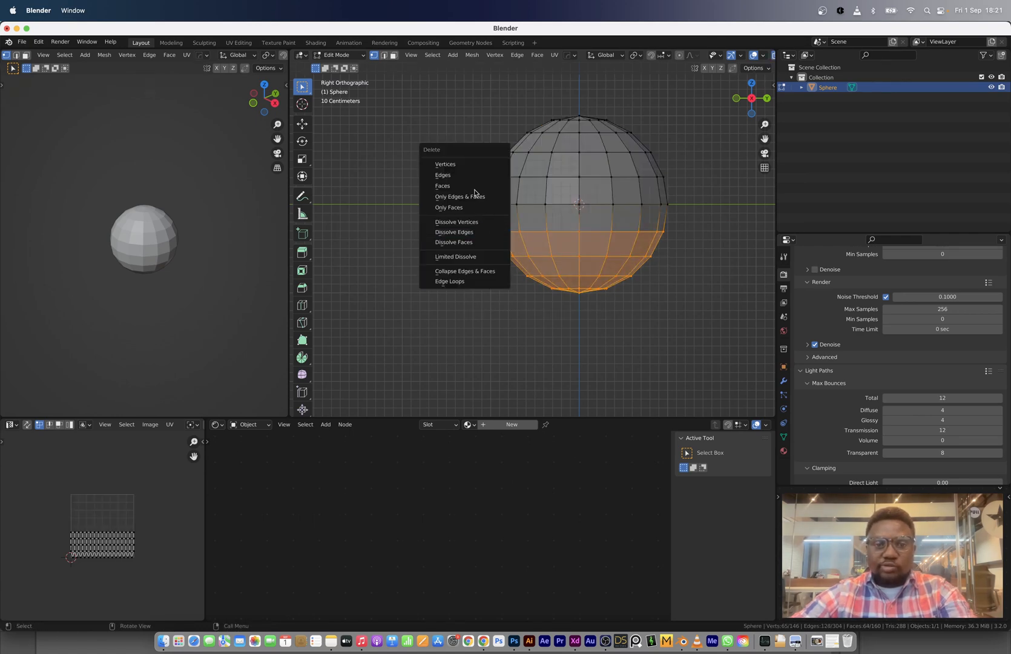
click(442, 185)
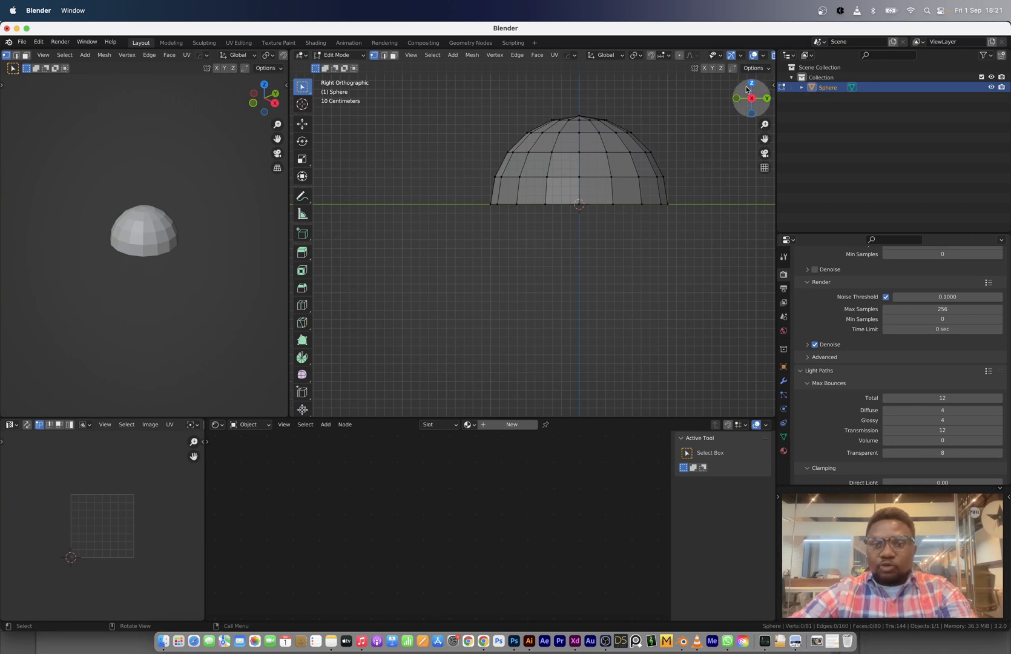
Trim the dome to one wedge and add a Mirror modifier across Y and Z to rebuild the sphere
click(751, 82)
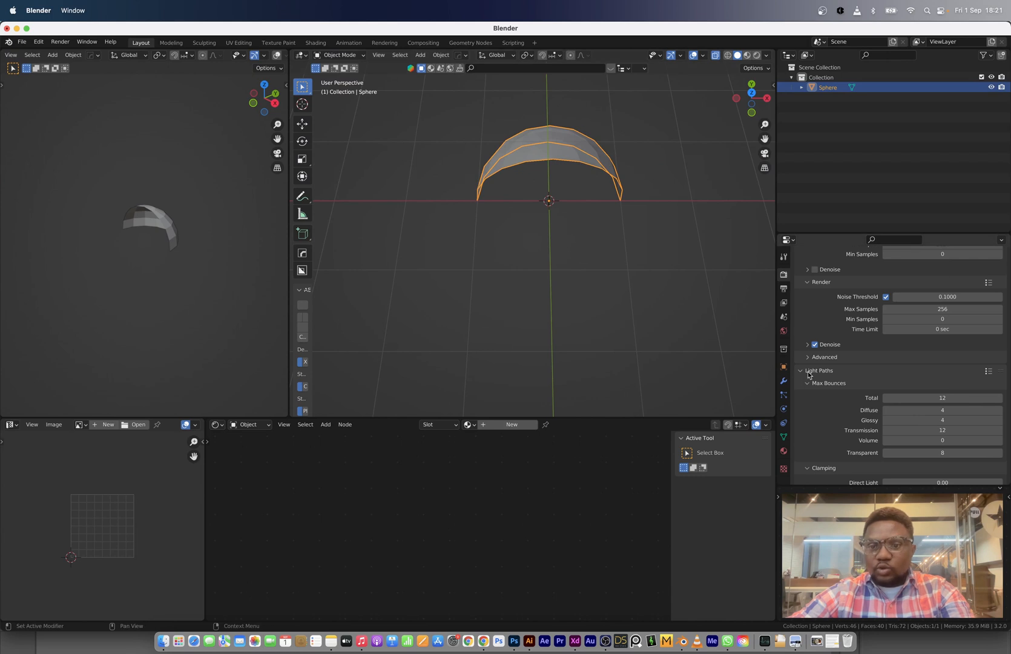
click(813, 272)
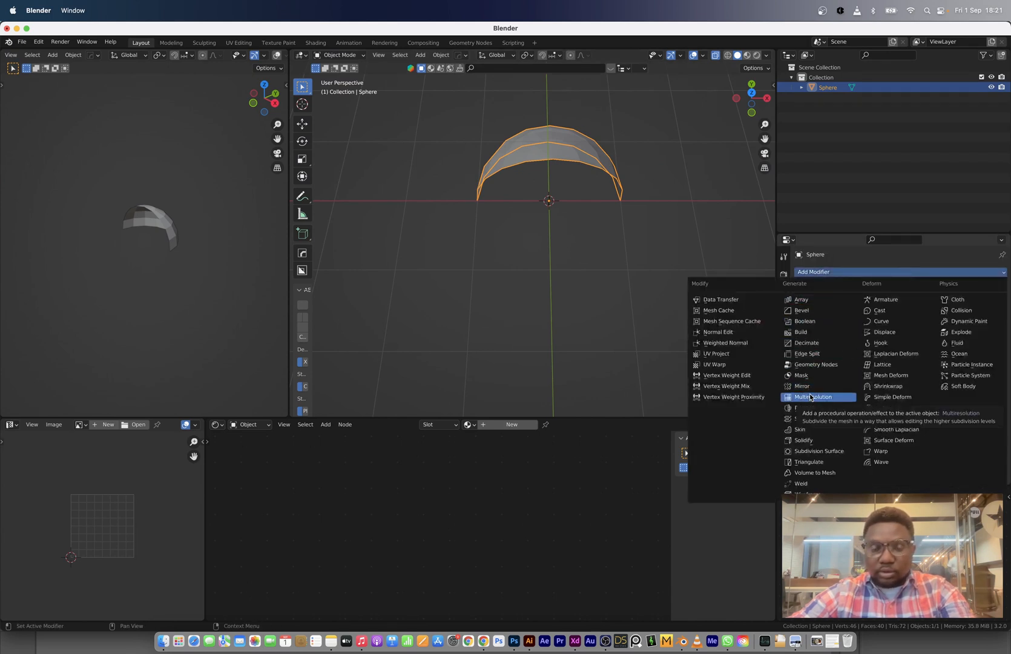
mouse_move(811, 397)
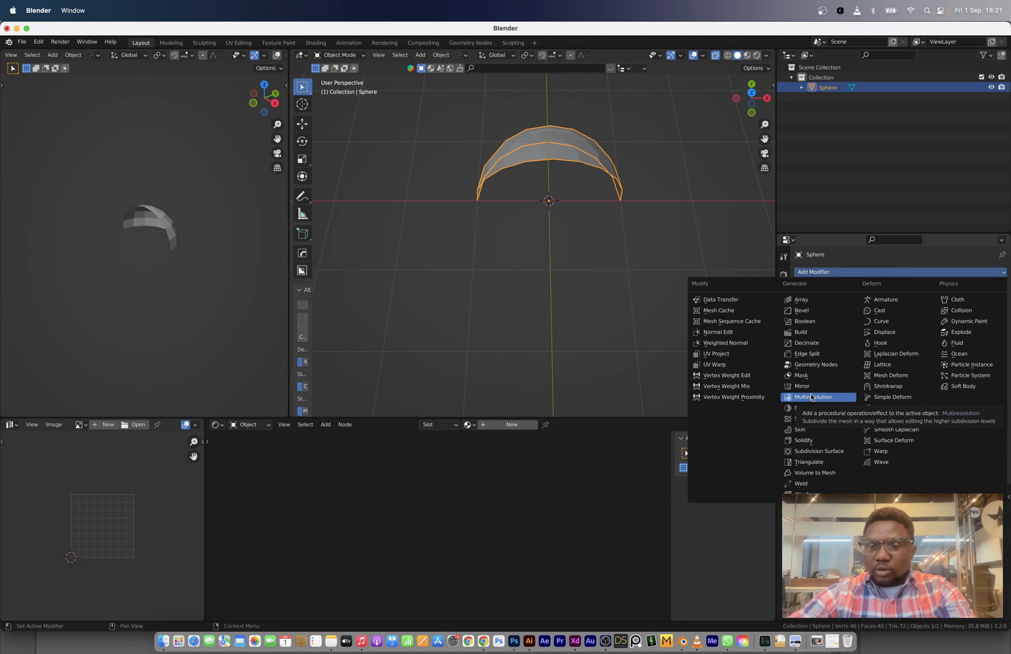
click(802, 388)
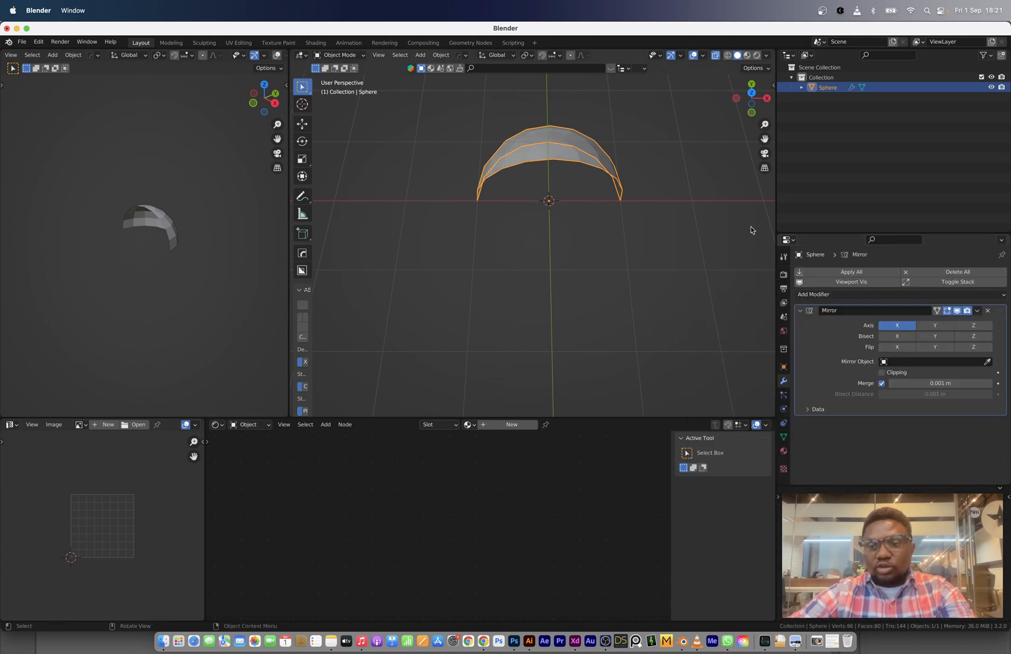
click(897, 324)
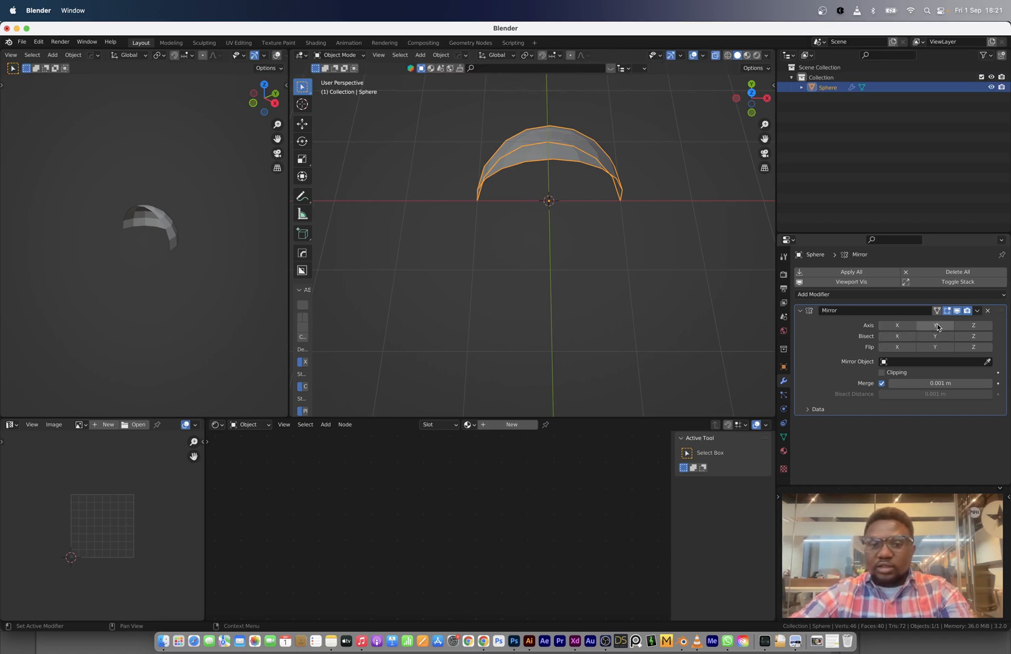
click(934, 324)
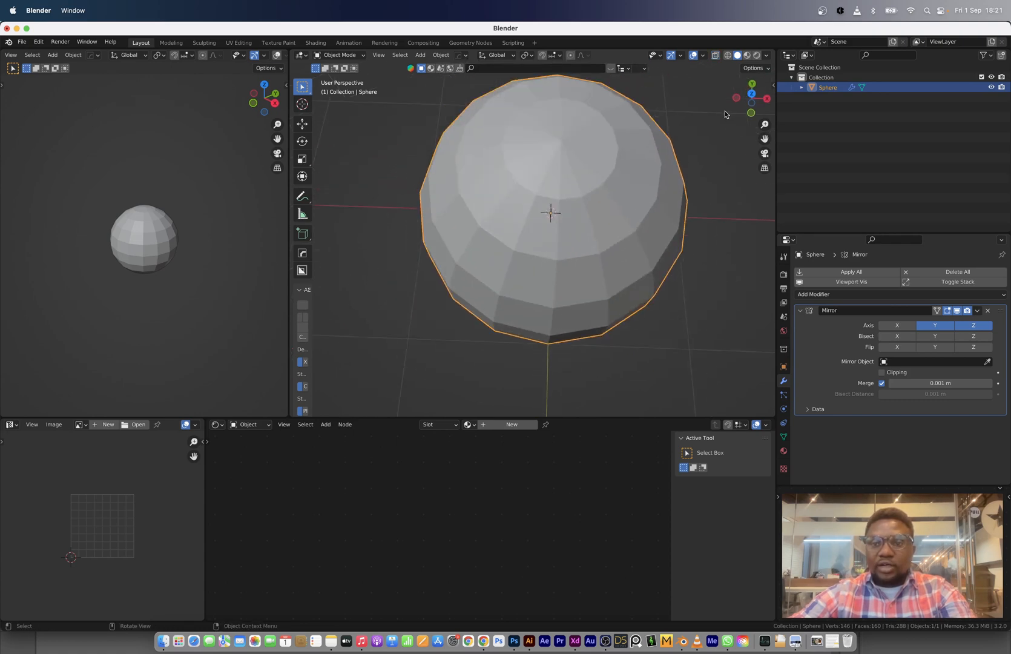
Select the vertices, edges and small faces radiating from the top pole in Edit Mode
key(Tab)
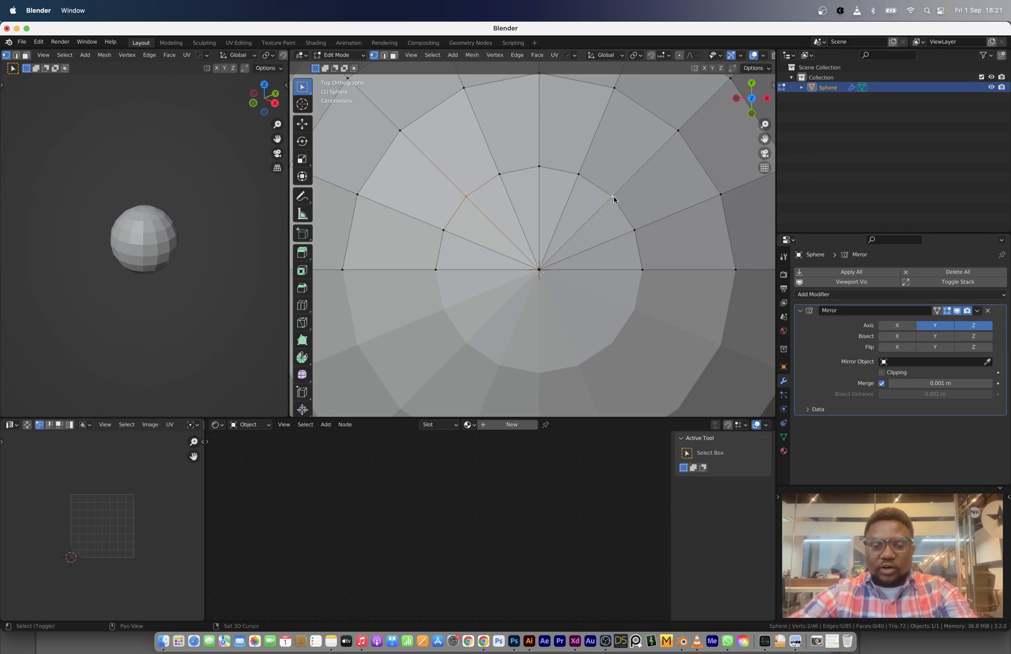
click(611, 197)
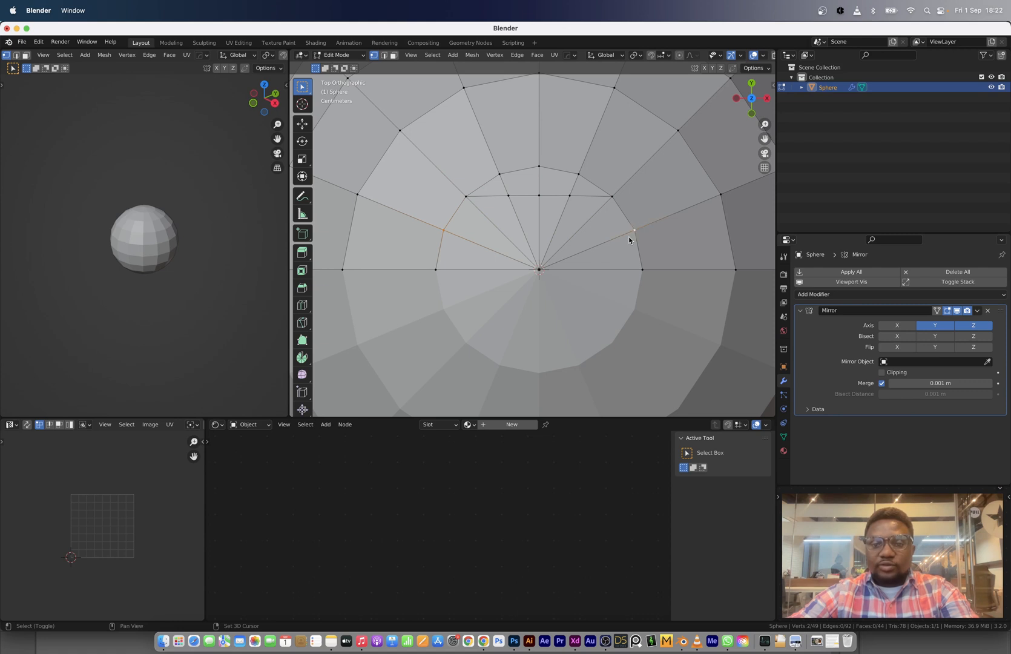
click(632, 231)
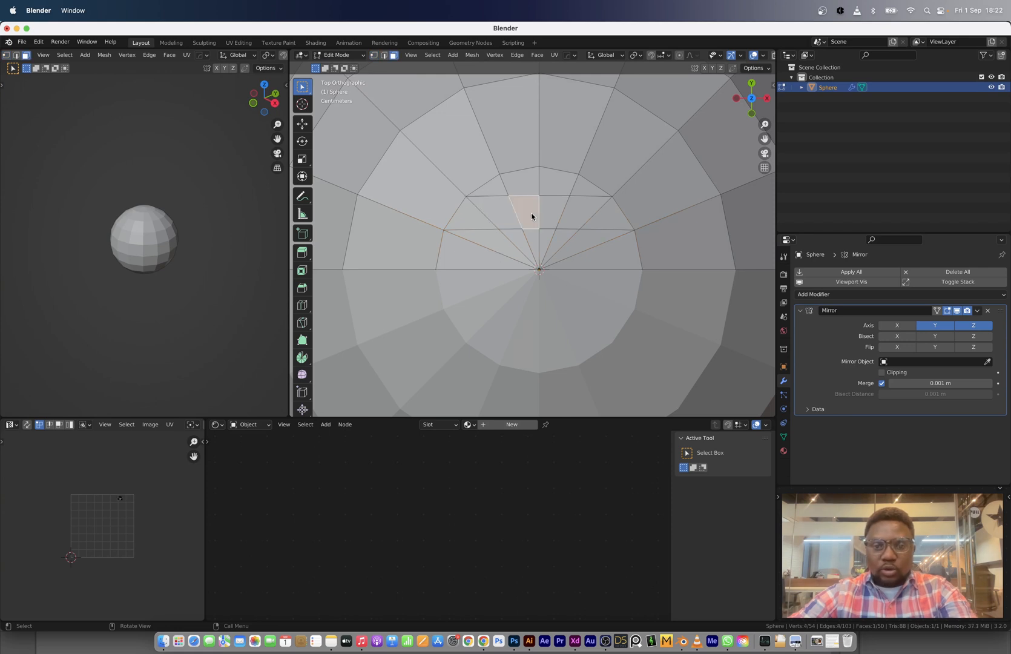
click(547, 244)
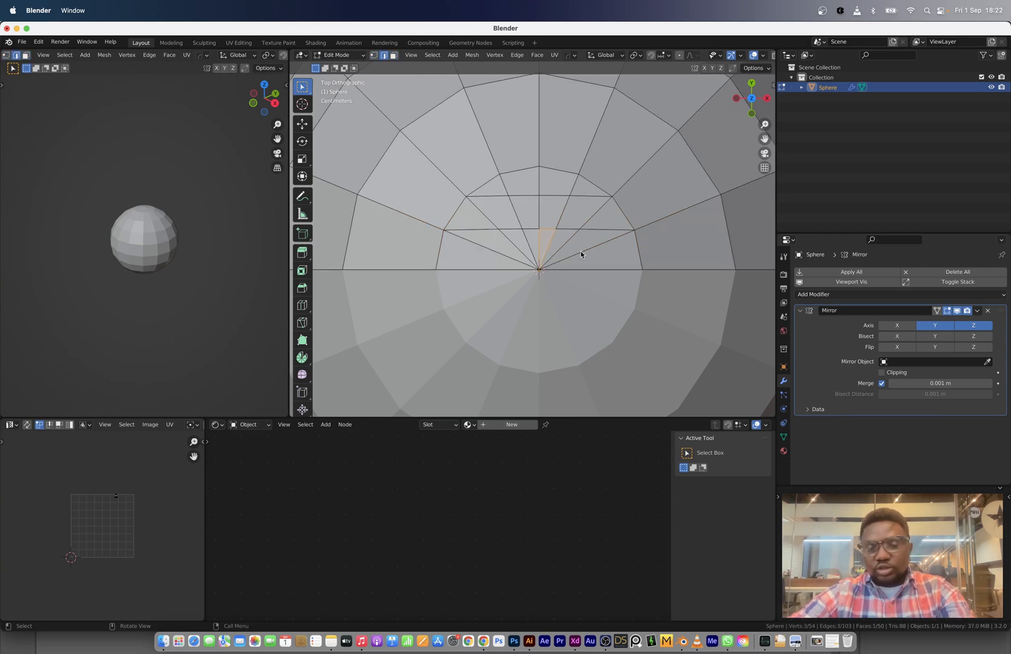
click(491, 257)
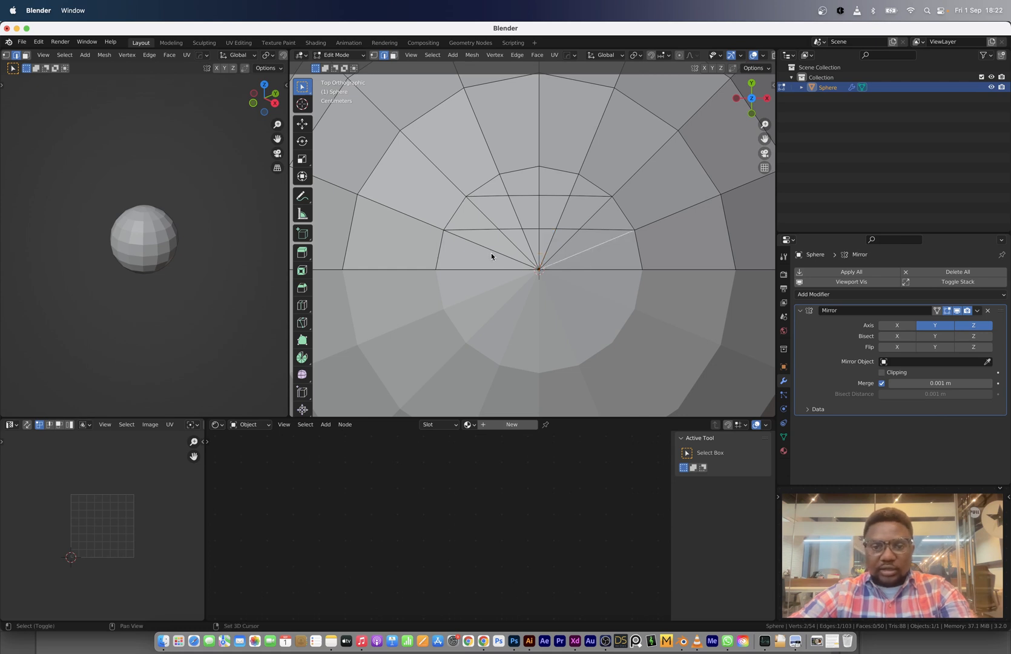
click(490, 254)
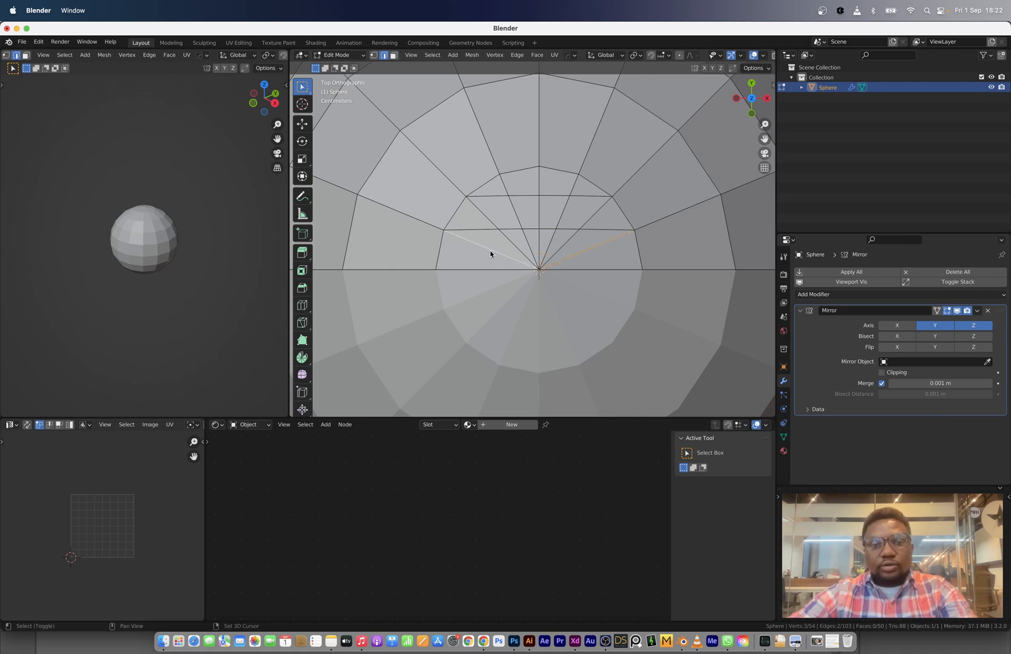
click(544, 252)
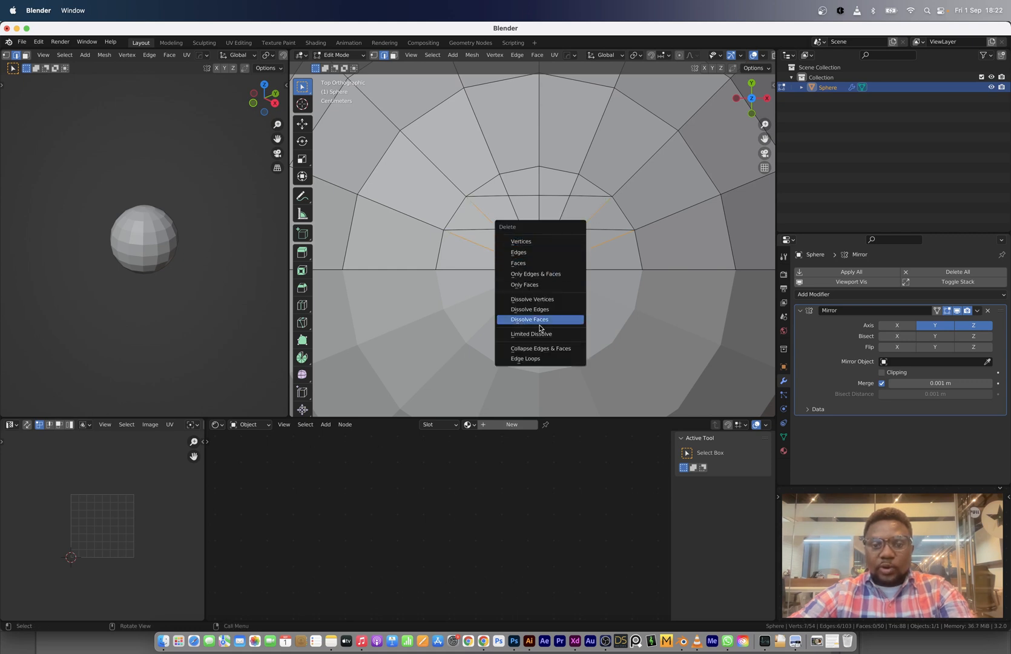
mouse_move(541, 310)
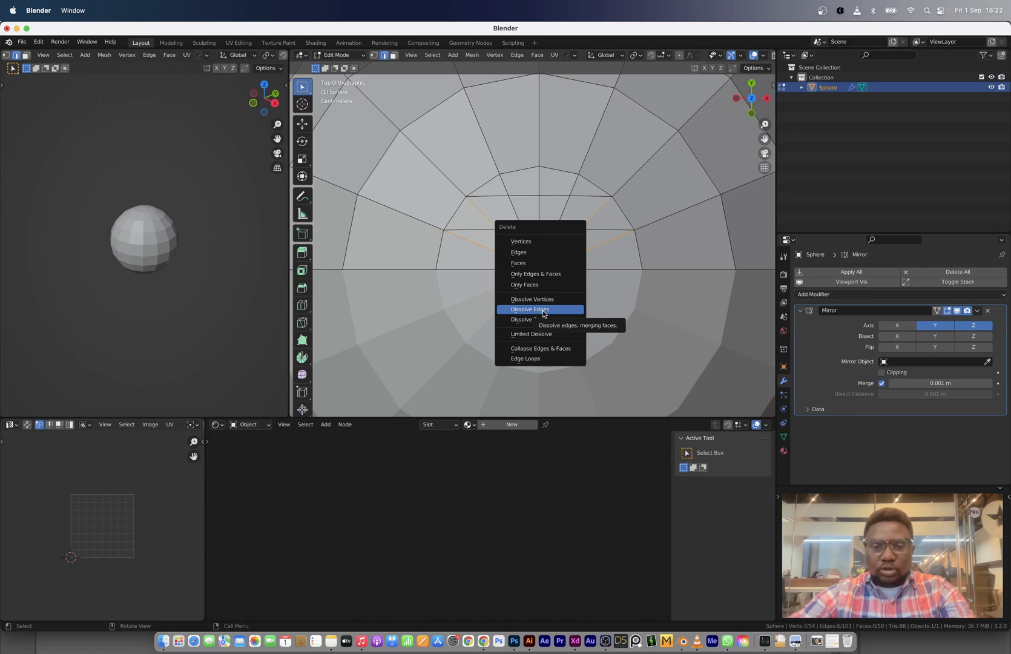
Dissolve the selected pole edges into larger faces and pick faces near the pole
click(528, 309)
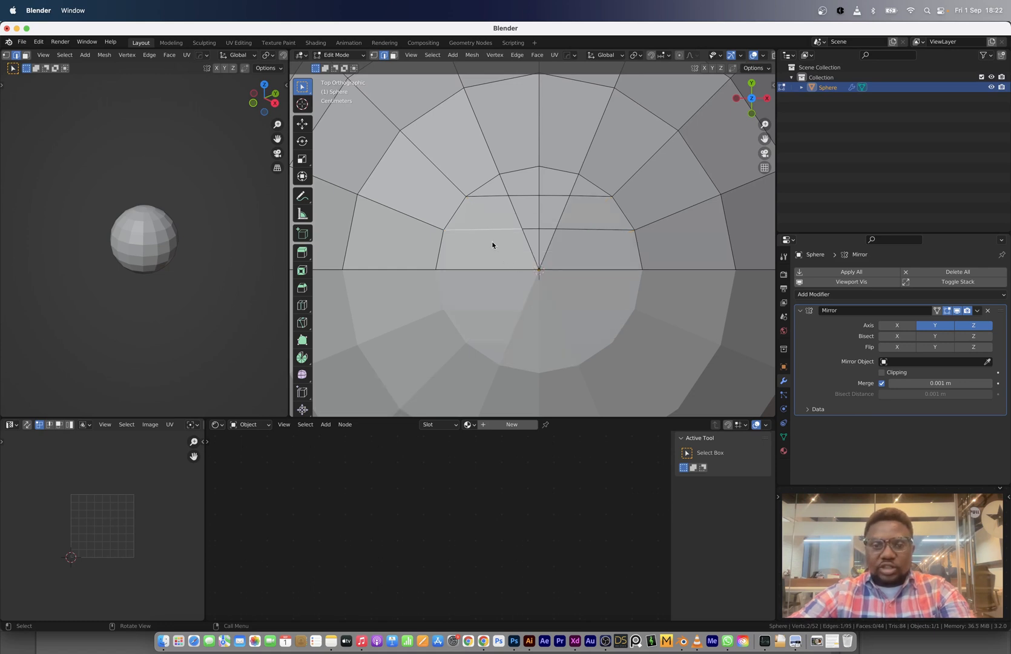
click(484, 213)
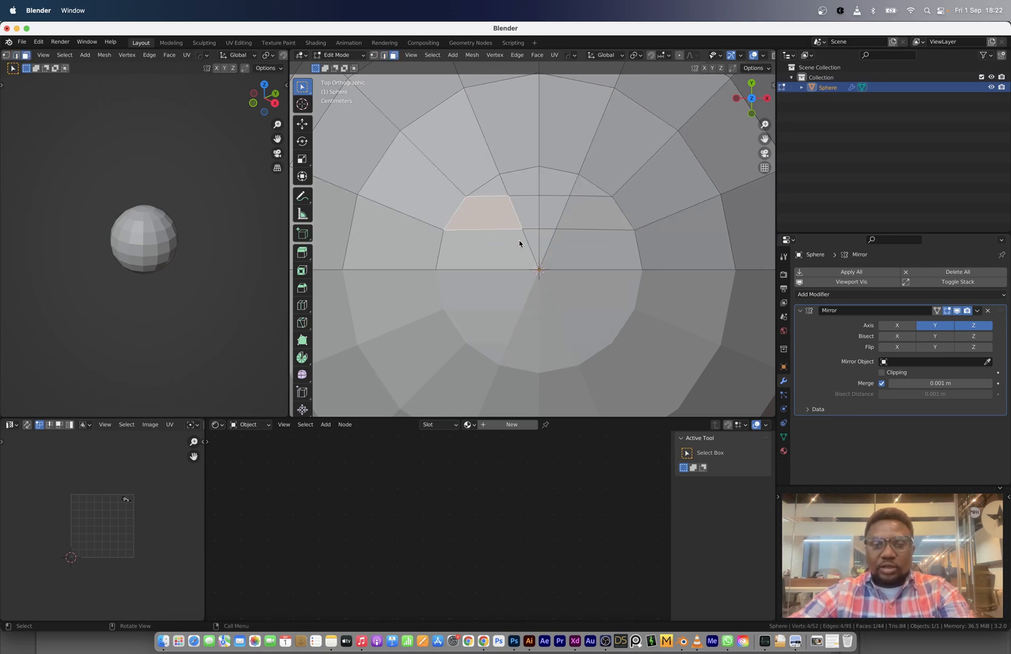
click(522, 211)
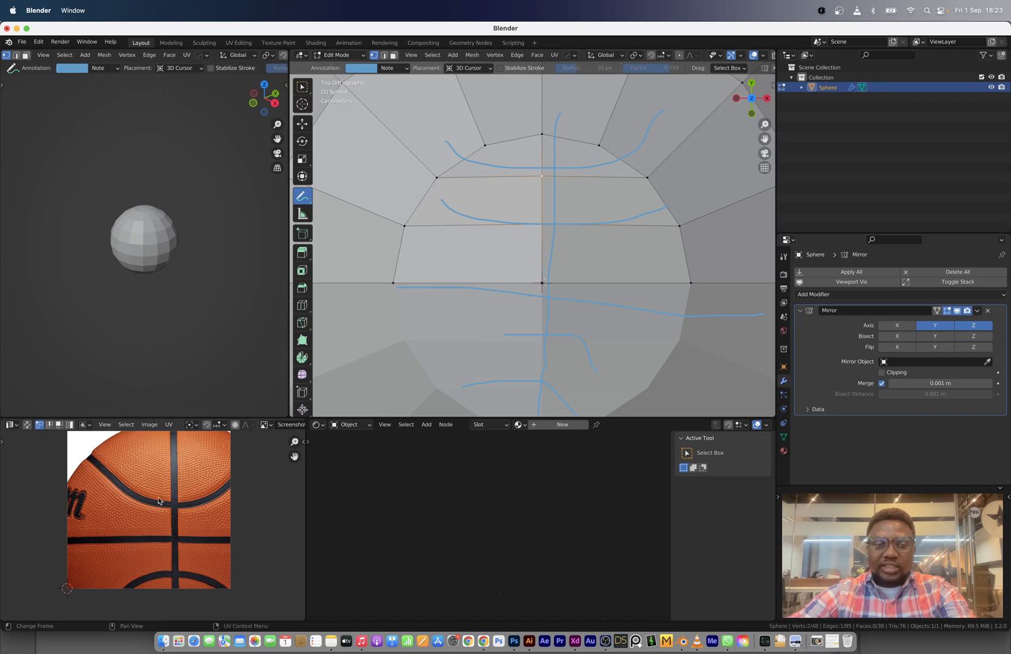
mouse_move(530, 261)
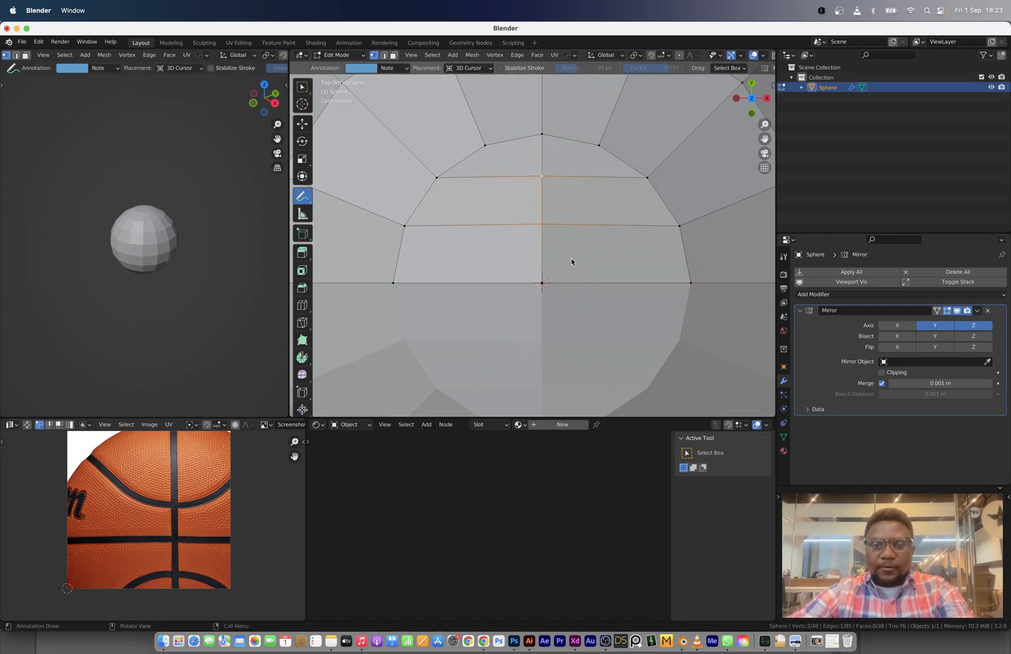
mouse_move(564, 232)
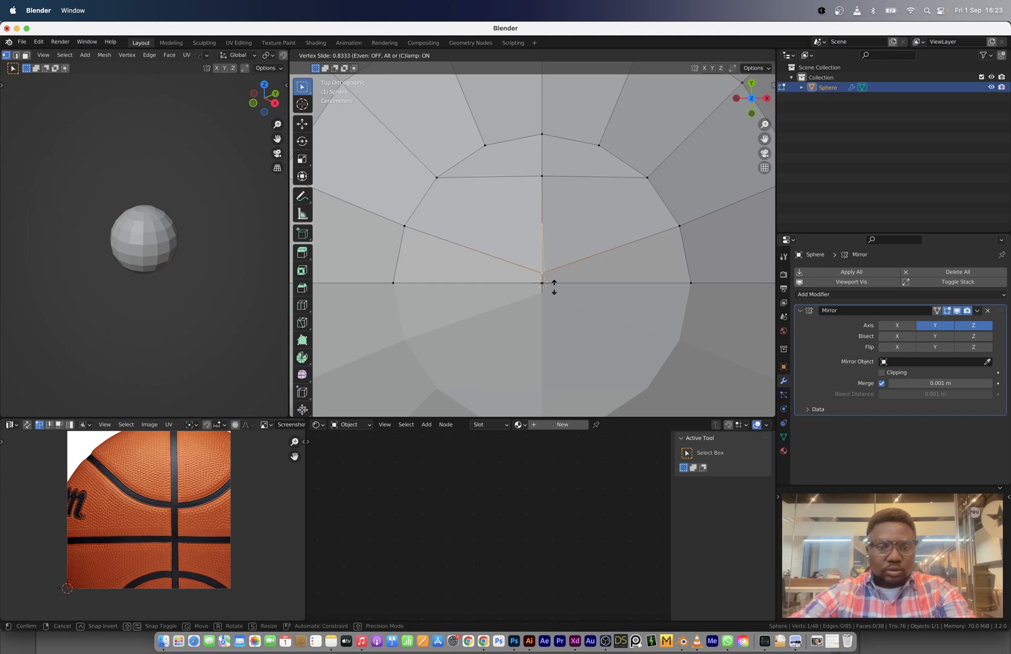
Slide the pole vertex into place and change the sphere's surface shading from the object menu
click(542, 282)
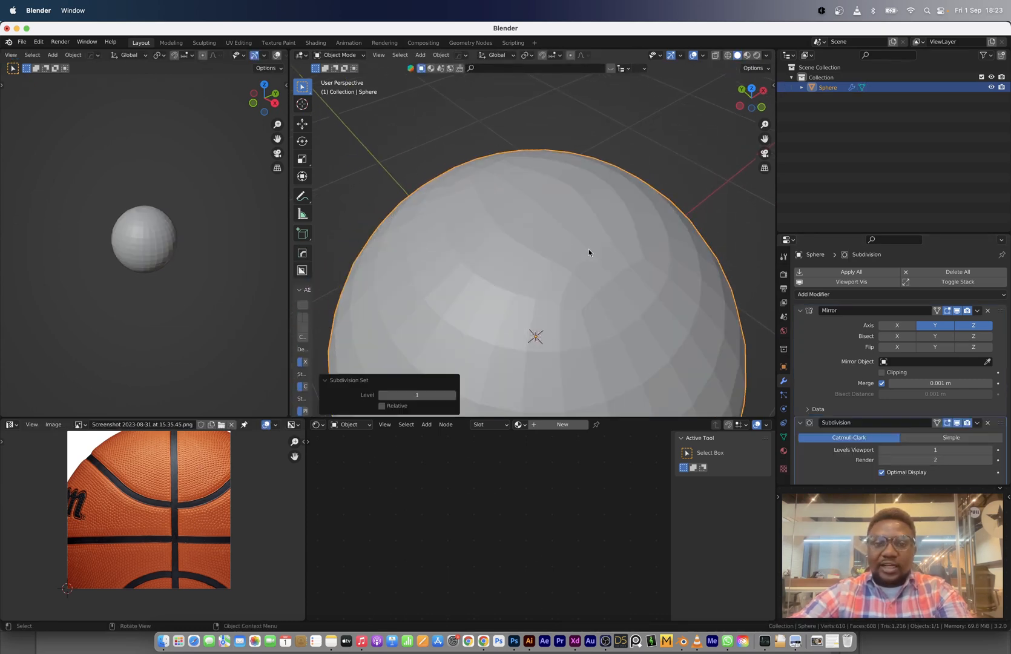
mouse_move(576, 296)
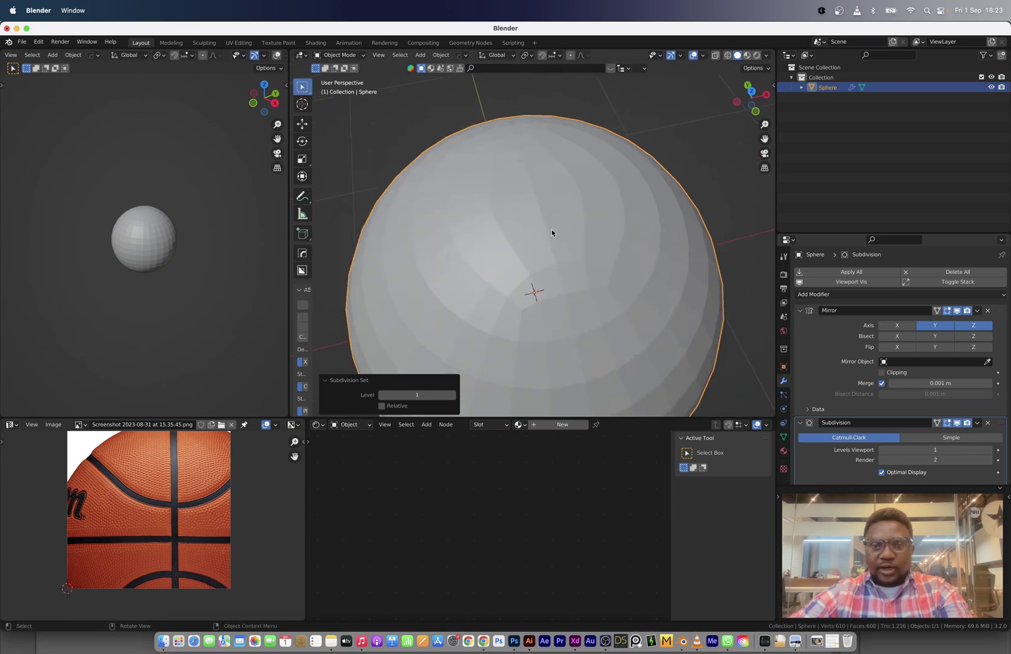
right_click(551, 232)
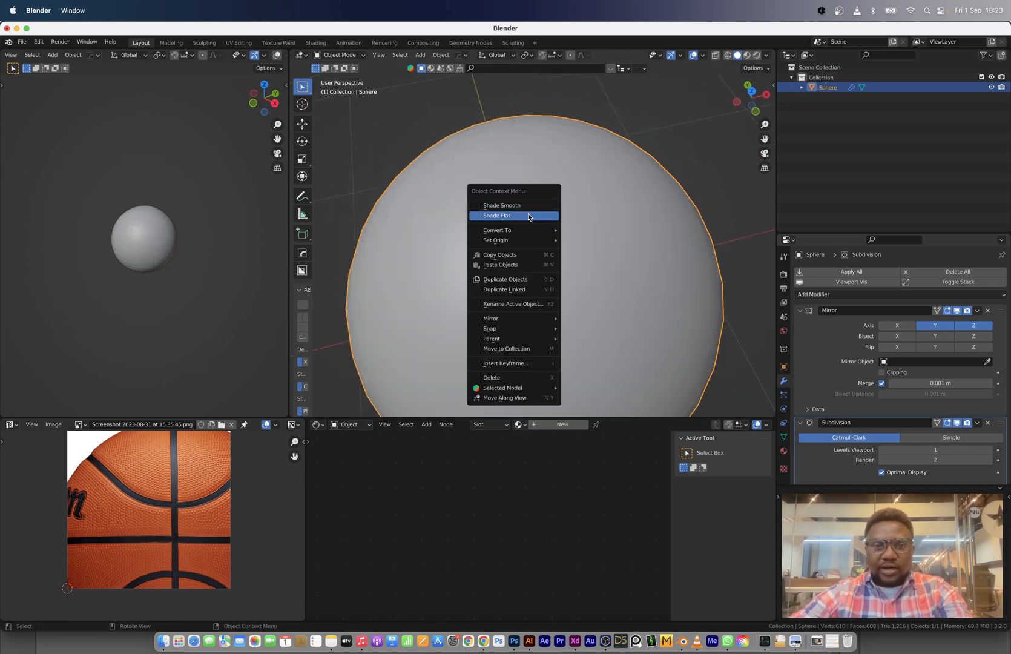
click(497, 215)
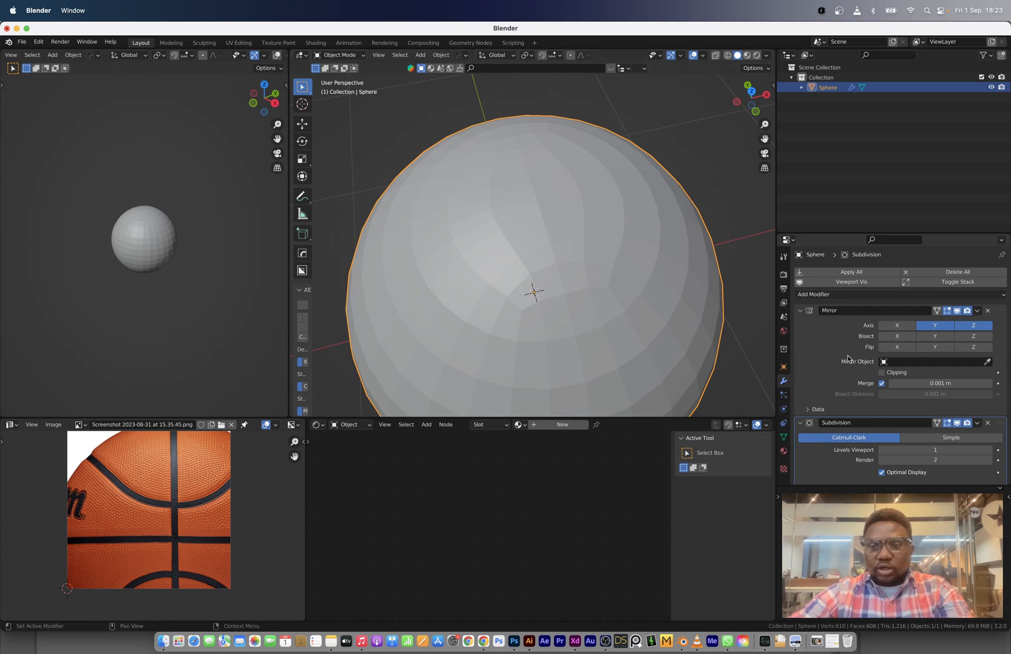
mouse_move(819, 348)
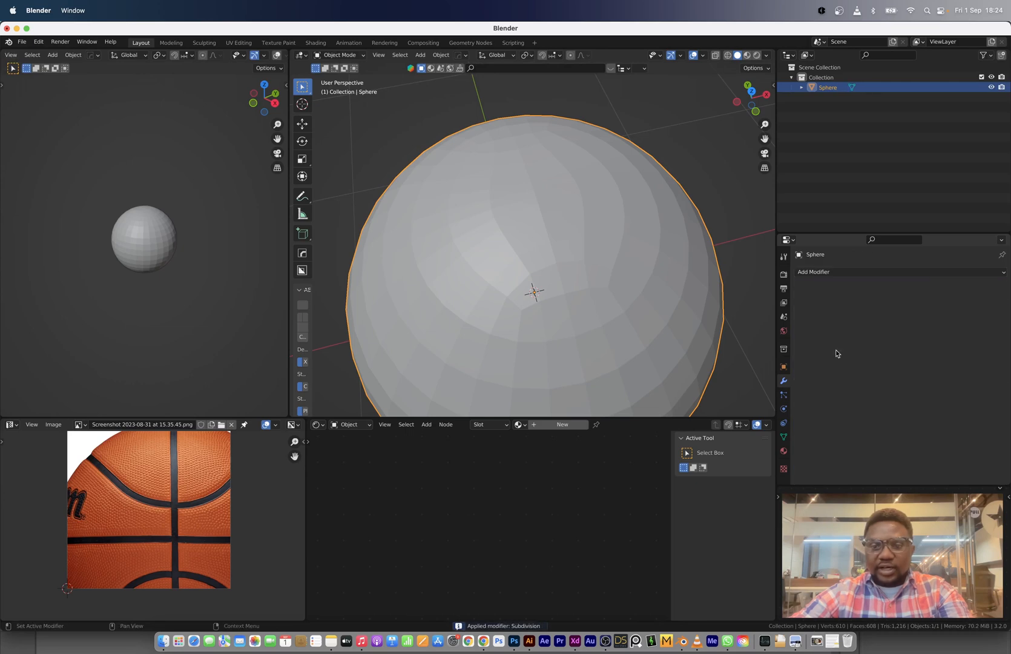
Select the seam edge loops, extrude their faces inward along normals and set the subdivision level
key(Tab)
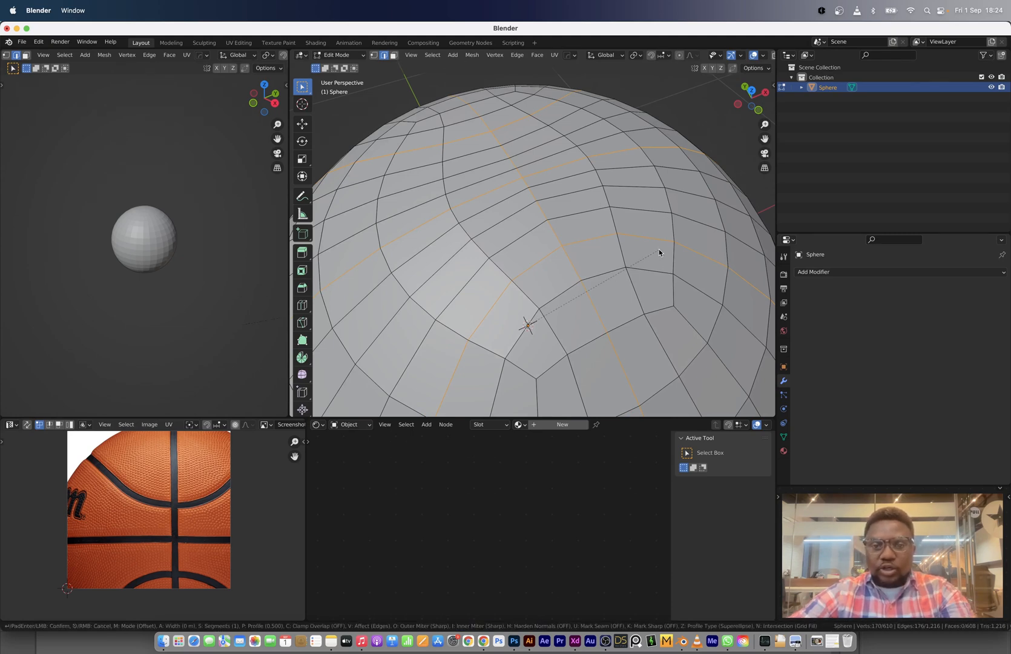
click(659, 251)
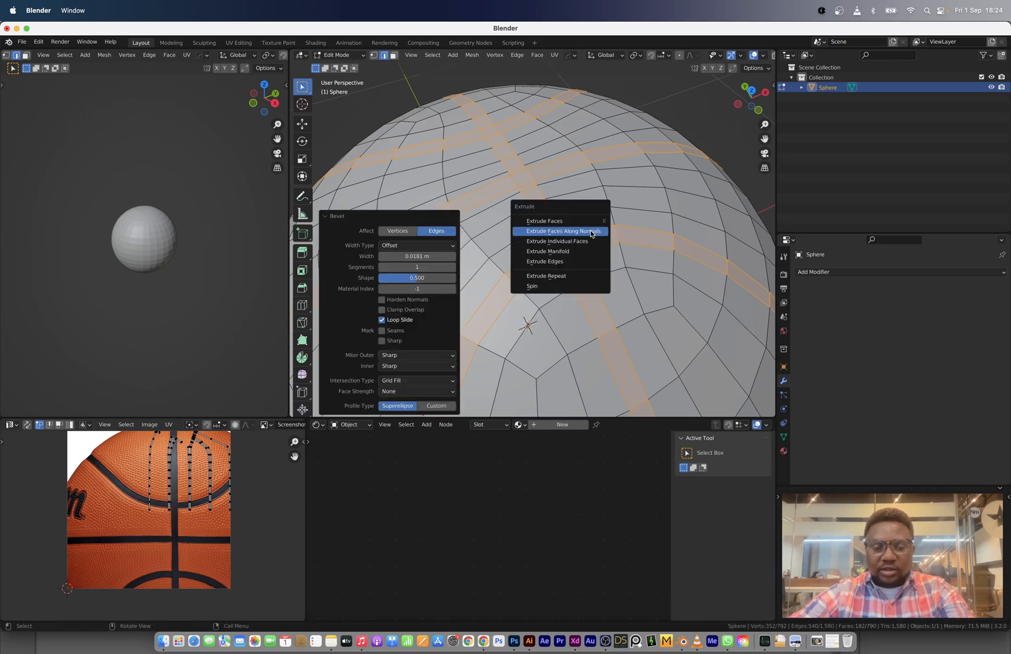
click(562, 232)
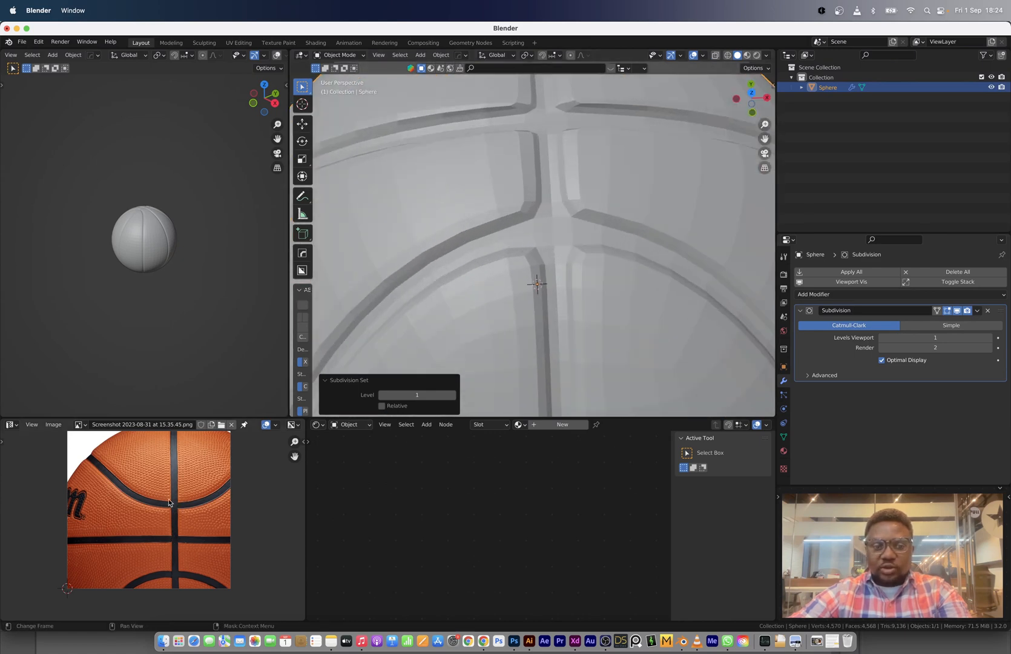
key(Tab)
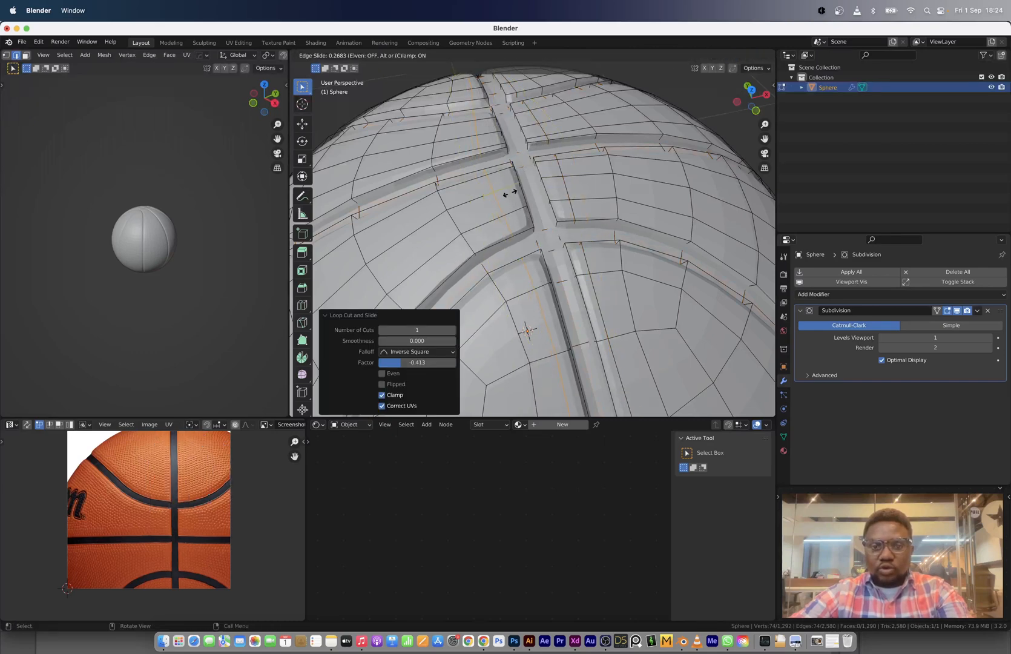
Return to Object Mode and shade the grooved sphere smooth
key(Tab)
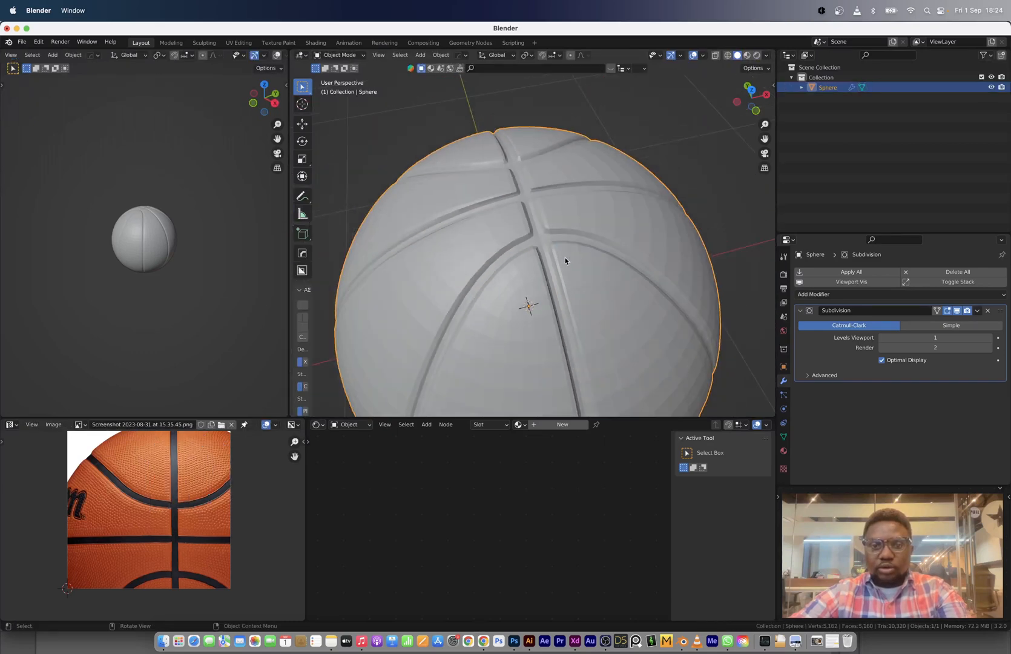
right_click(564, 262)
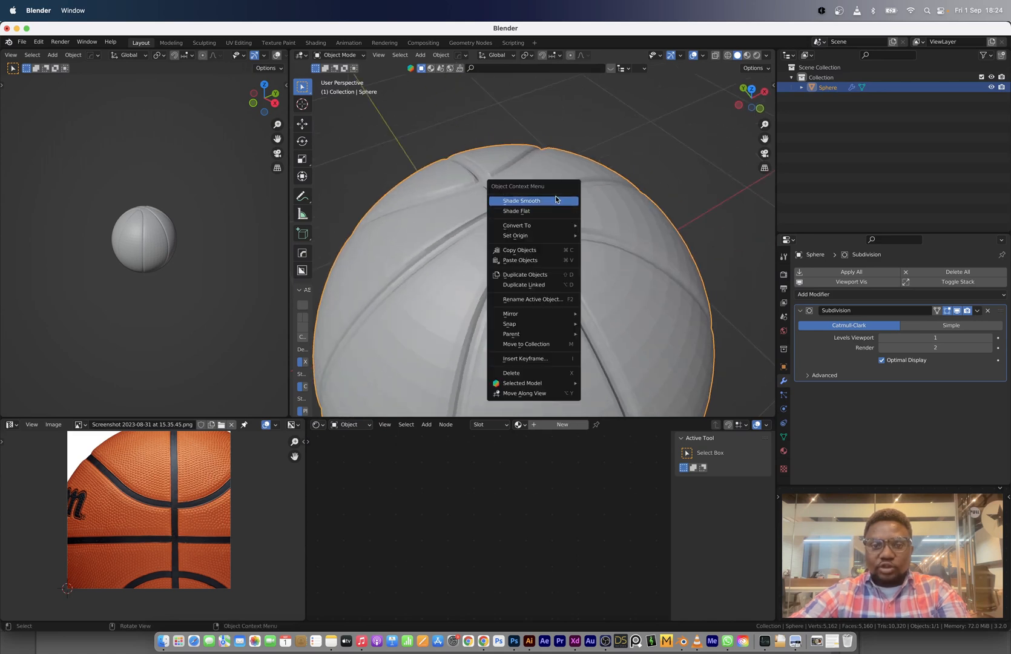
click(521, 201)
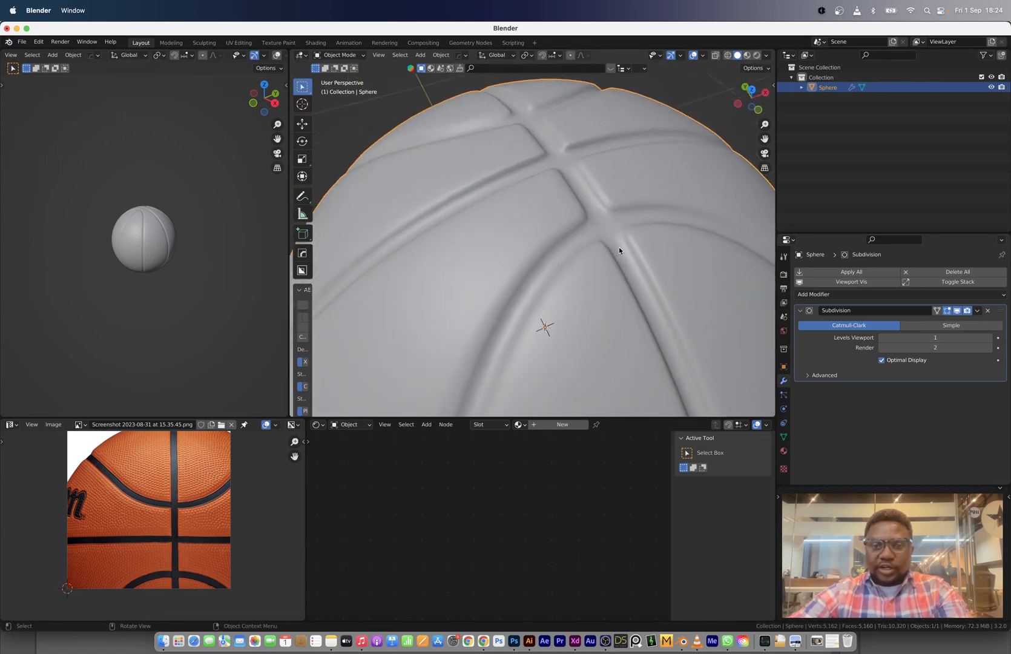
Select the groove face loops, extrude them outward along normals as raised seam strips and leave Edit Mode
key(Tab)
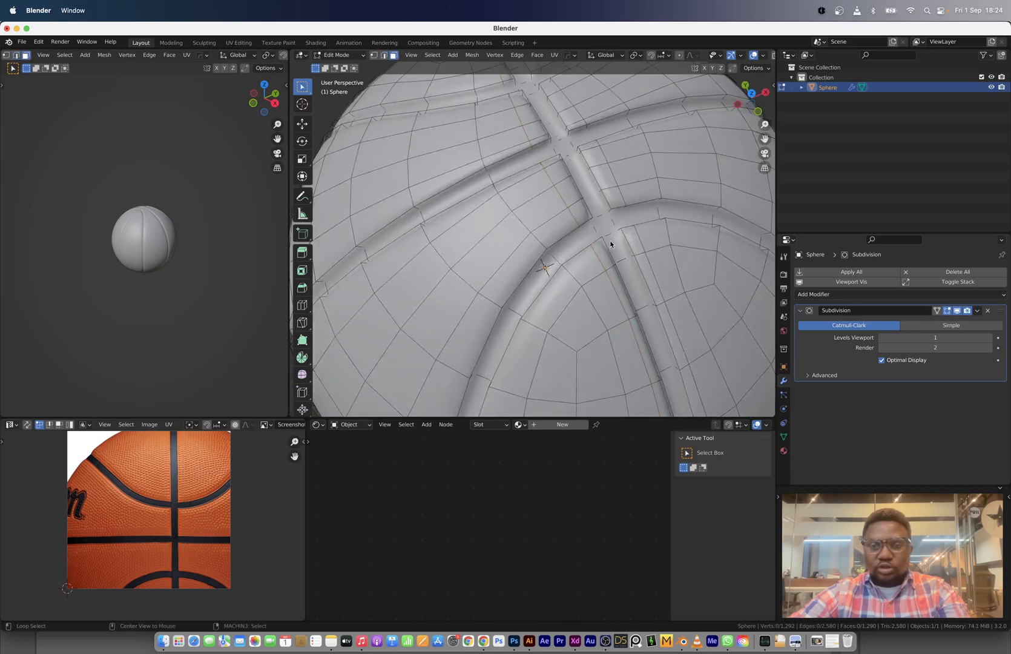
click(588, 229)
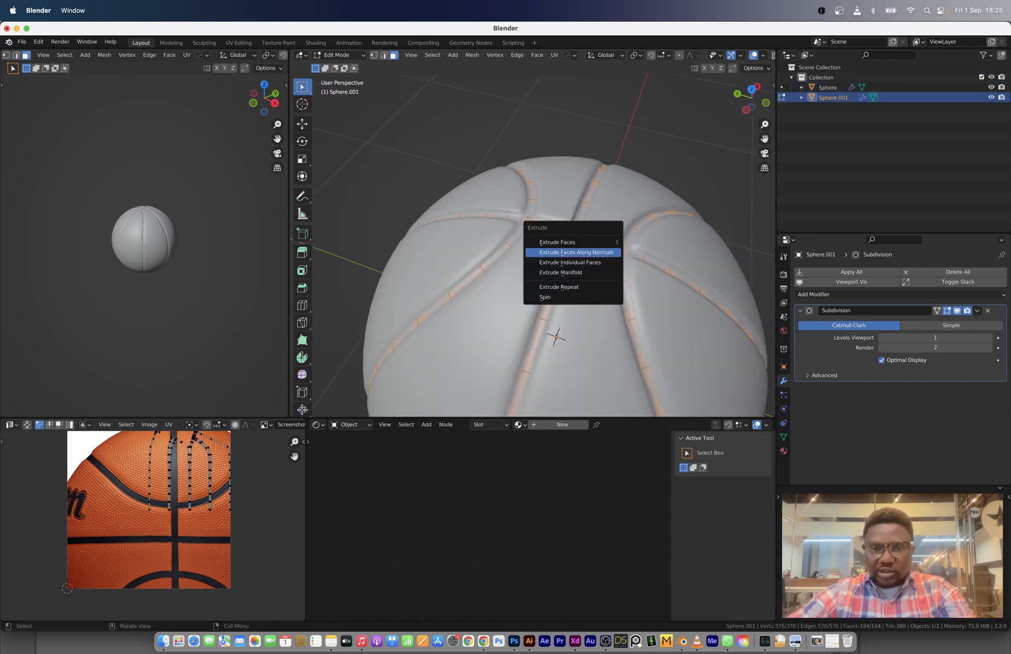
click(574, 252)
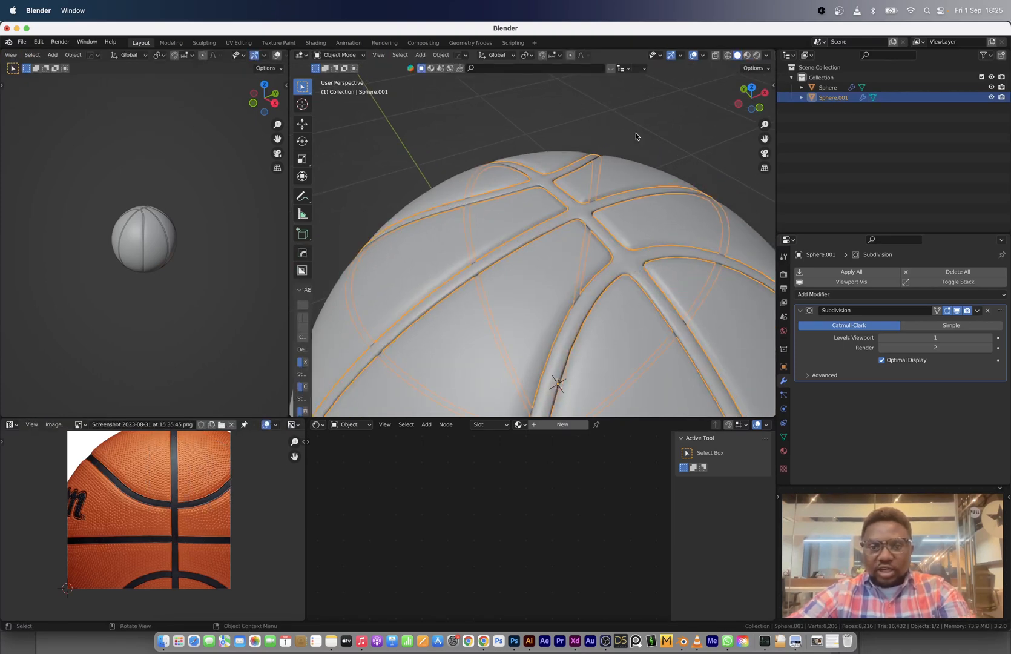
click(637, 136)
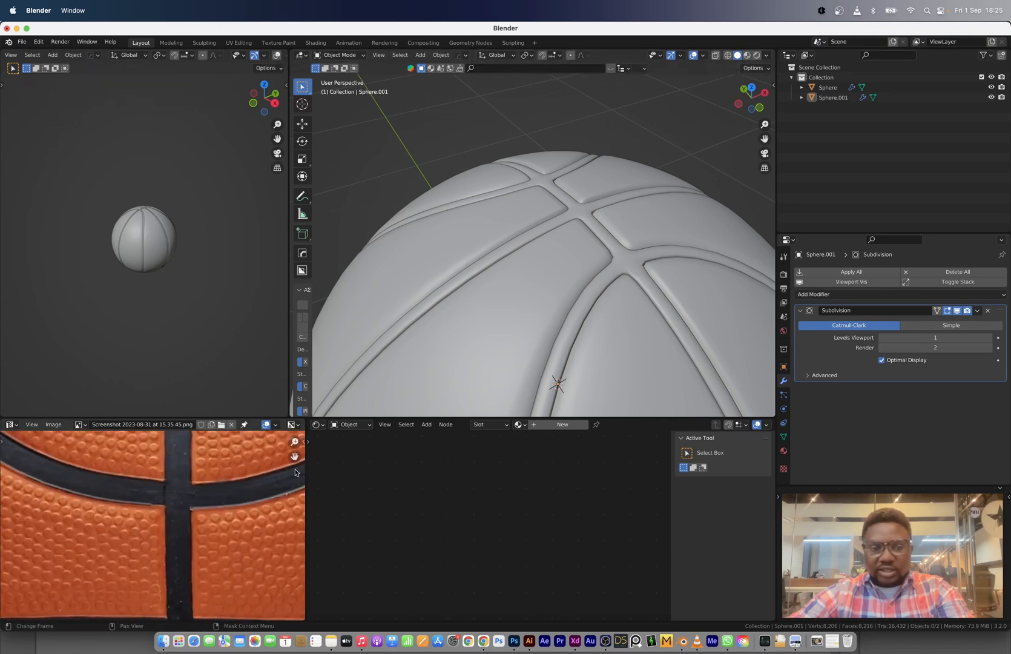
key(Tab)
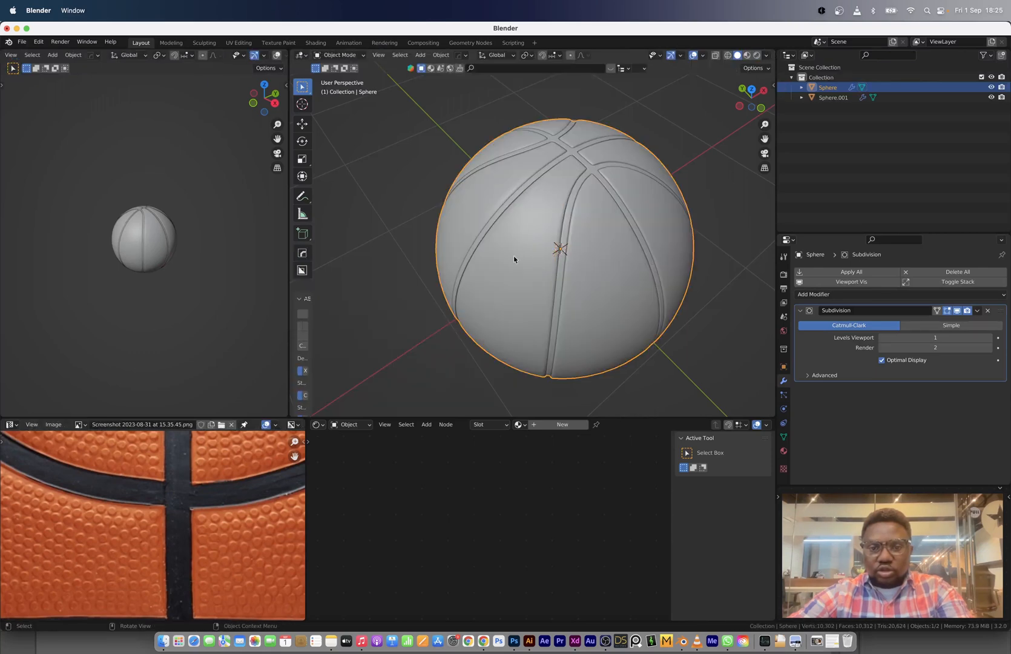
scroll(down, 3)
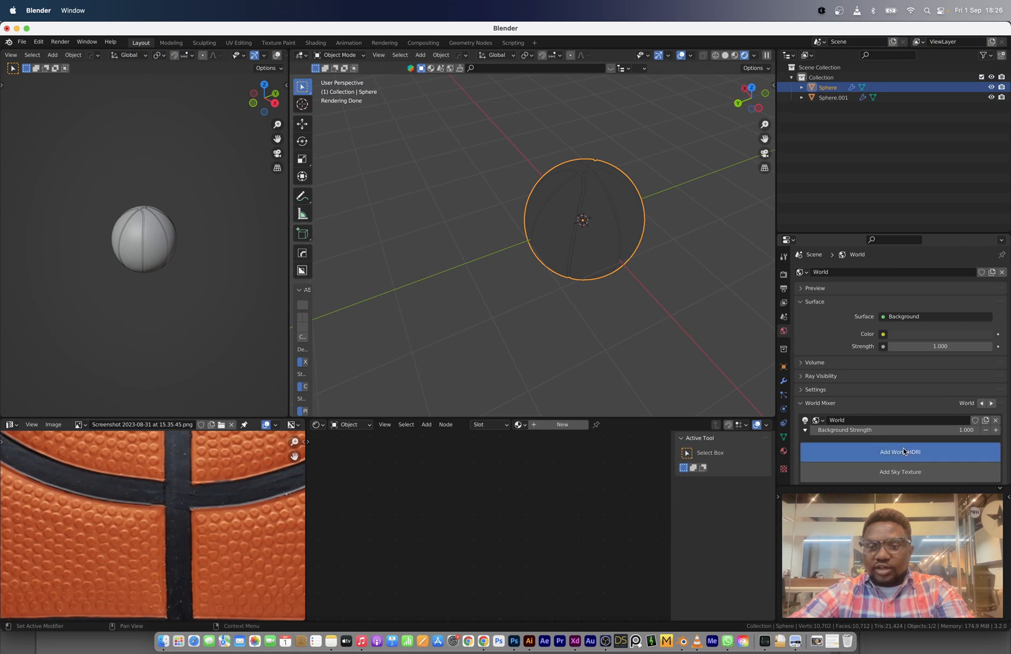
Add an HDRI world environment and enable the node add-on in Preferences
click(900, 451)
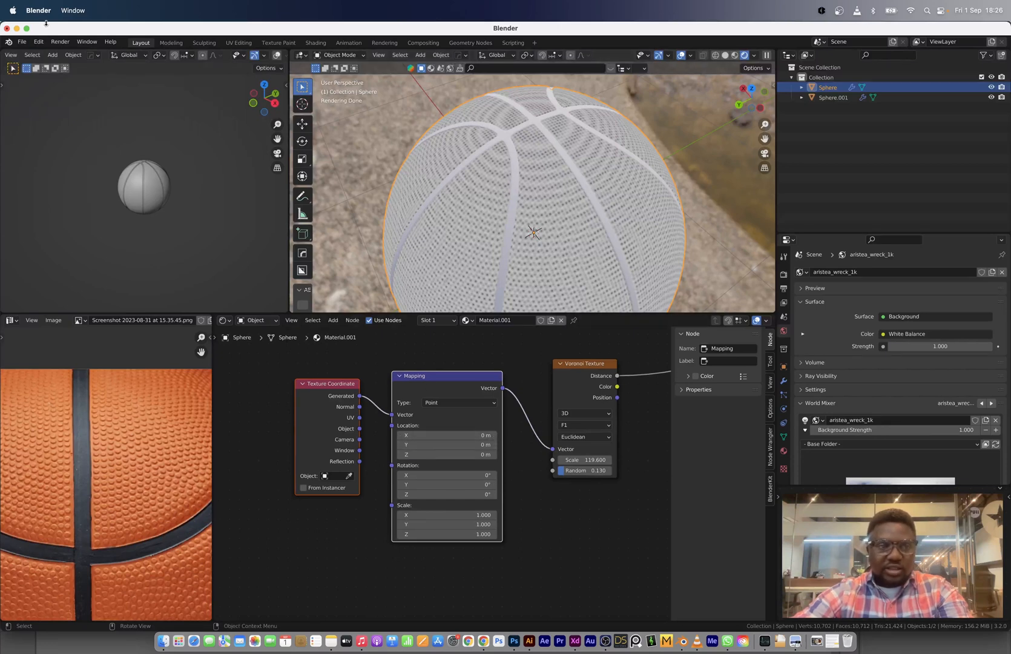
click(38, 41)
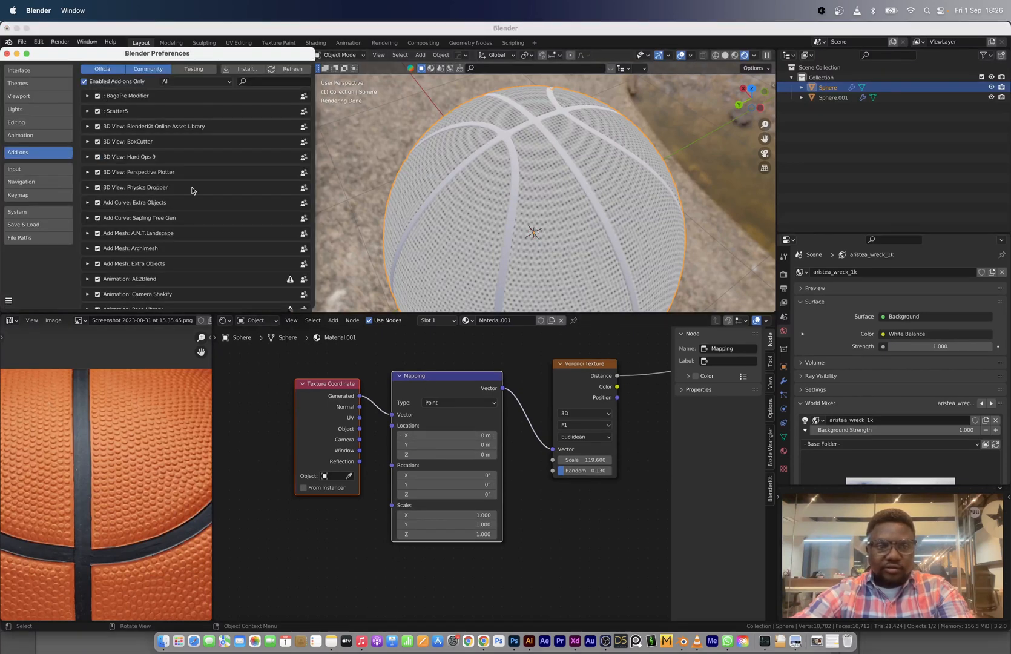
text(node)
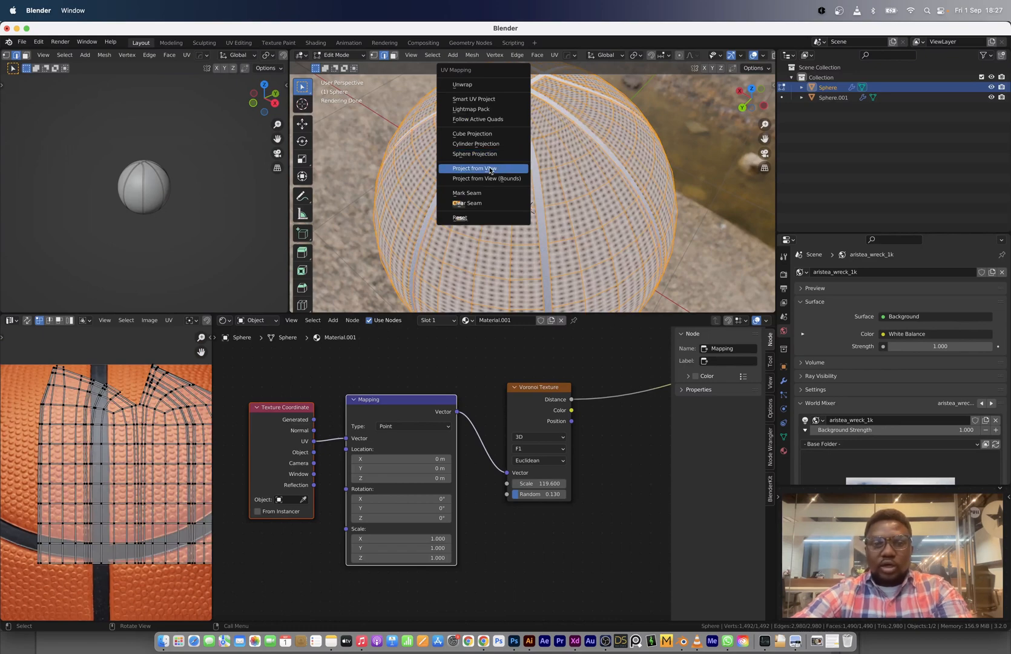
Unwrap the sphere's UVs from view and add a ColorRamp node to the ball material
click(473, 153)
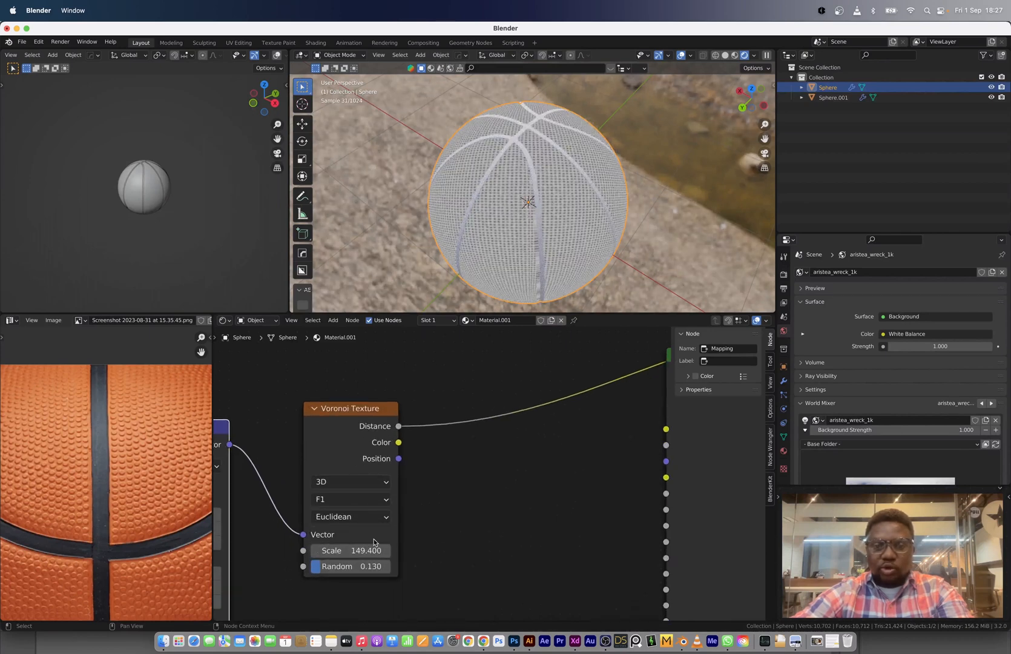
text(colo)
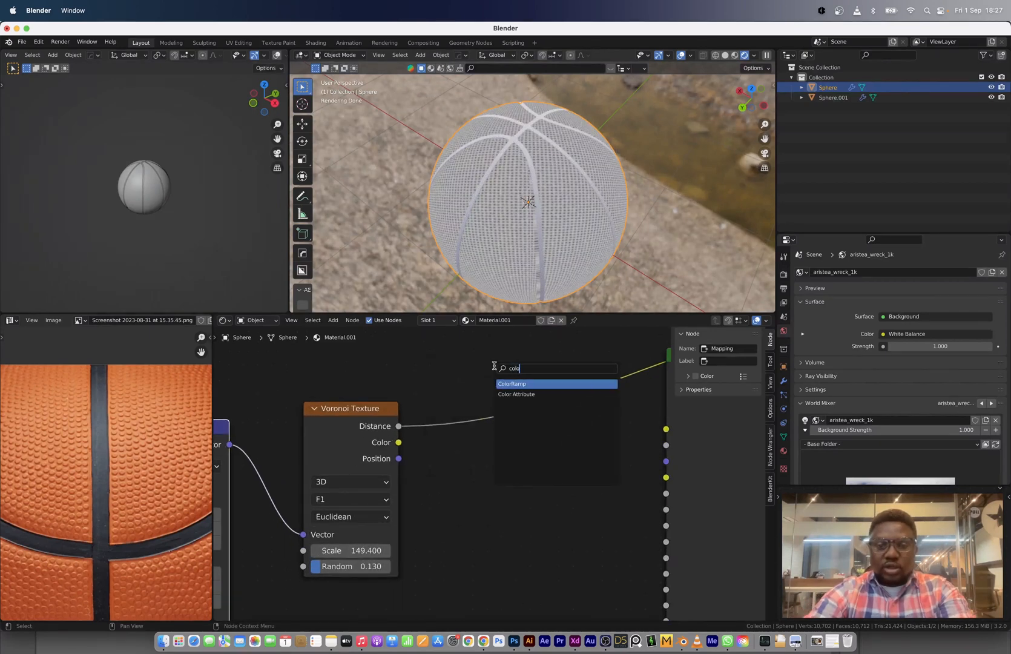
click(511, 384)
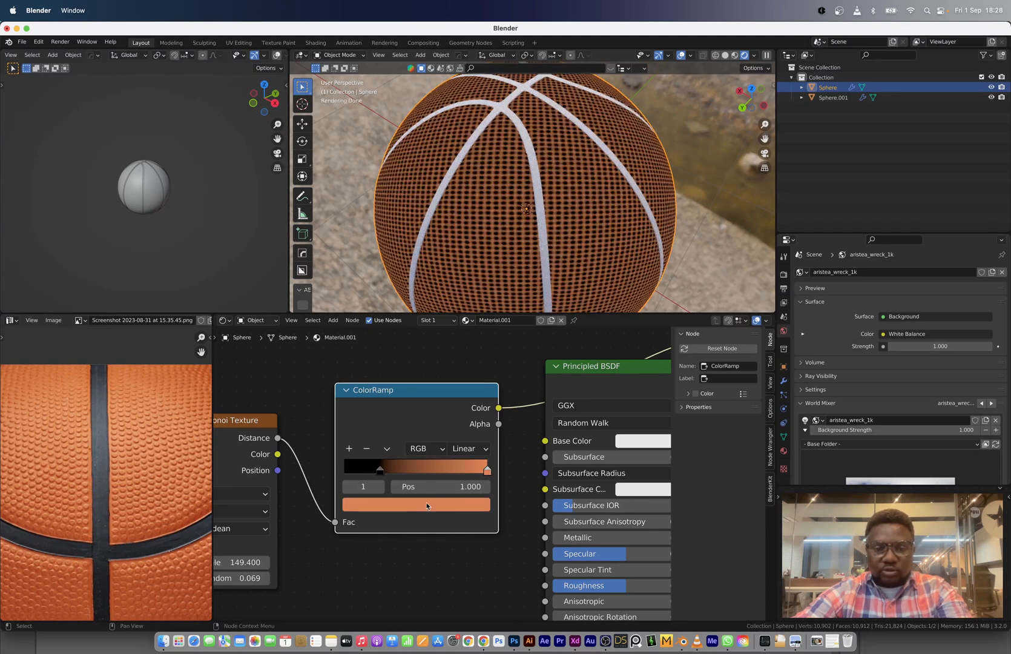
mouse_move(426, 504)
text(b)
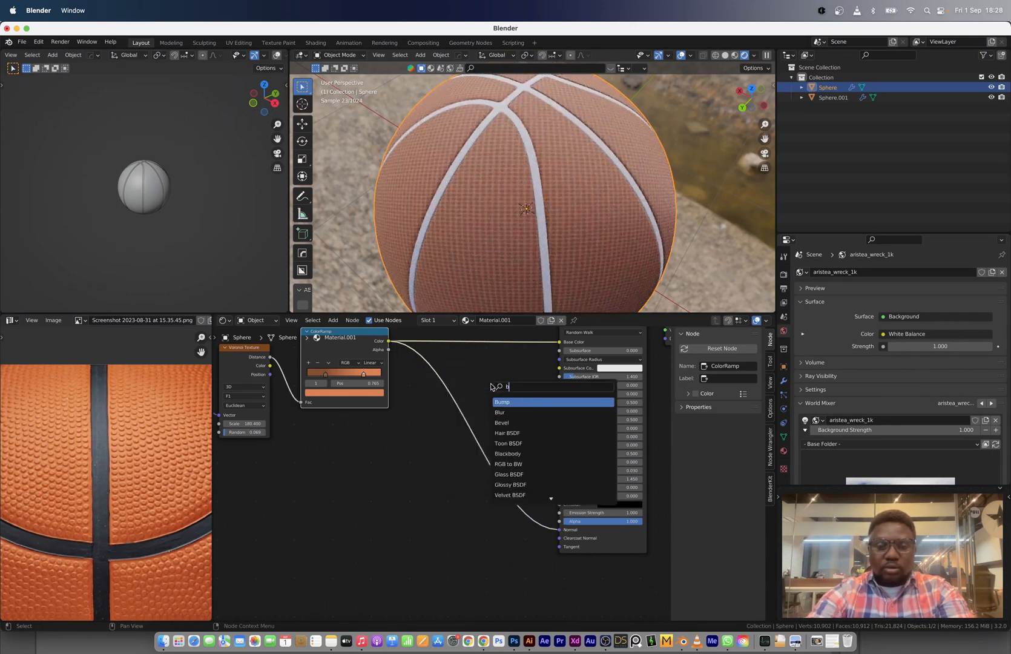
Add an inverted Bump node to the pebbled texture and set its distance value
click(503, 402)
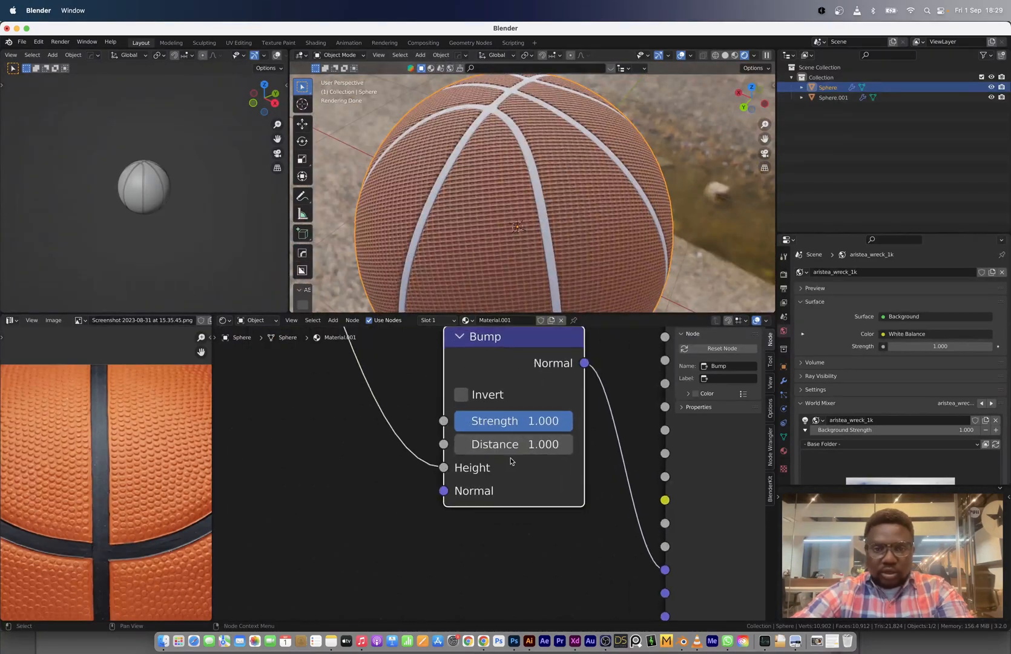
mouse_move(502, 402)
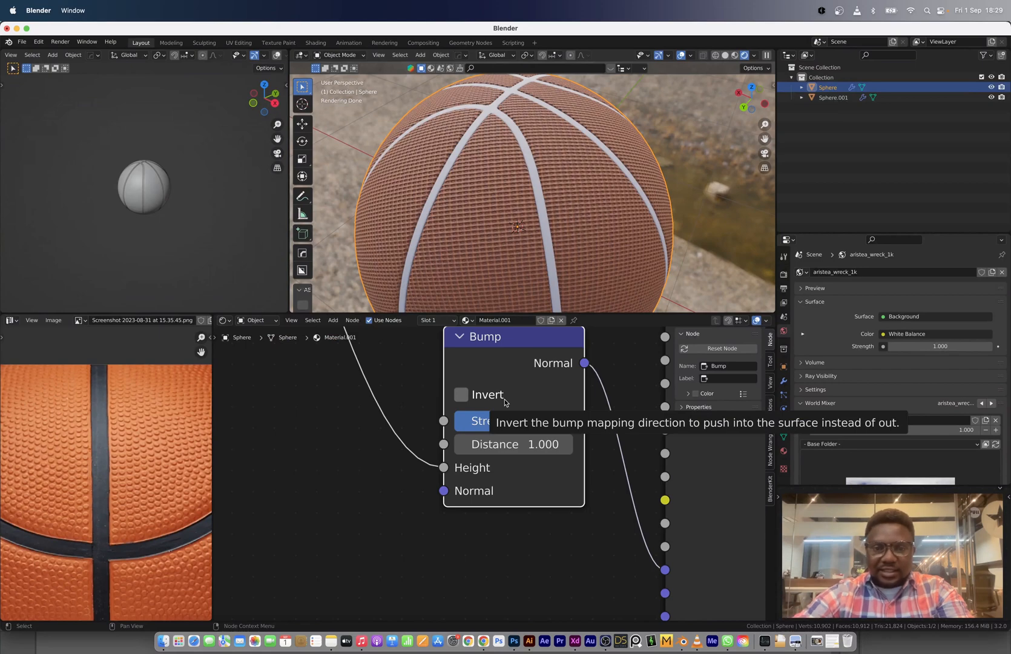
click(461, 393)
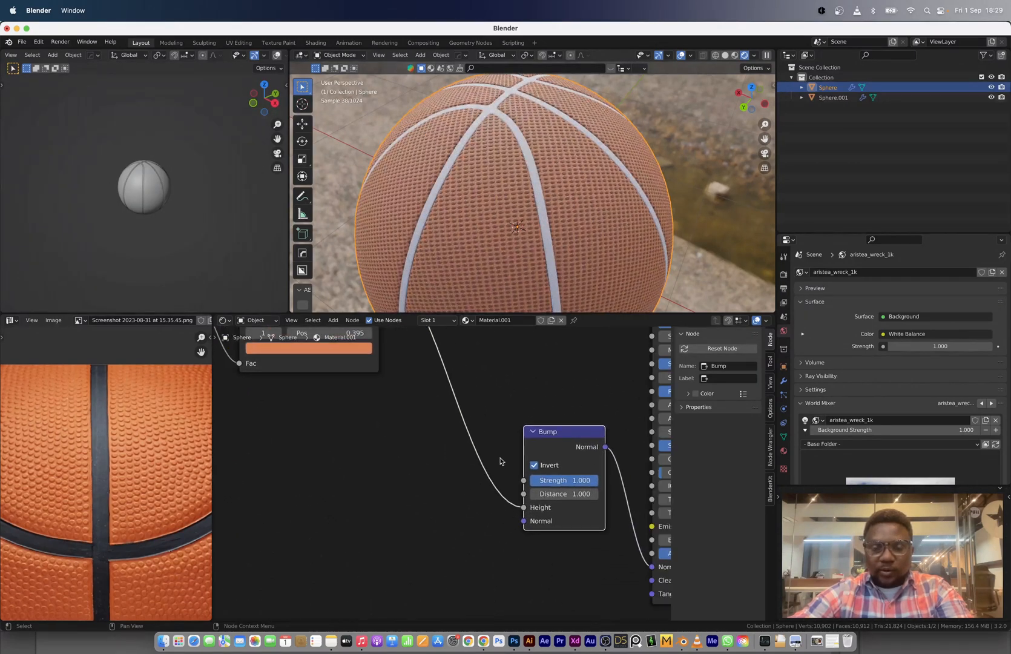
double_click(563, 493)
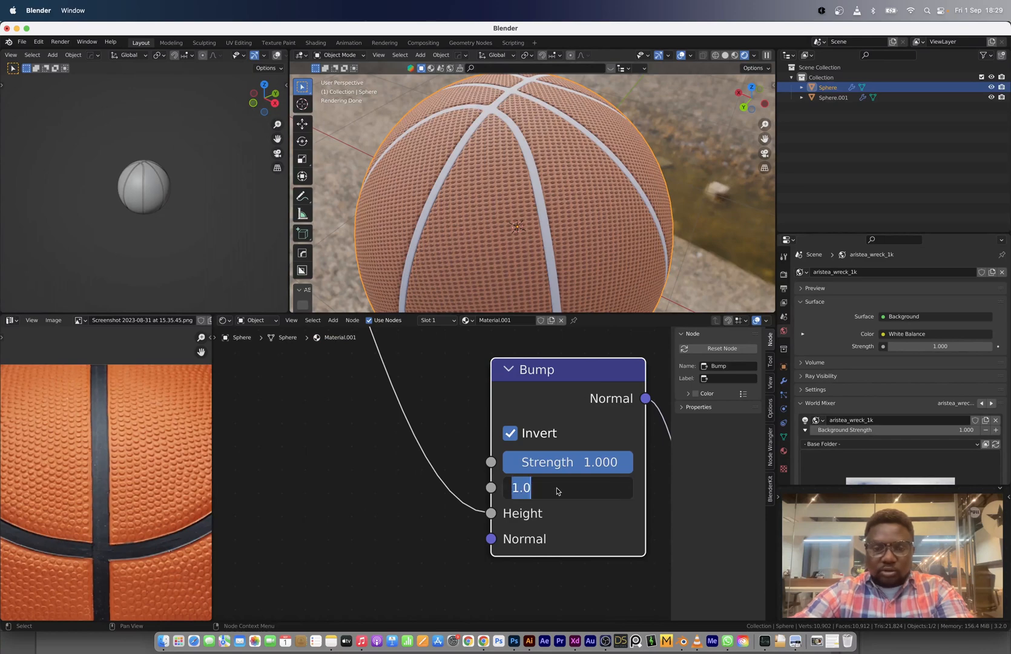
key(Return)
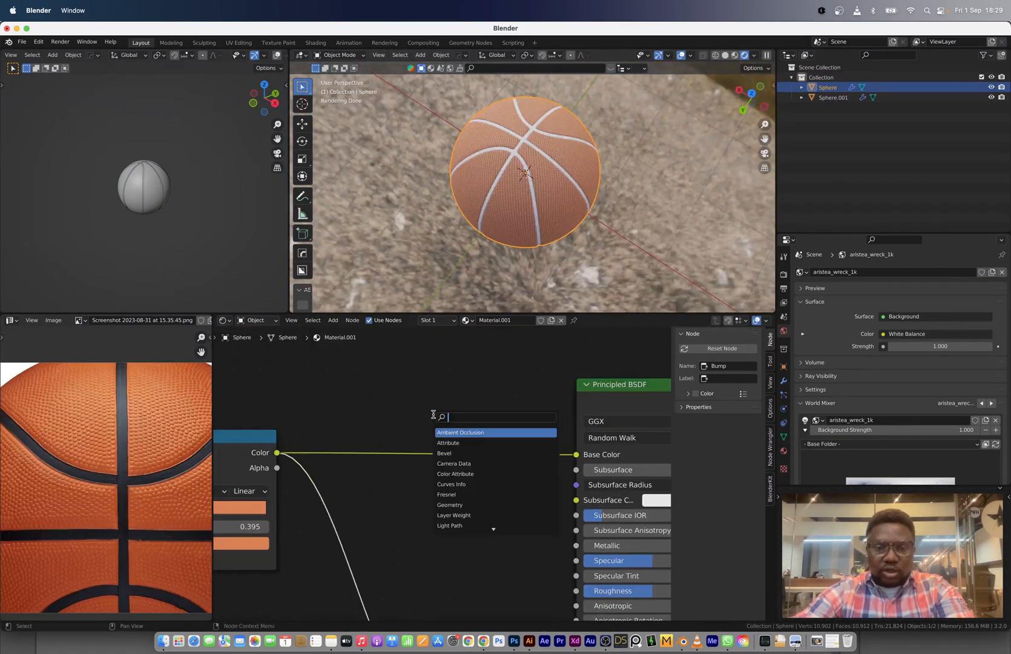
Insert a Hue Saturation Value node before the shader and move the ramp's first stop to 0.247
click(477, 422)
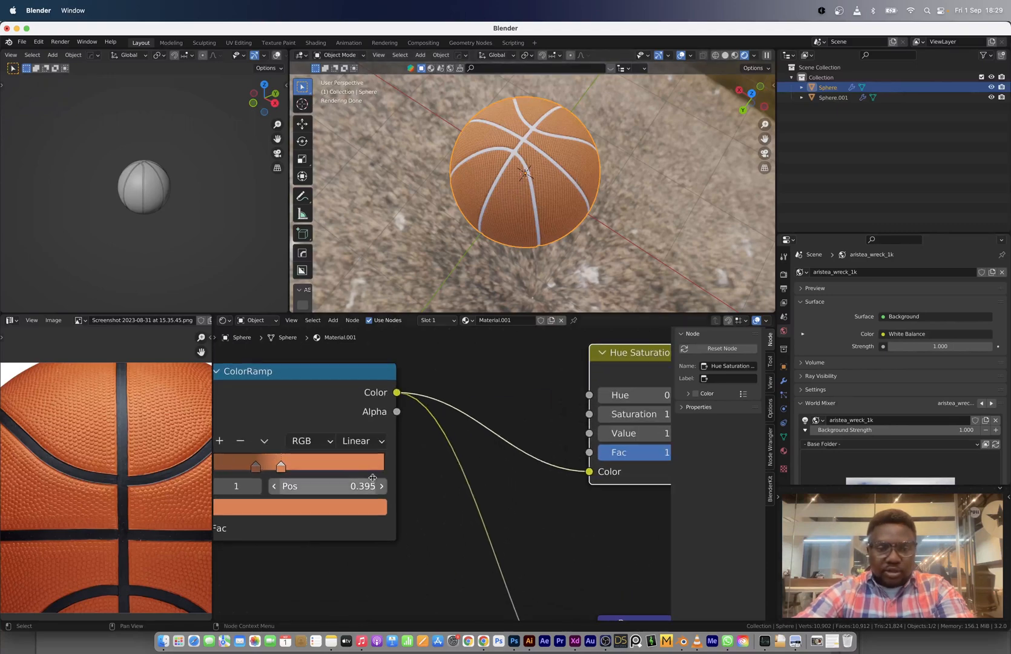
click(299, 508)
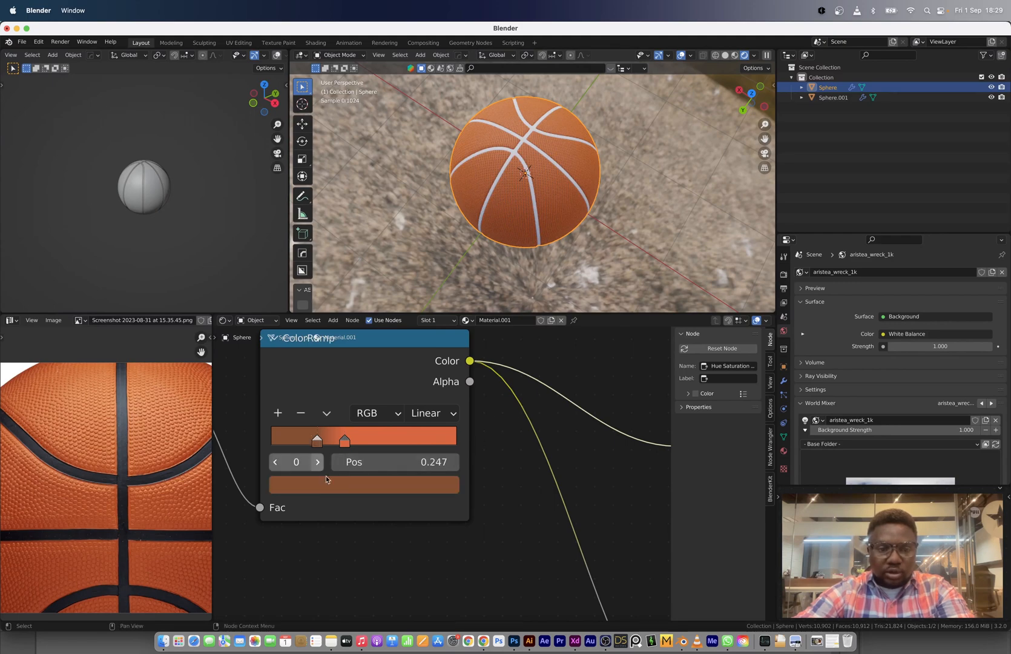
click(364, 484)
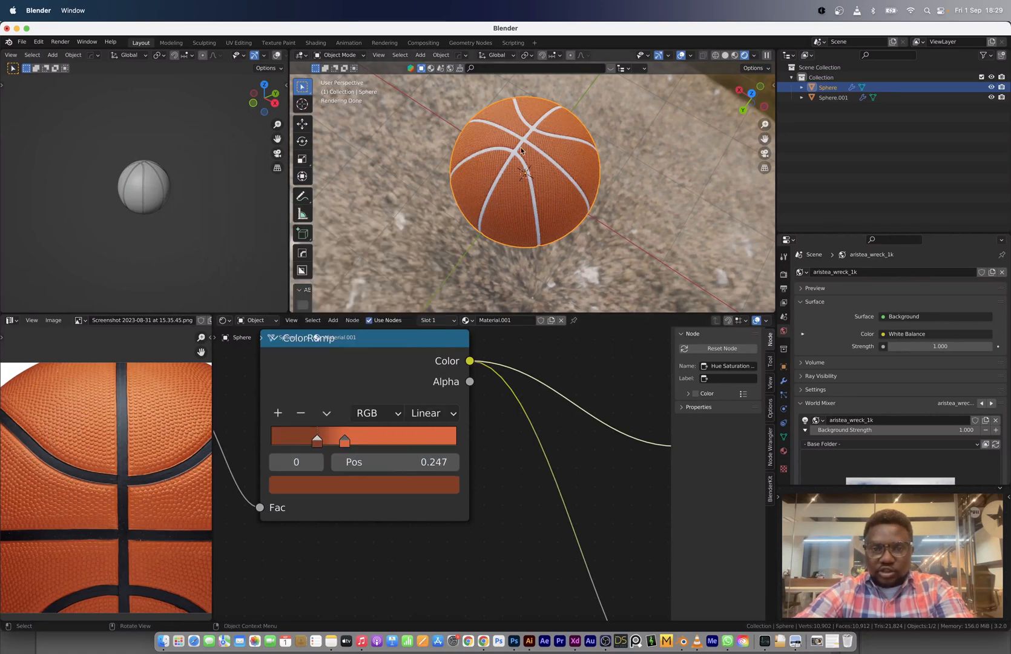
Delete Sphere.001 so one ball remains and bring up the Add Mesh list
click(832, 97)
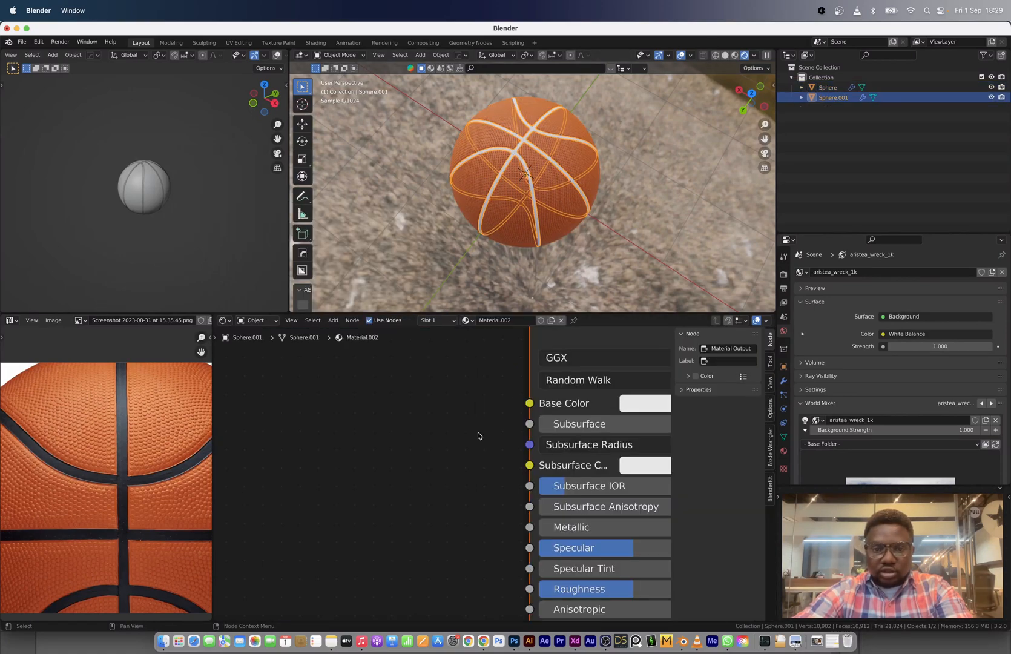
click(644, 403)
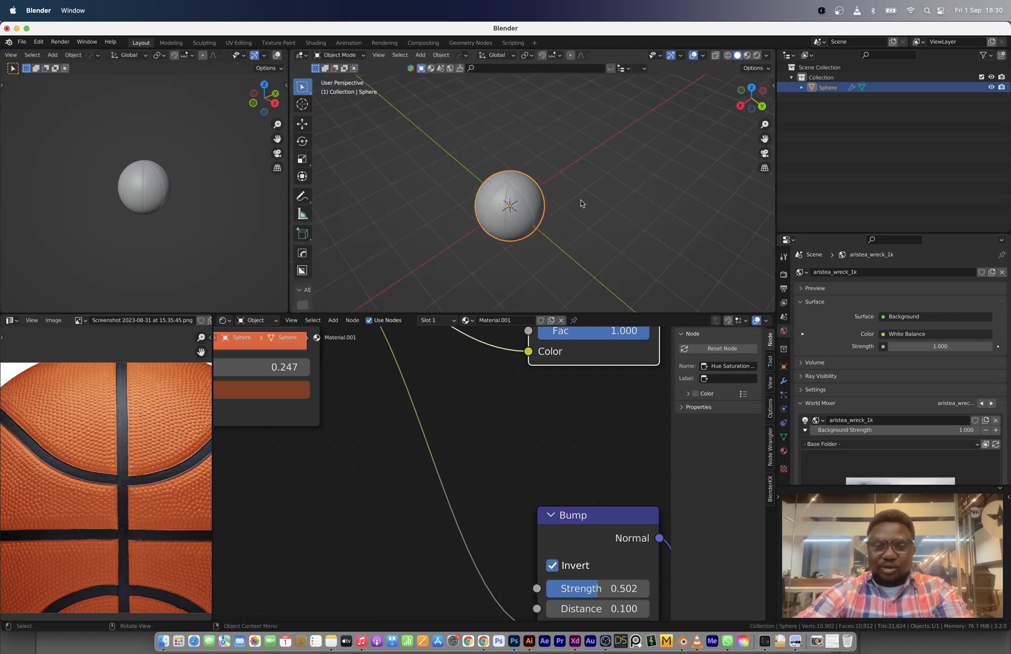
scroll(down, 3)
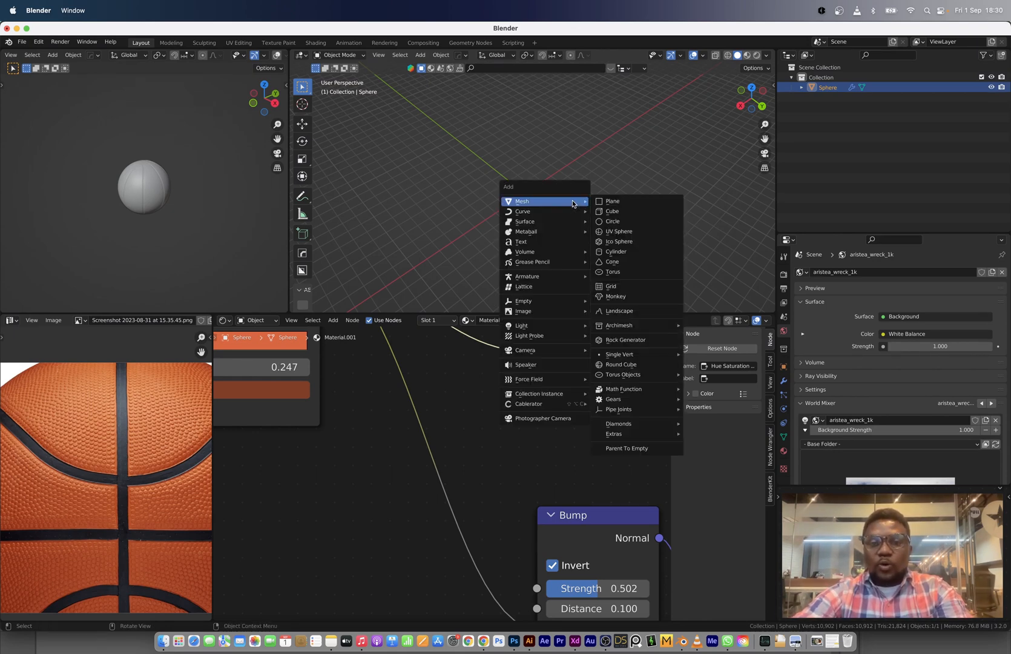
Add a ground plane and lift the ball above it along Z
click(612, 201)
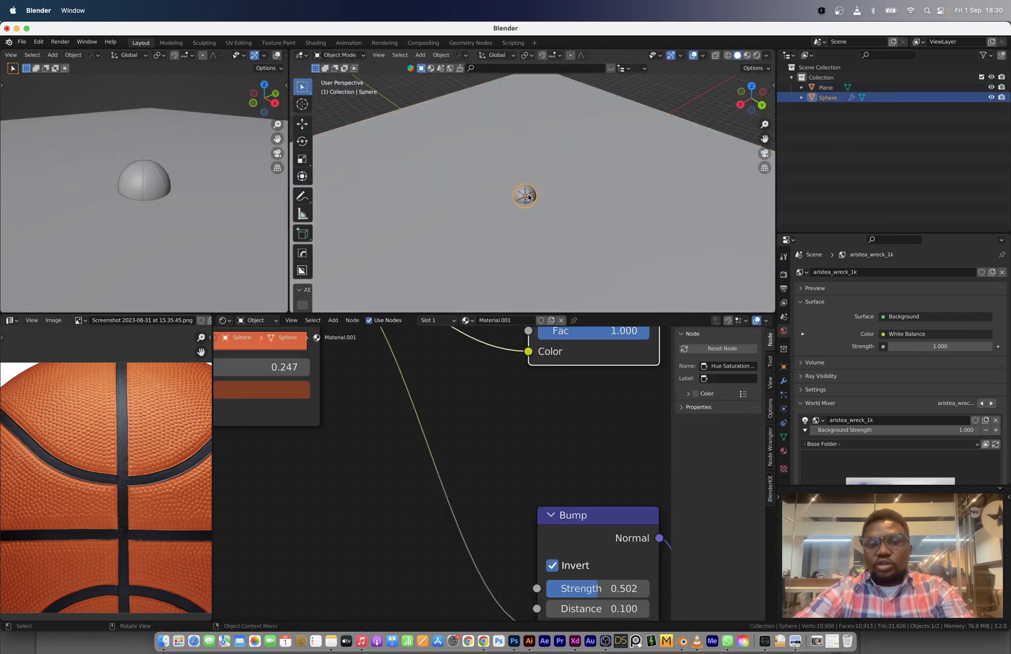
key(g)
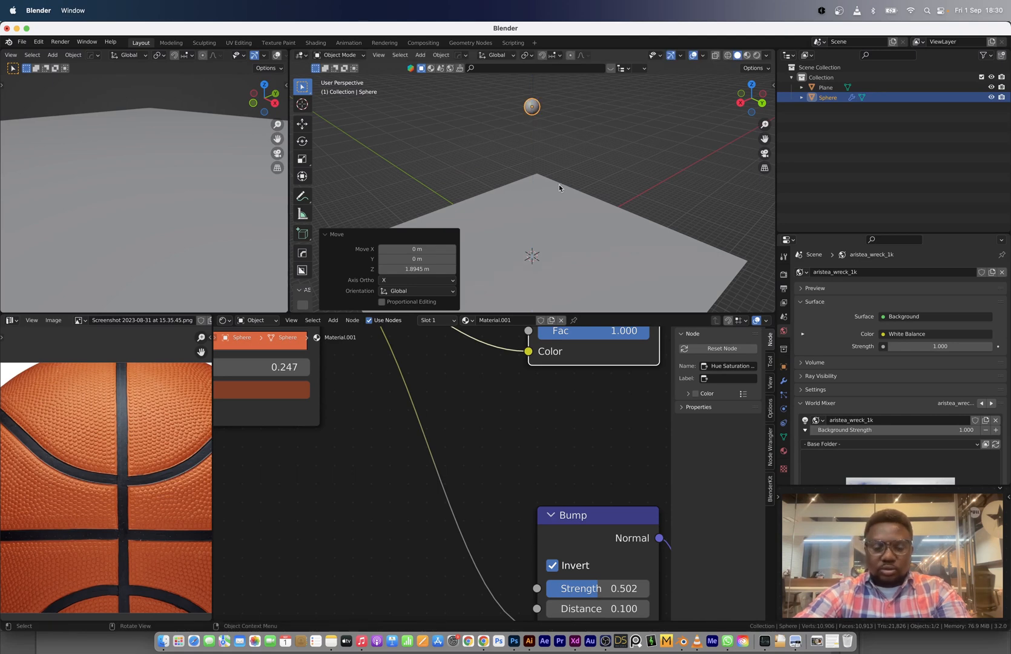
mouse_move(553, 205)
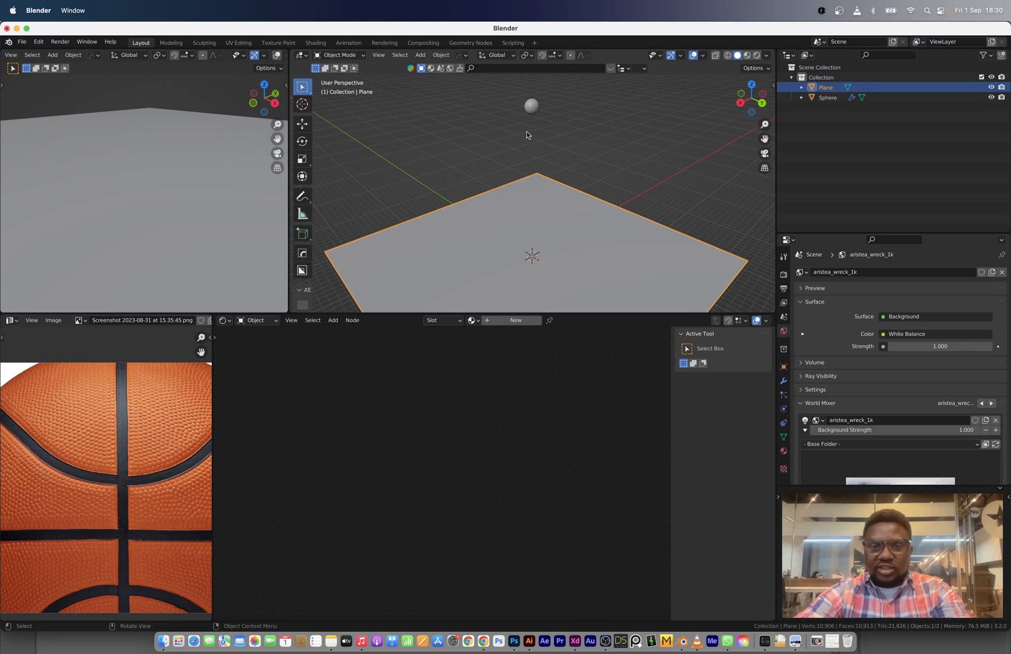
mouse_move(473, 105)
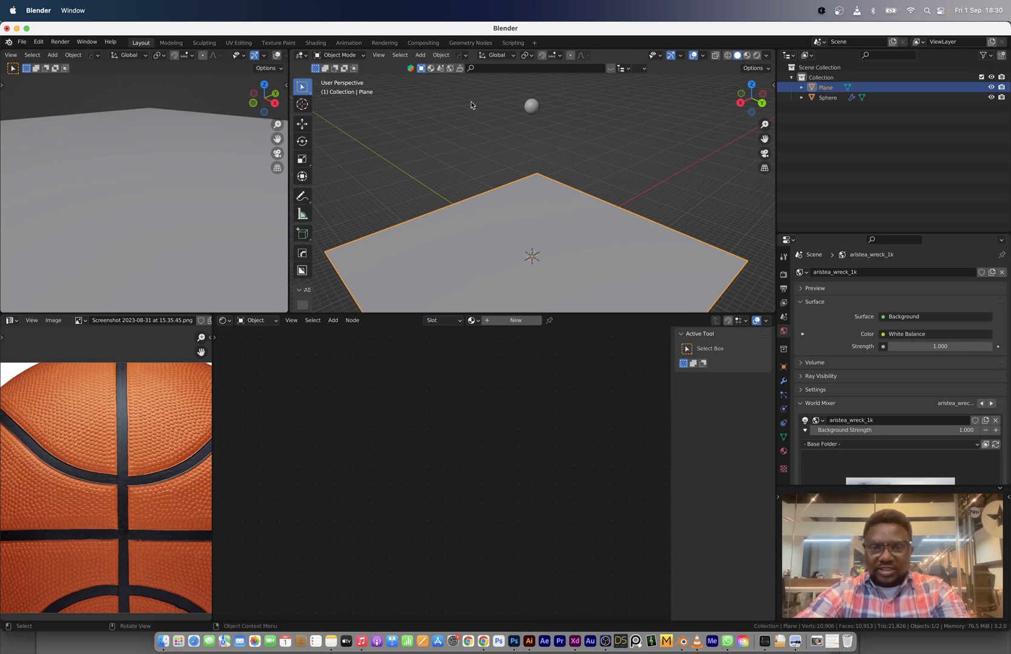
mouse_move(622, 221)
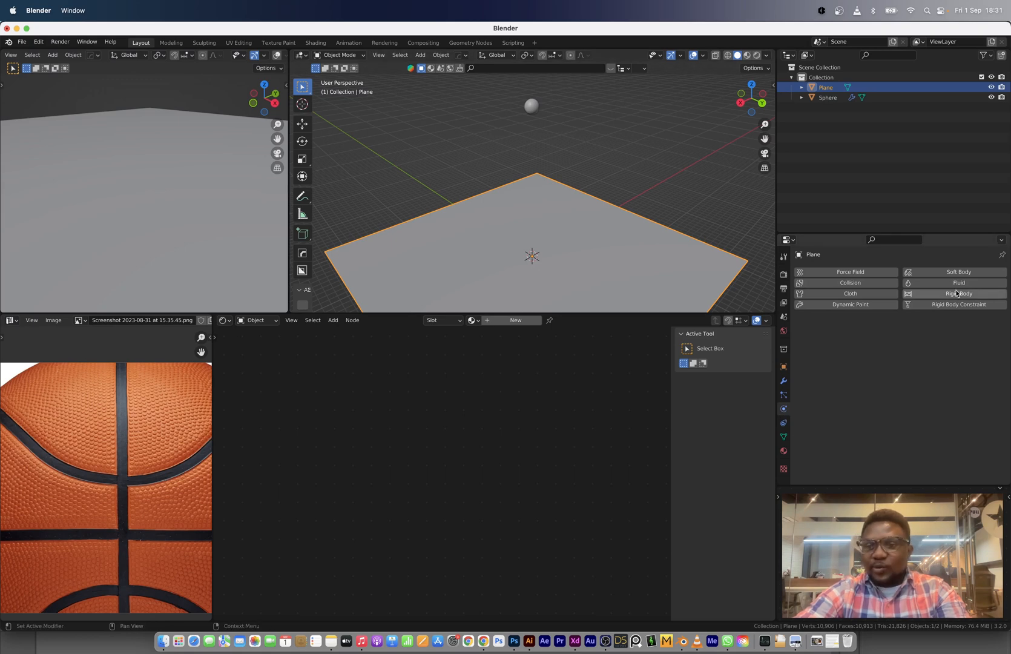
Make the plane a passive rigid body with bounciness 1.0, then select the ball for active rigid-body physics
click(959, 293)
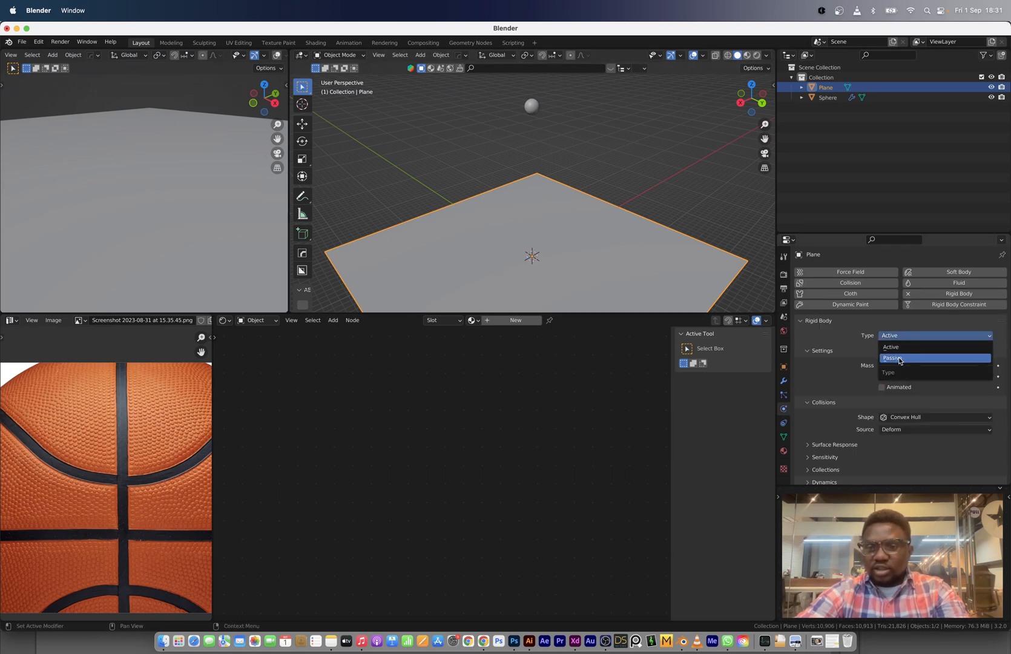
click(896, 359)
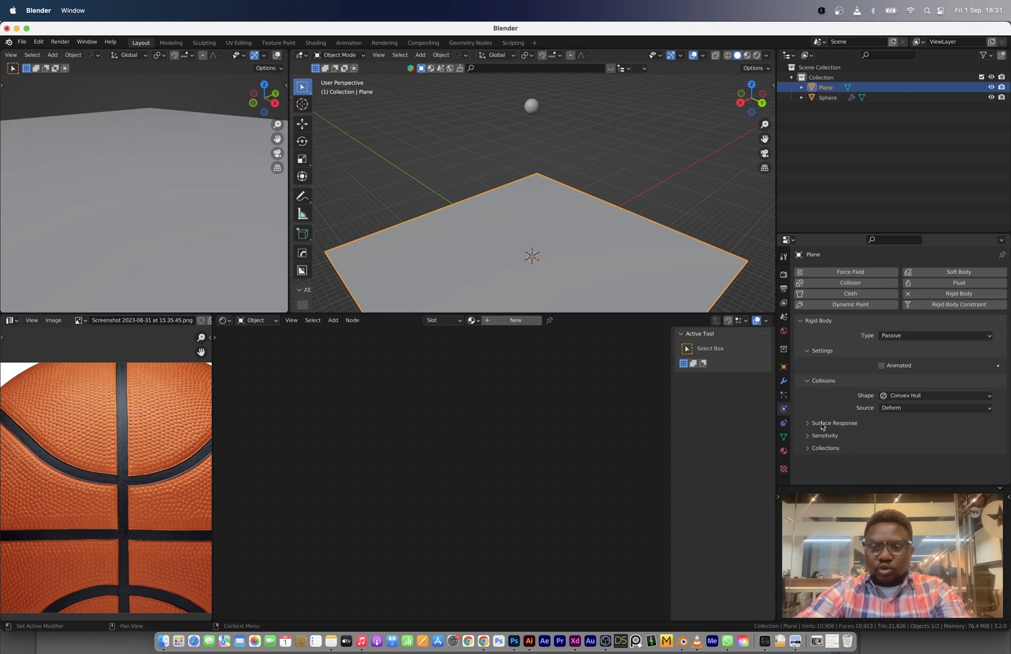
click(834, 423)
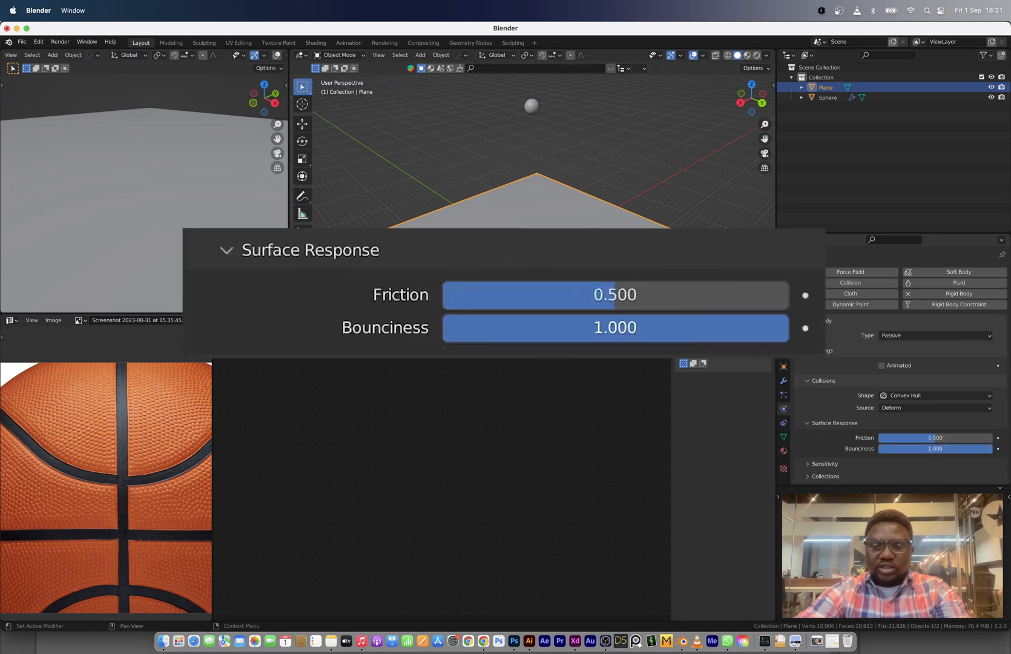
mouse_move(535, 113)
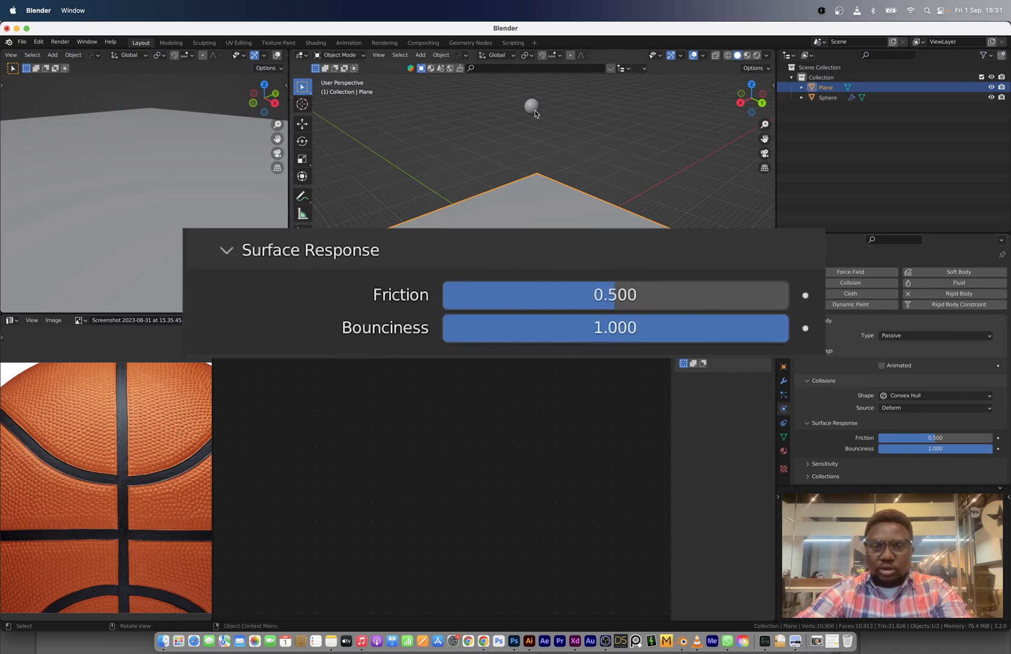
click(827, 97)
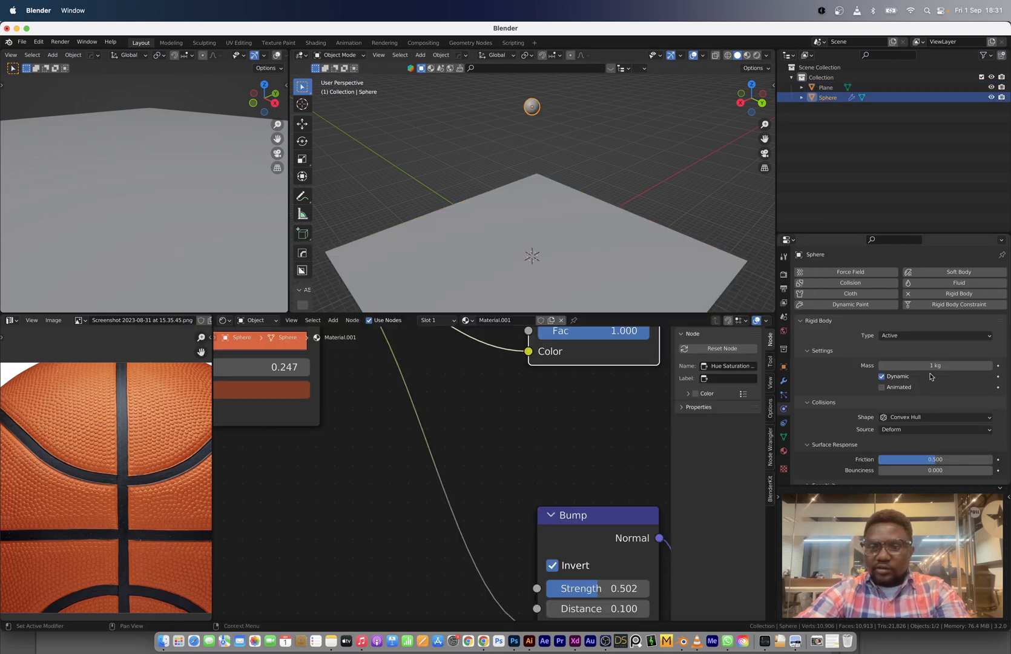
scroll(down, 3)
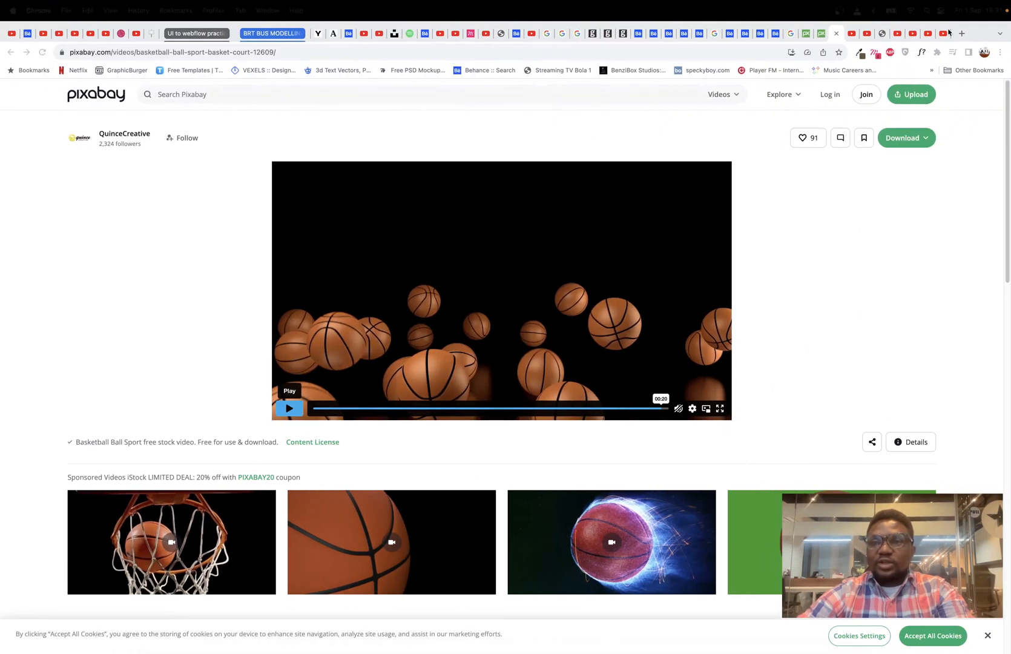
Search Google for 'weight of a basketball in kg', finding roughly 0.555–0.6 kg
text(weight of a ba)
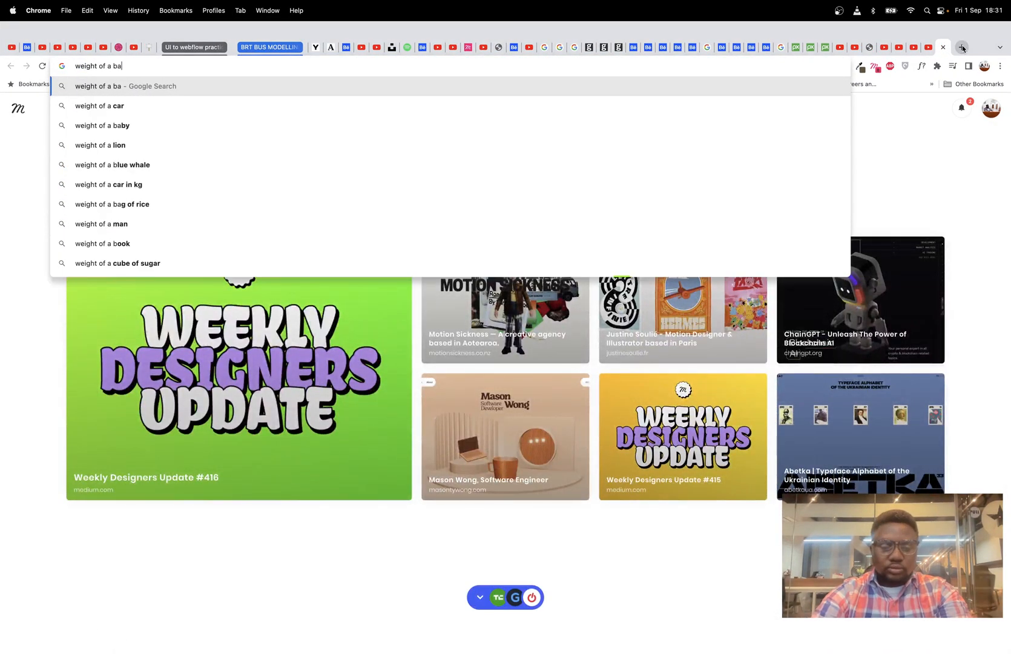
key(Return)
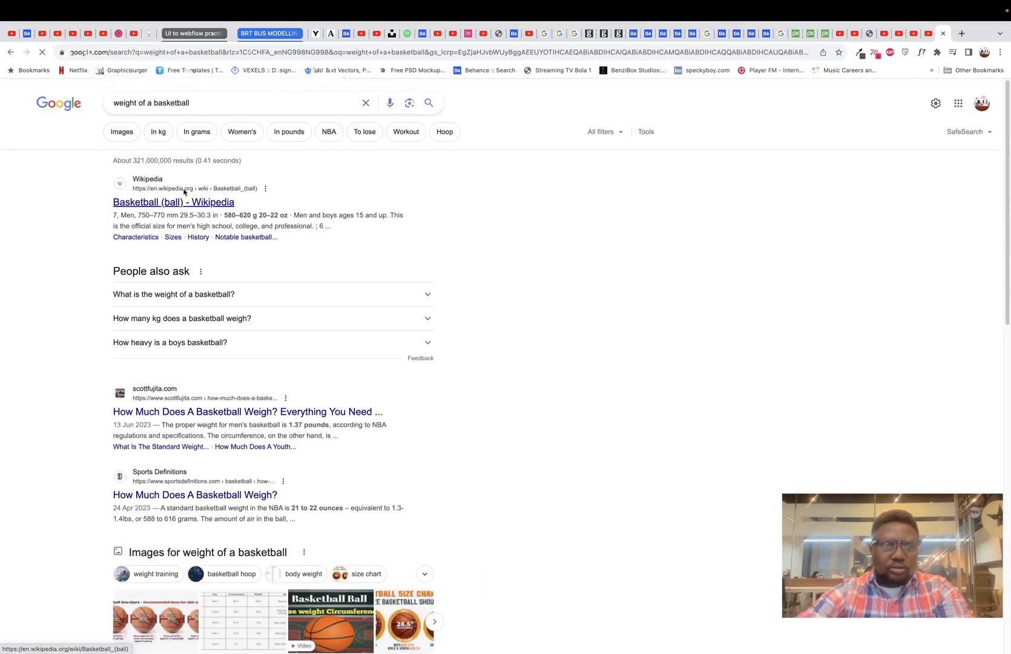
text(in kg)
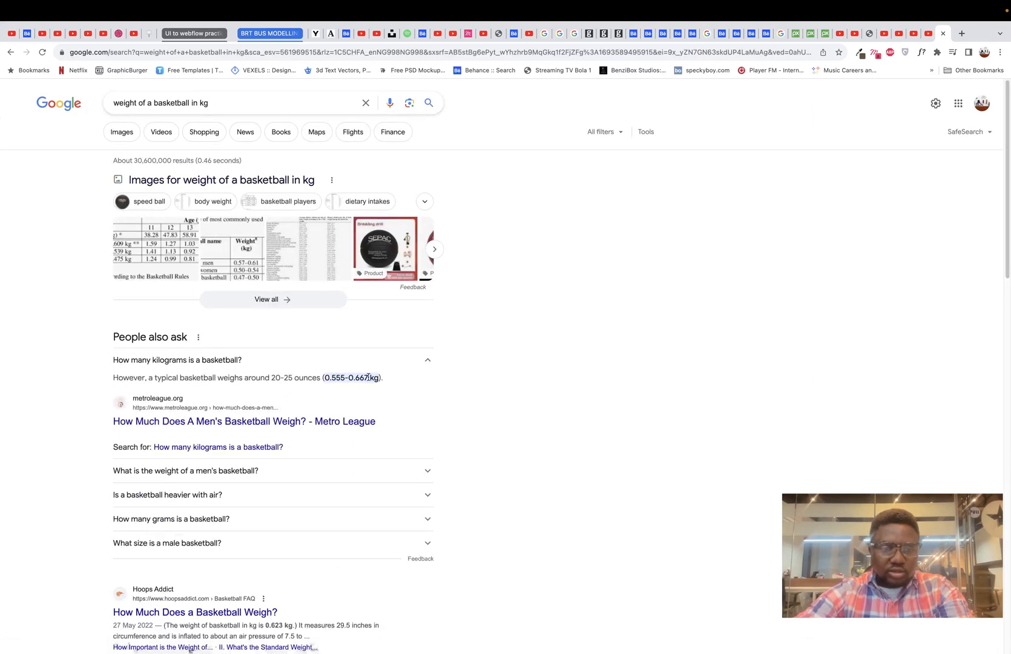
double_click(355, 378)
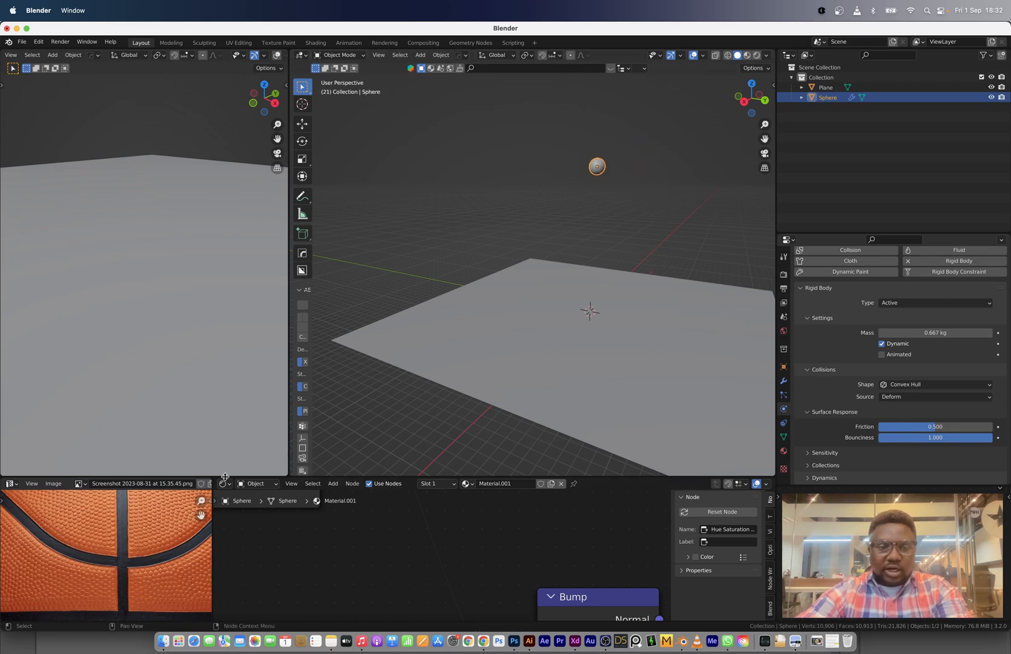
Set the Rigid Body World cache End and timeline End to 500 and play the ball drop once
click(226, 483)
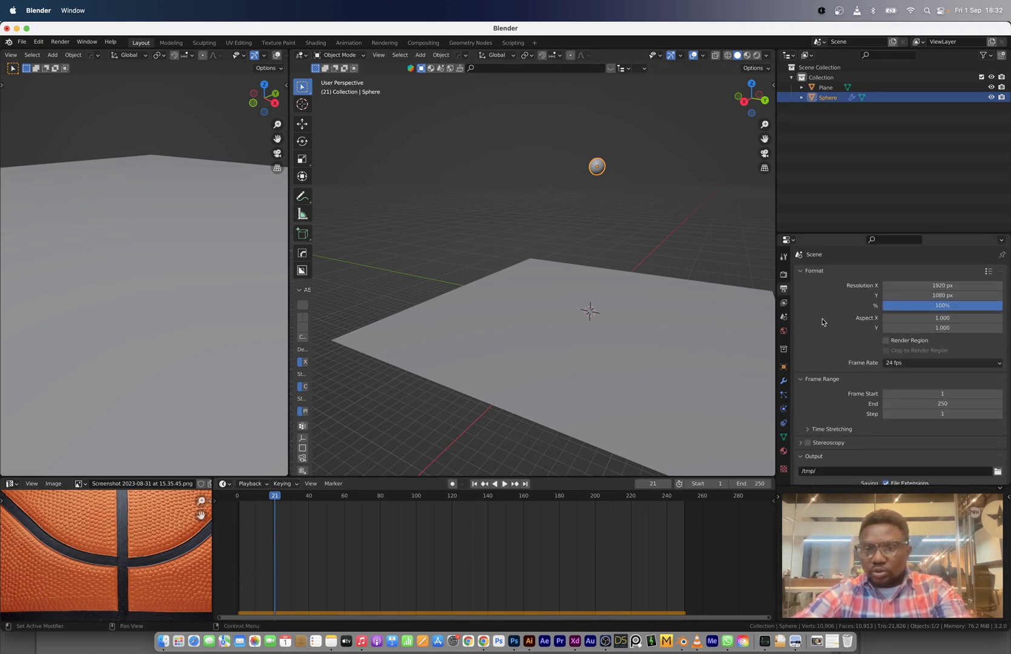
click(814, 270)
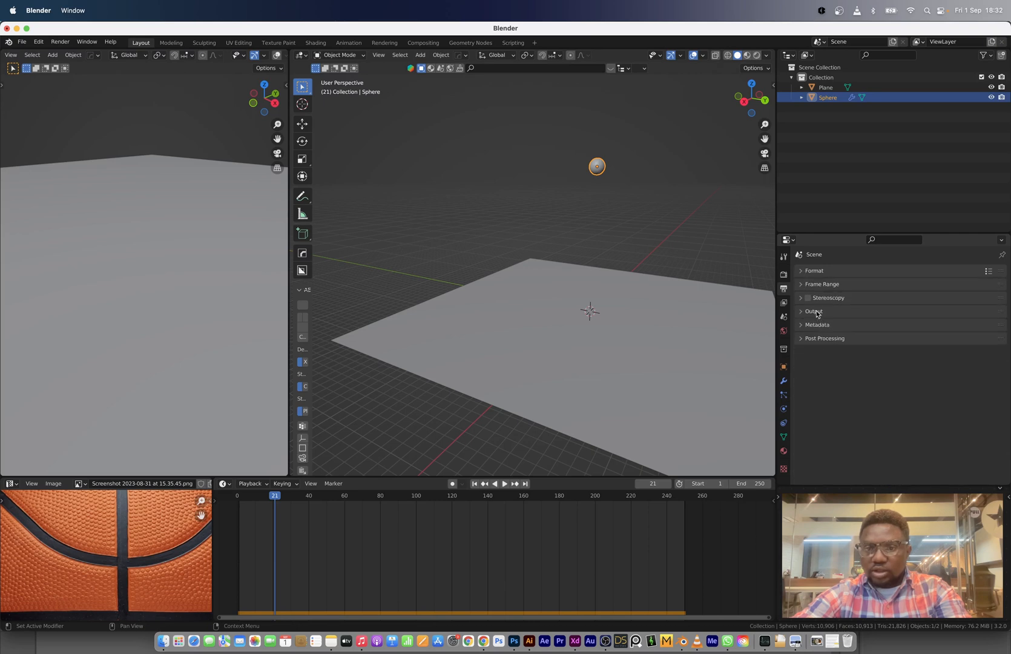
click(782, 289)
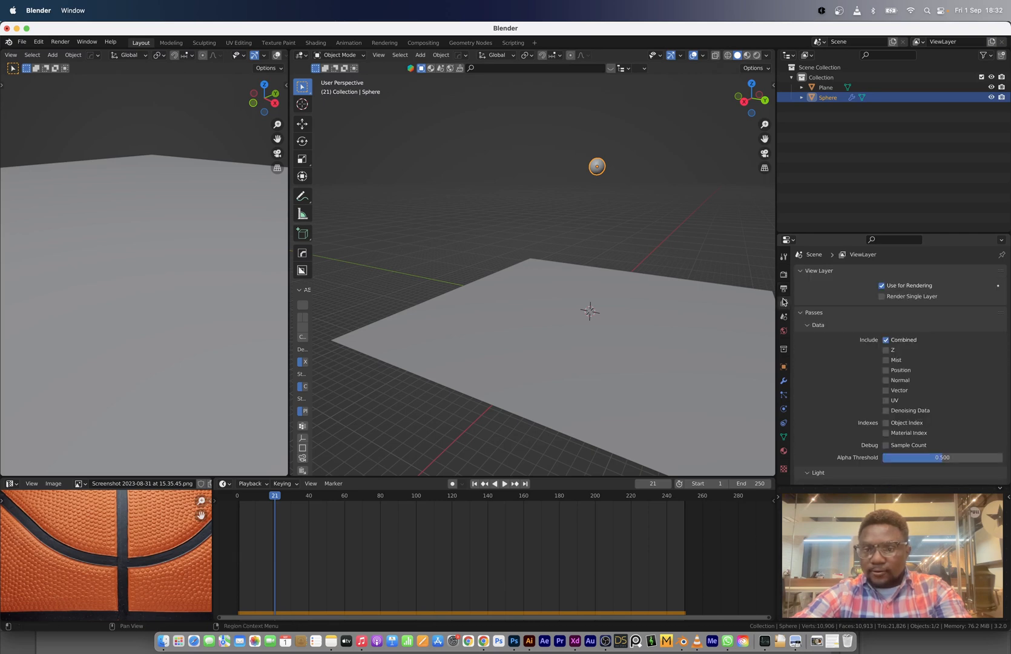
click(802, 270)
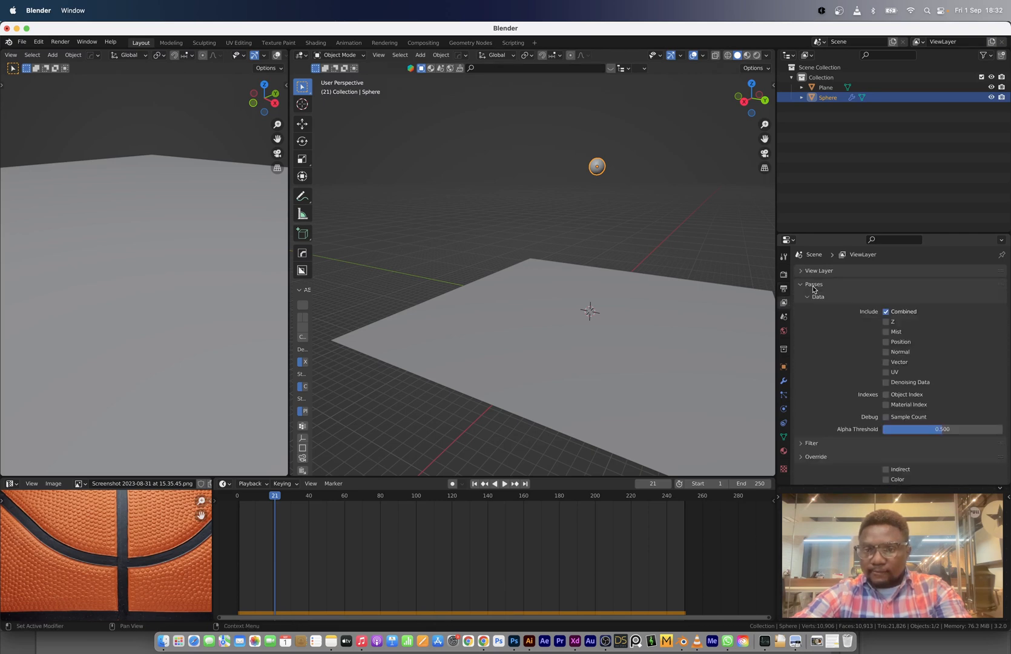
click(782, 316)
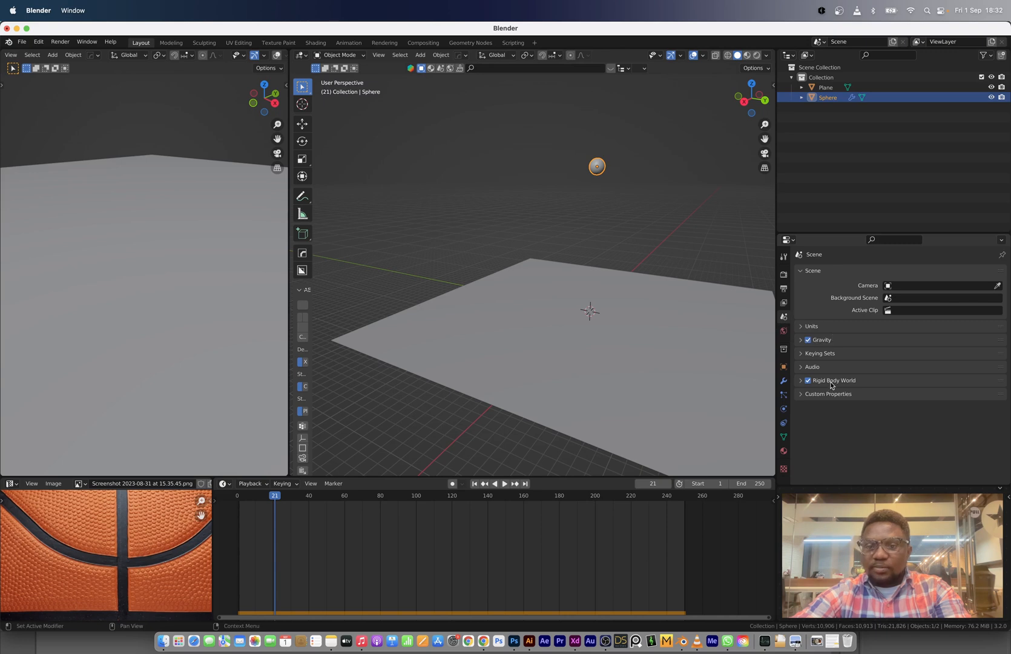
click(835, 381)
text(50)
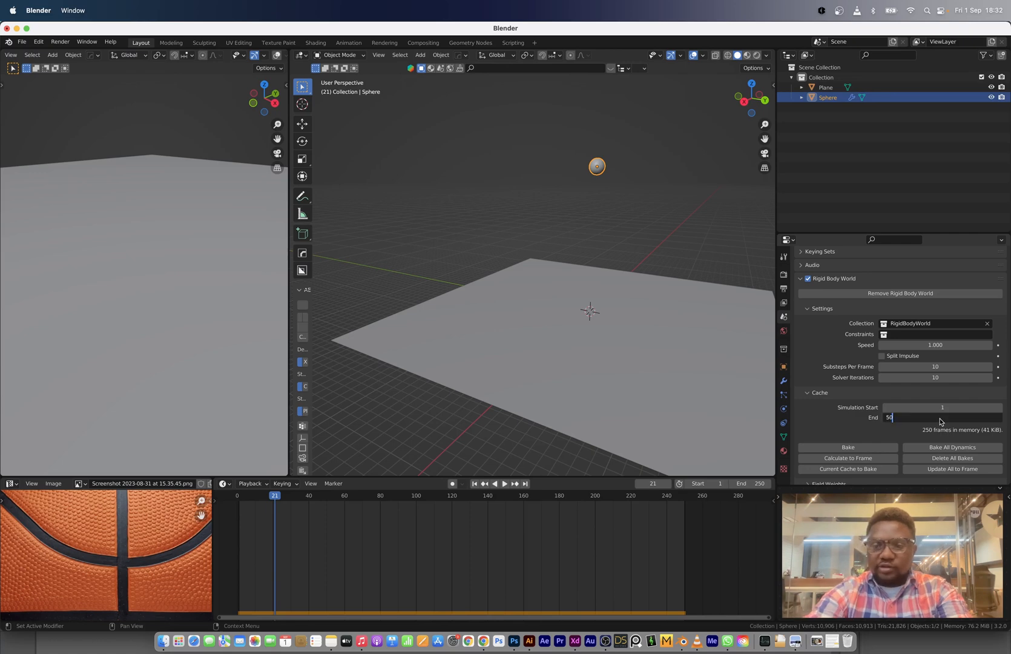
click(500, 483)
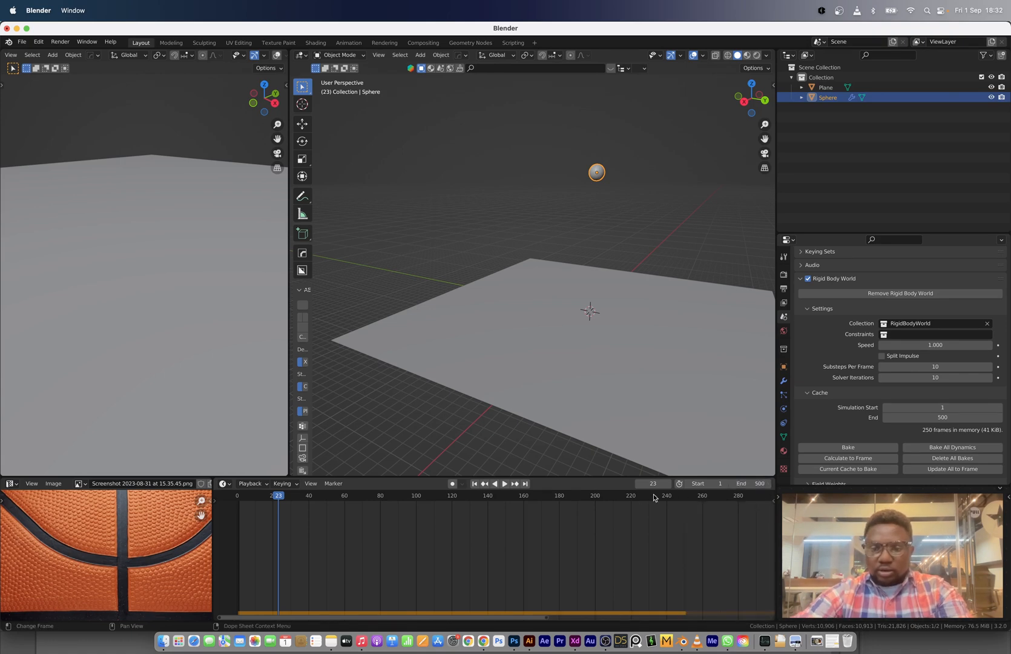
click(505, 484)
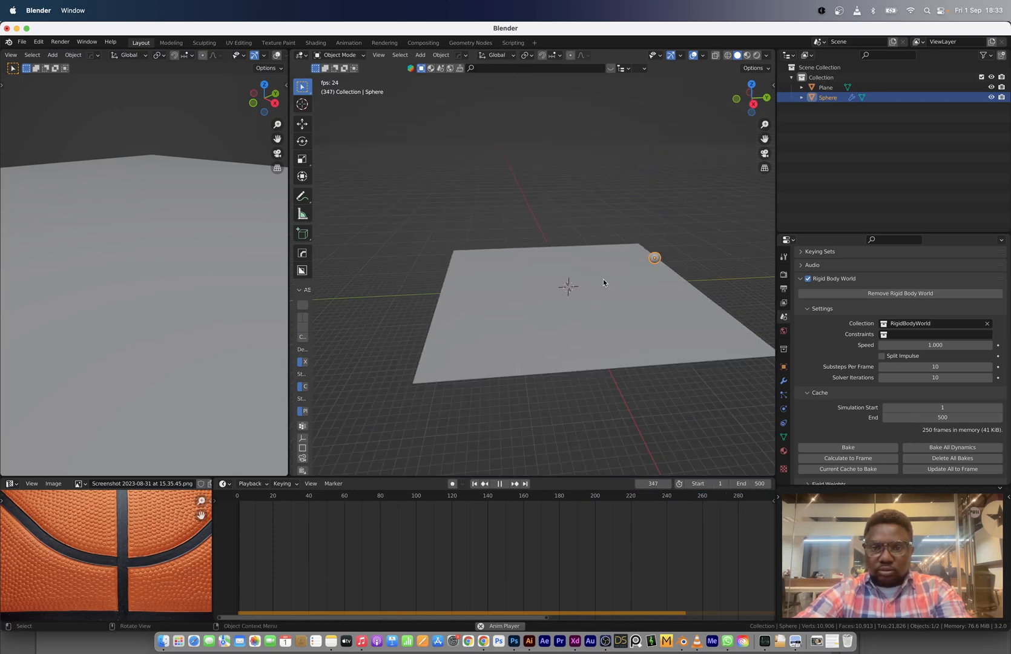
click(526, 494)
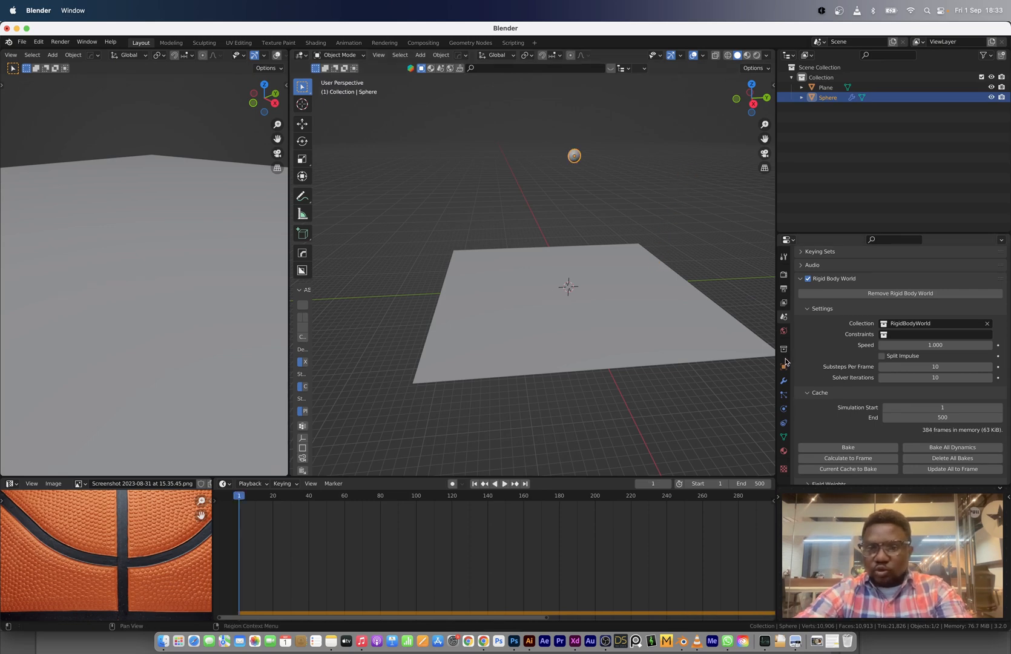
Give the sphere mass 0.667 kg and bounciness 1.0, then lower the ball slightly
click(784, 382)
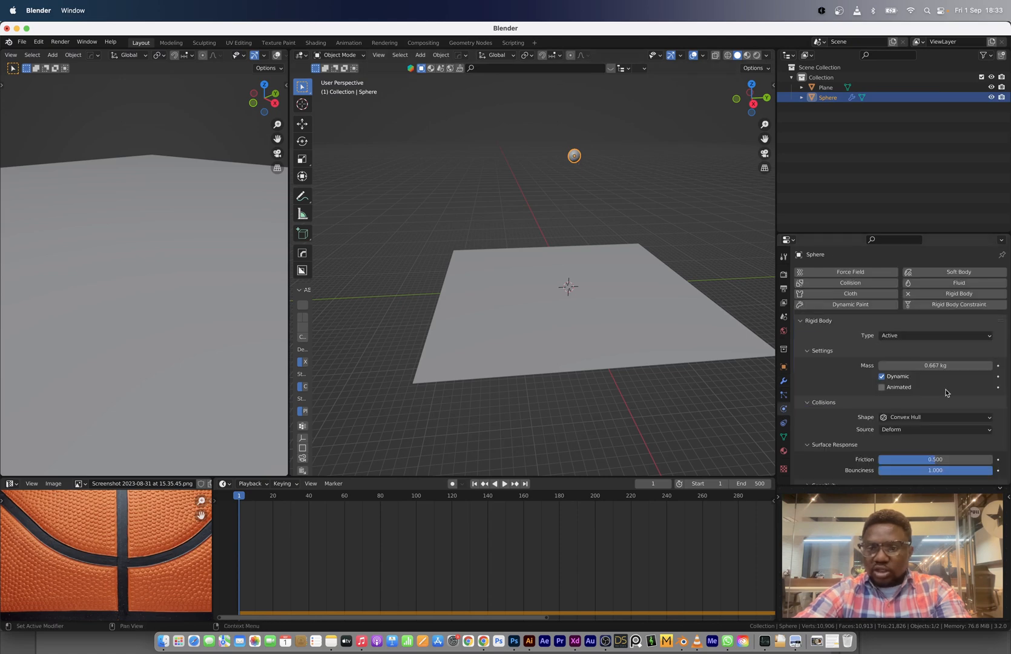
click(506, 483)
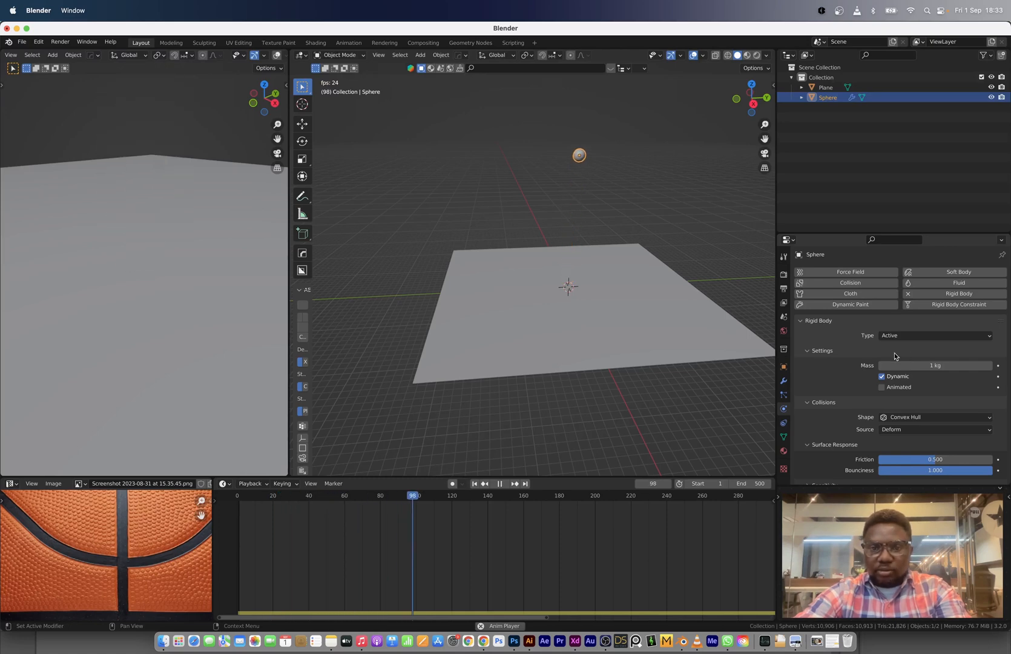
click(500, 494)
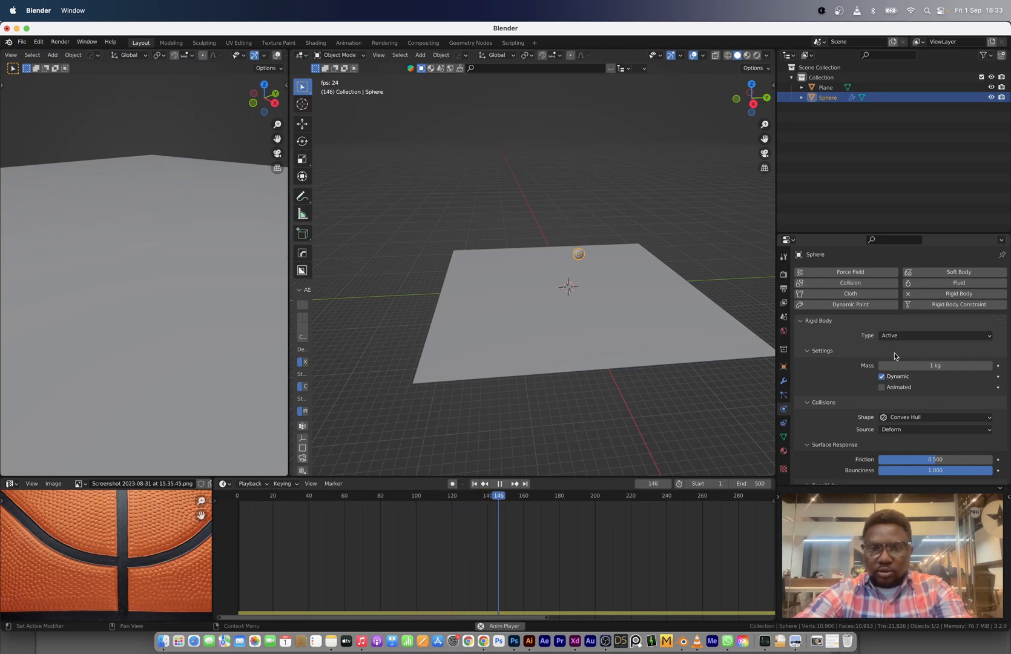
click(500, 489)
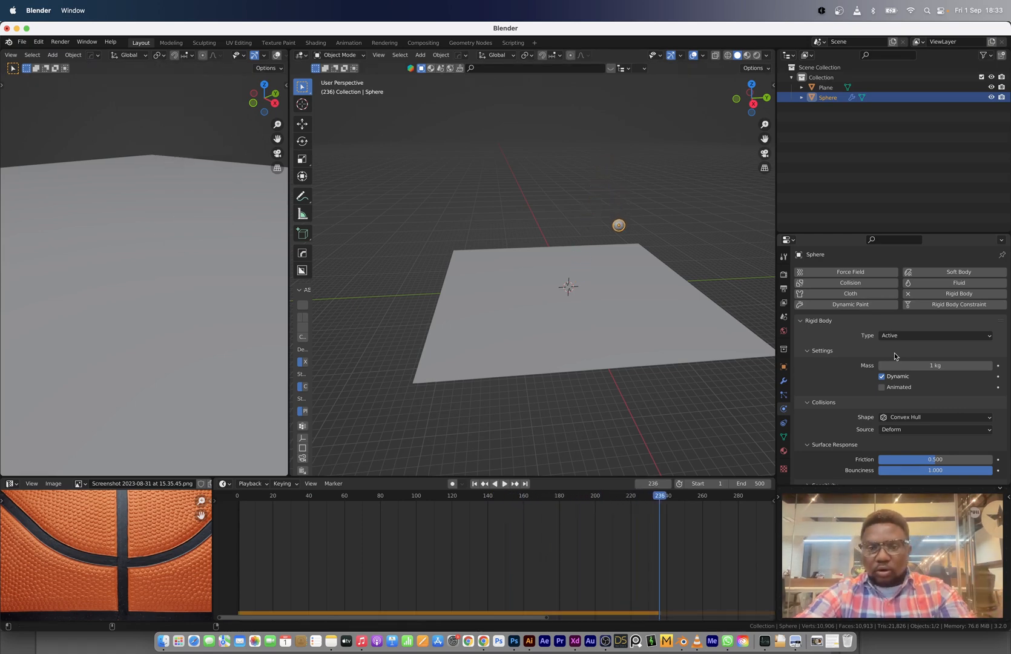
click(474, 483)
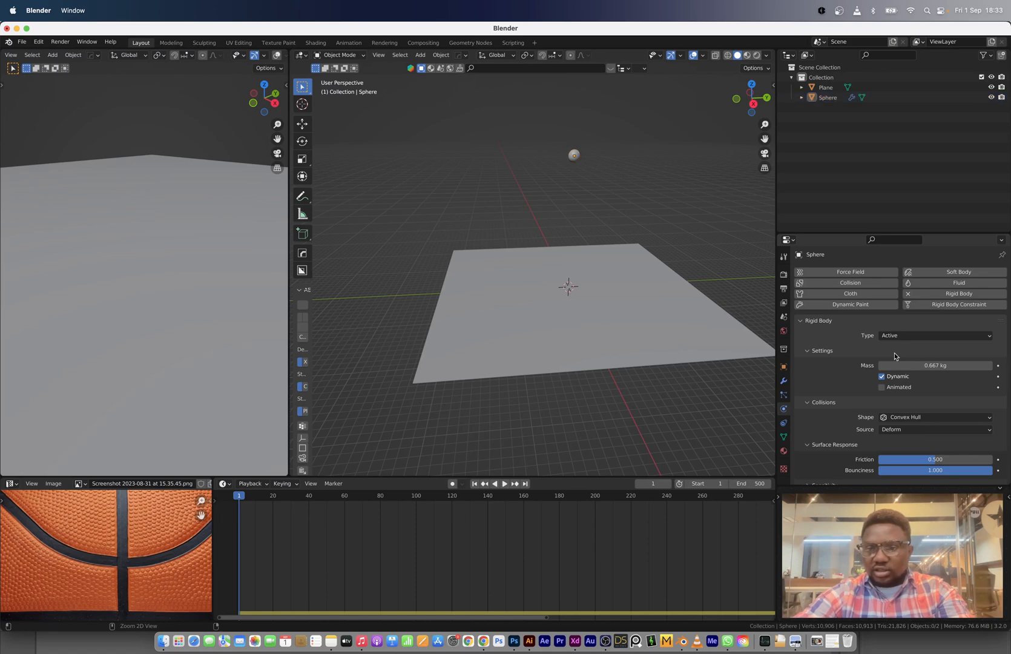
click(573, 155)
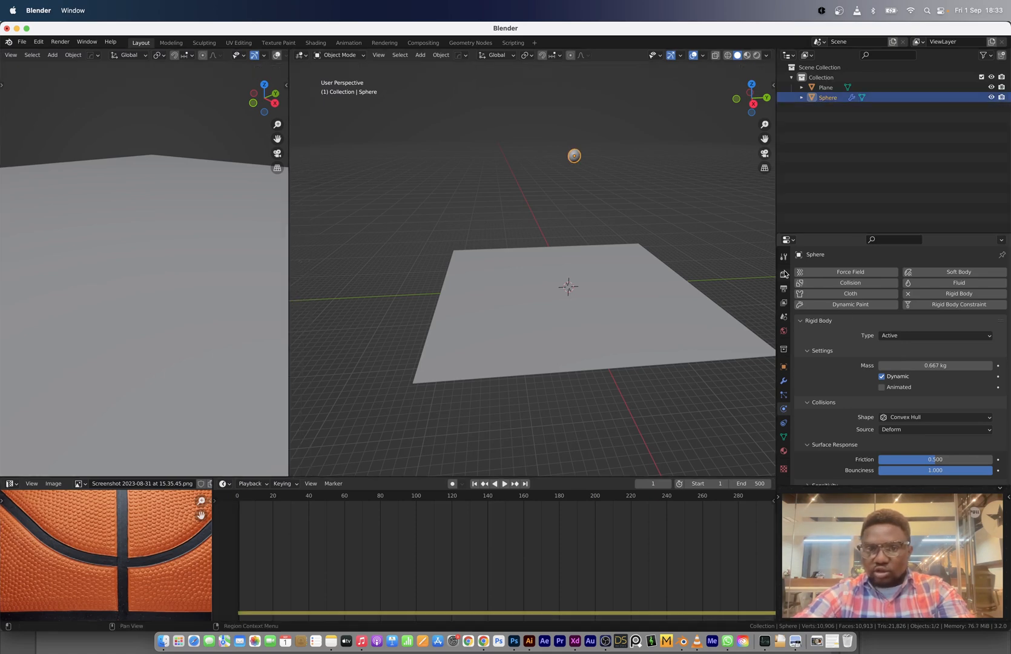
key(g)
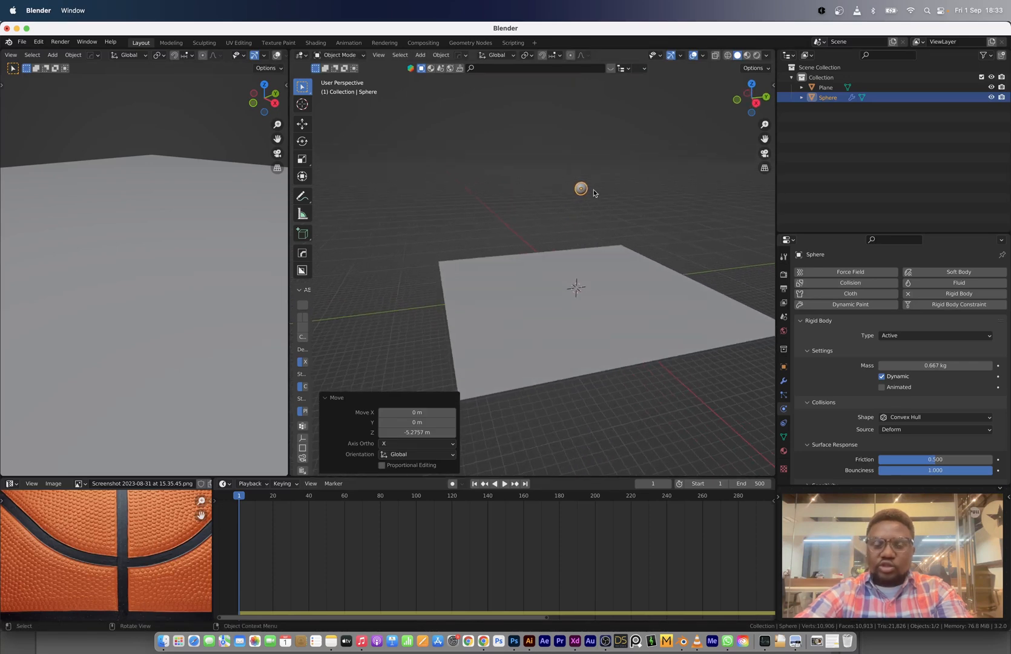
mouse_move(571, 287)
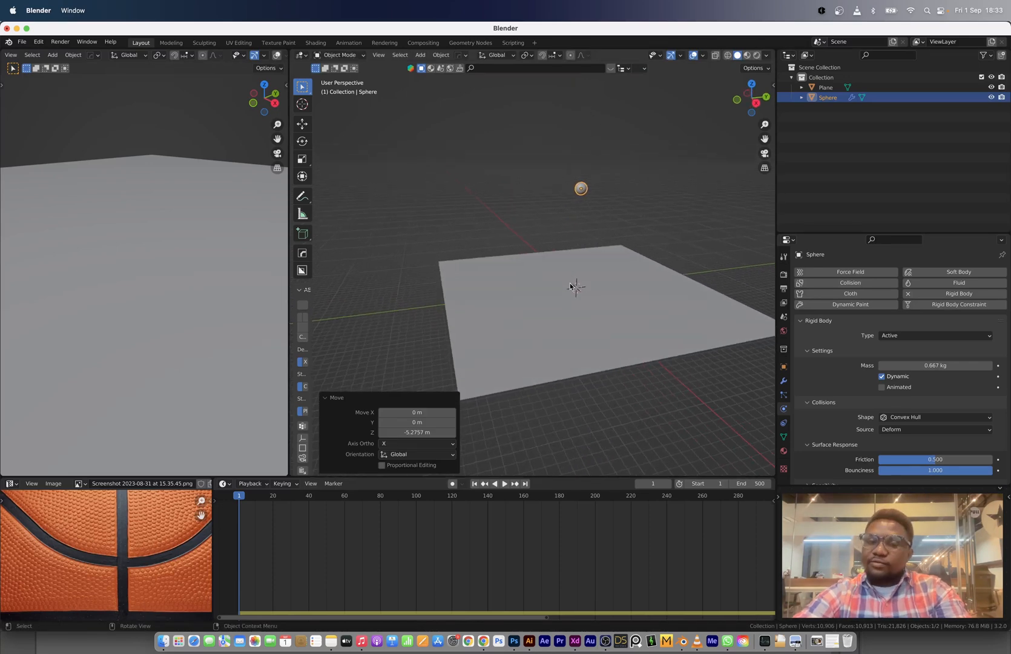
mouse_move(570, 281)
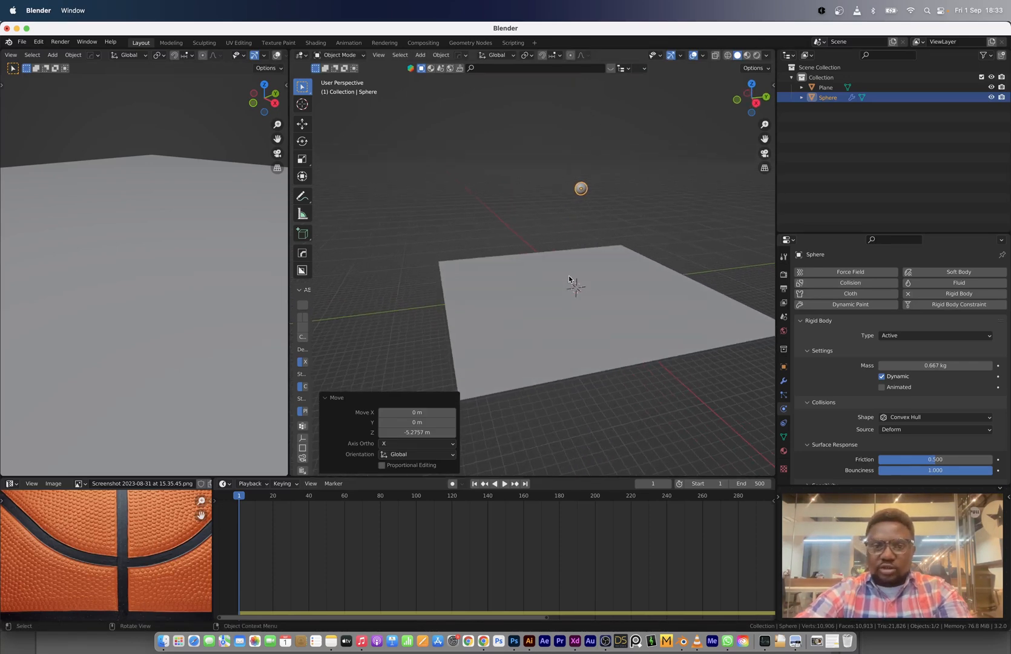
Replay the simulation to confirm the ball rebounds, then bring up the Add menu
click(505, 492)
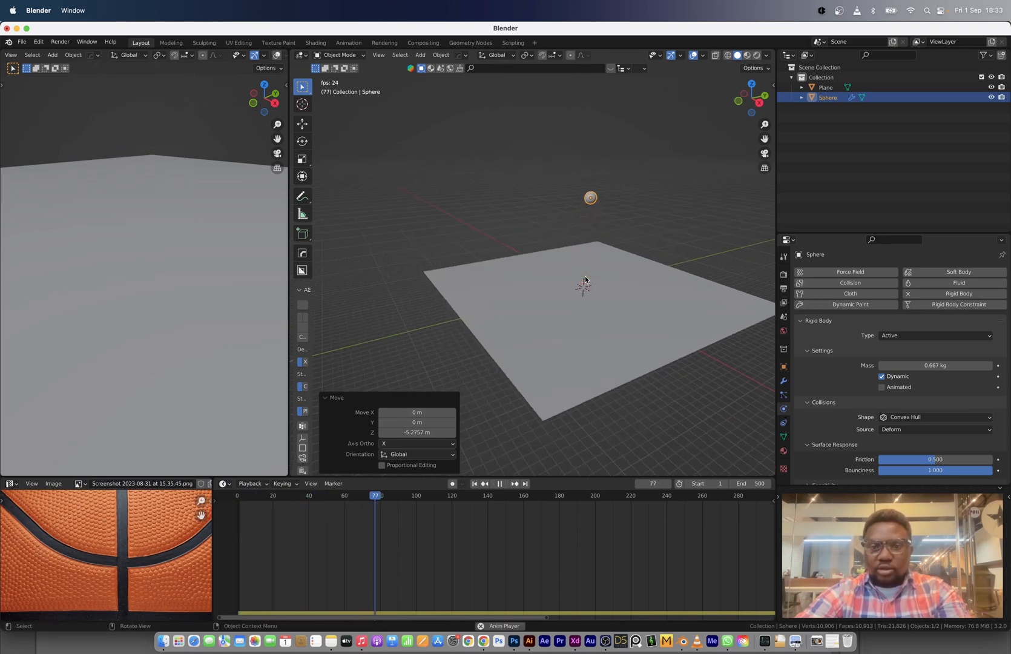
click(500, 494)
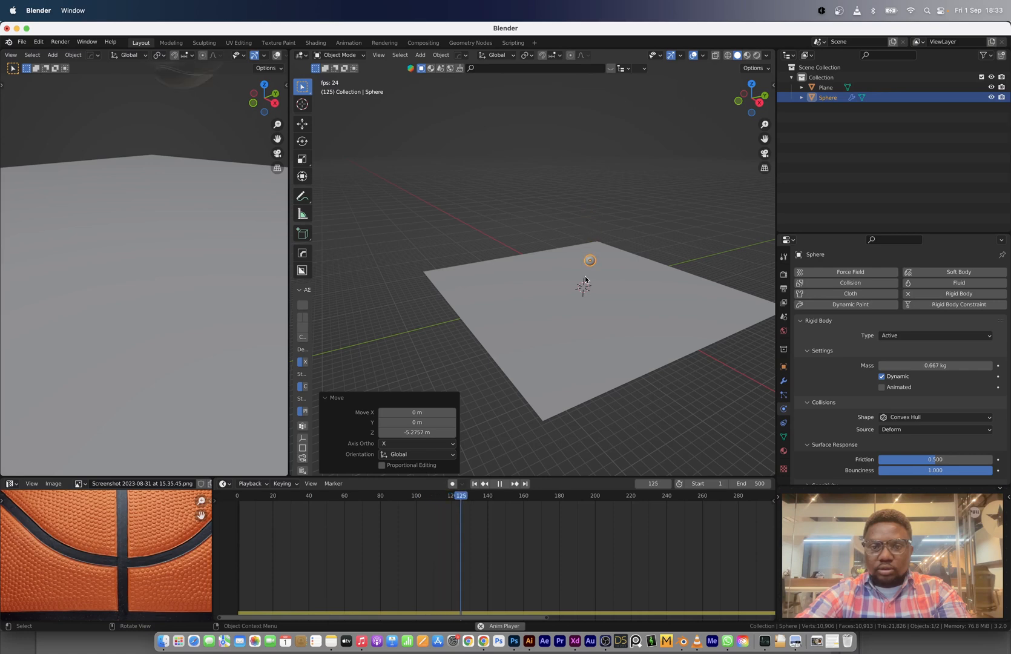
click(502, 494)
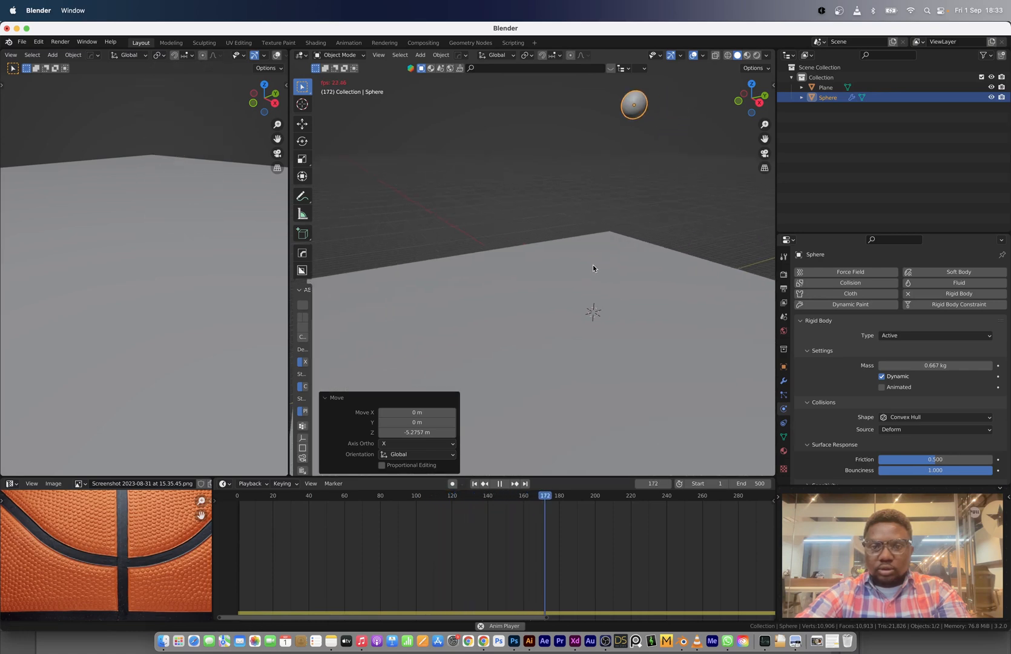
click(475, 492)
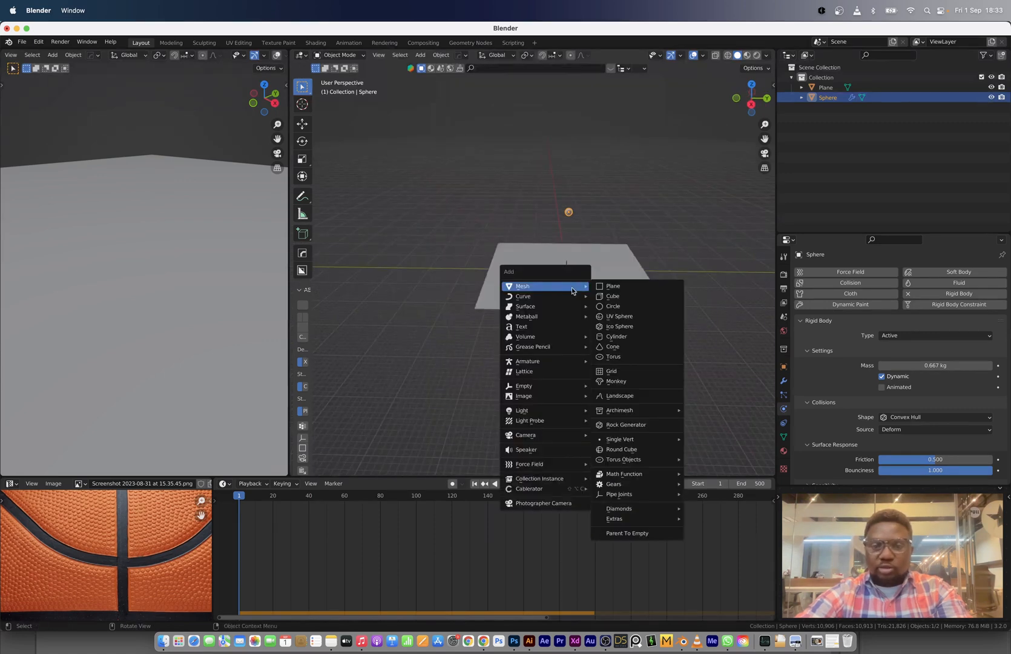
Add a camera, clear its rotation, tilt it about X toward the floor, and lock Camera to View
click(527, 438)
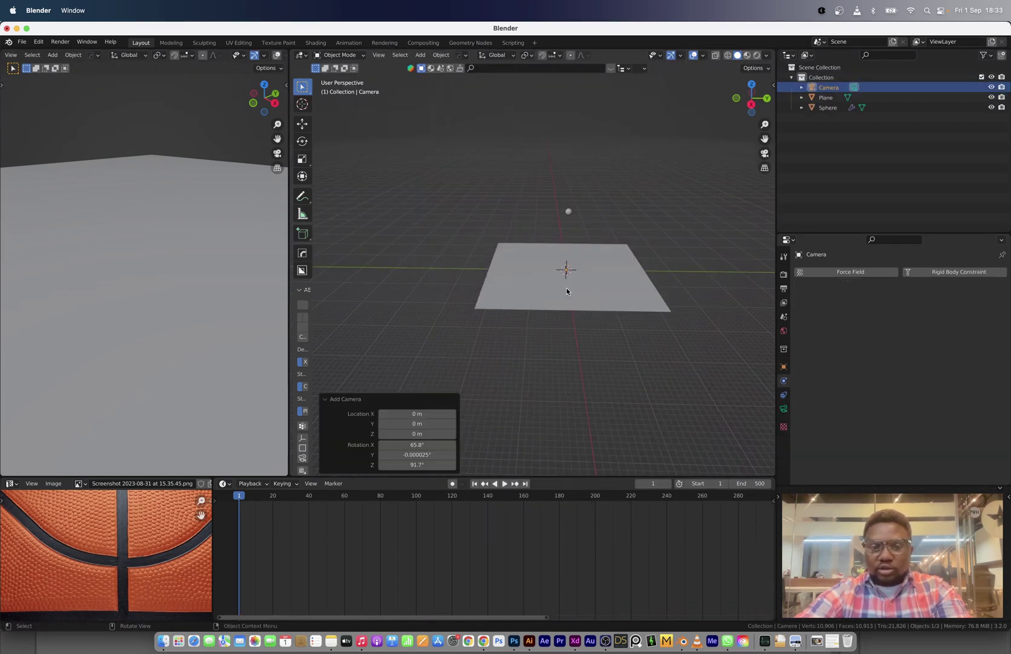
key(g)
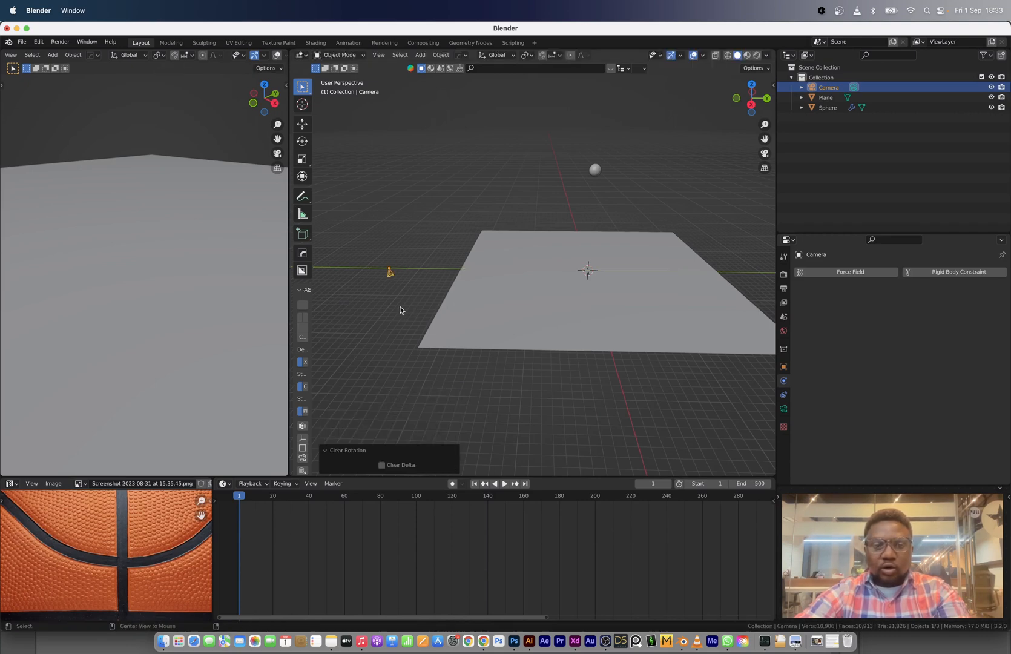
mouse_move(427, 277)
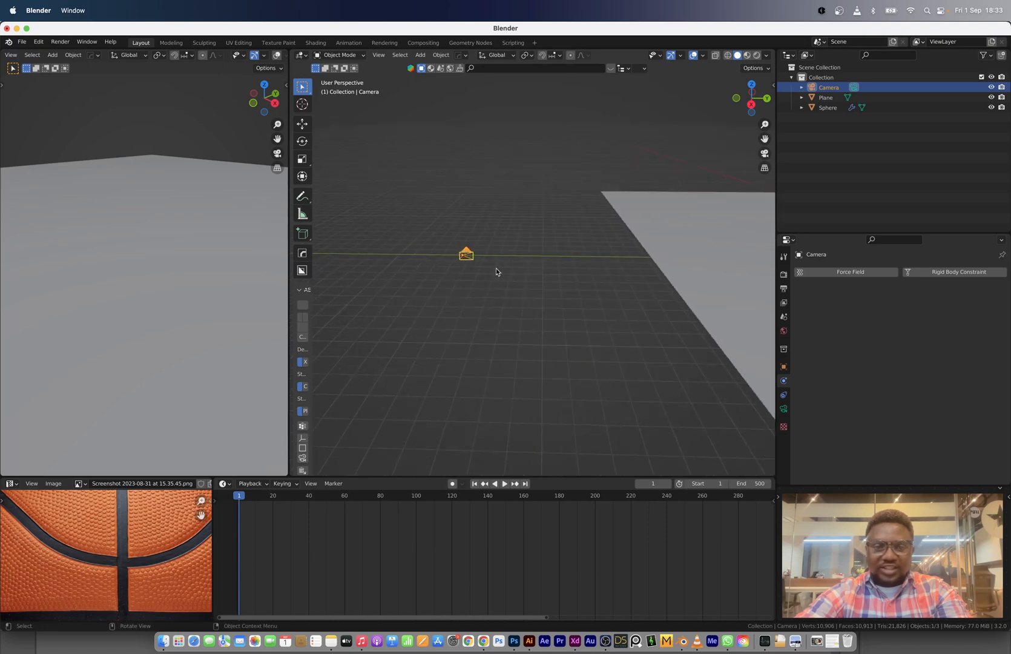
mouse_move(525, 302)
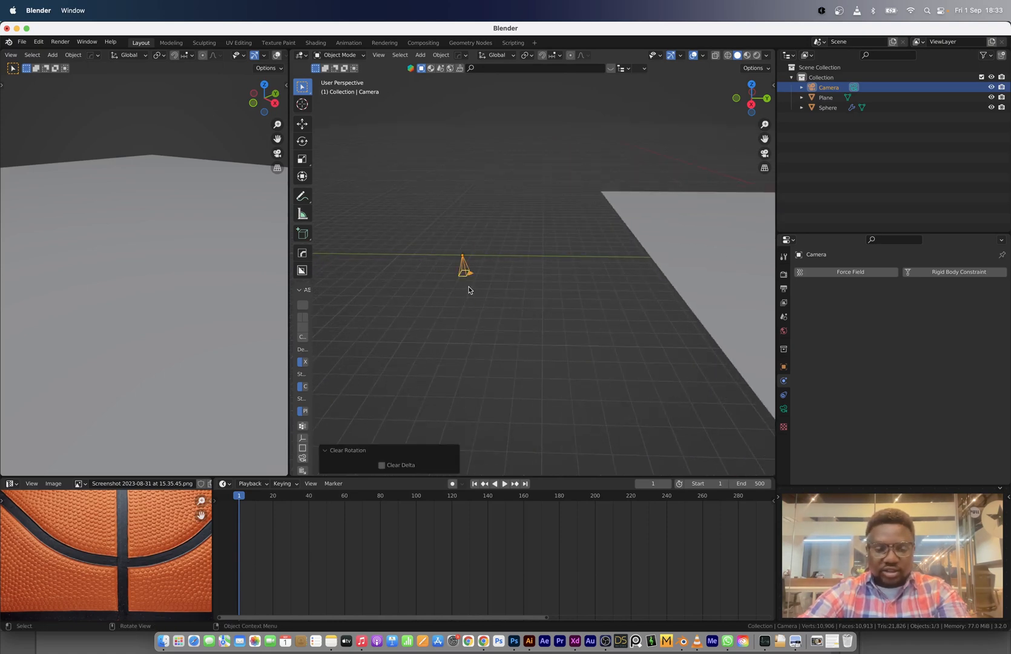
key(r)
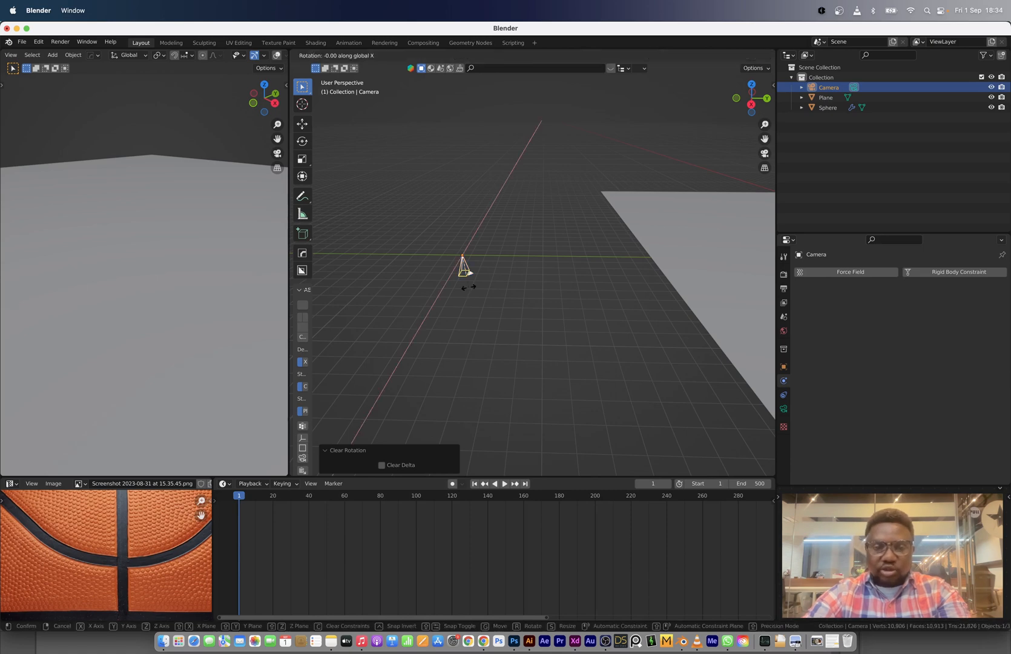
mouse_move(474, 255)
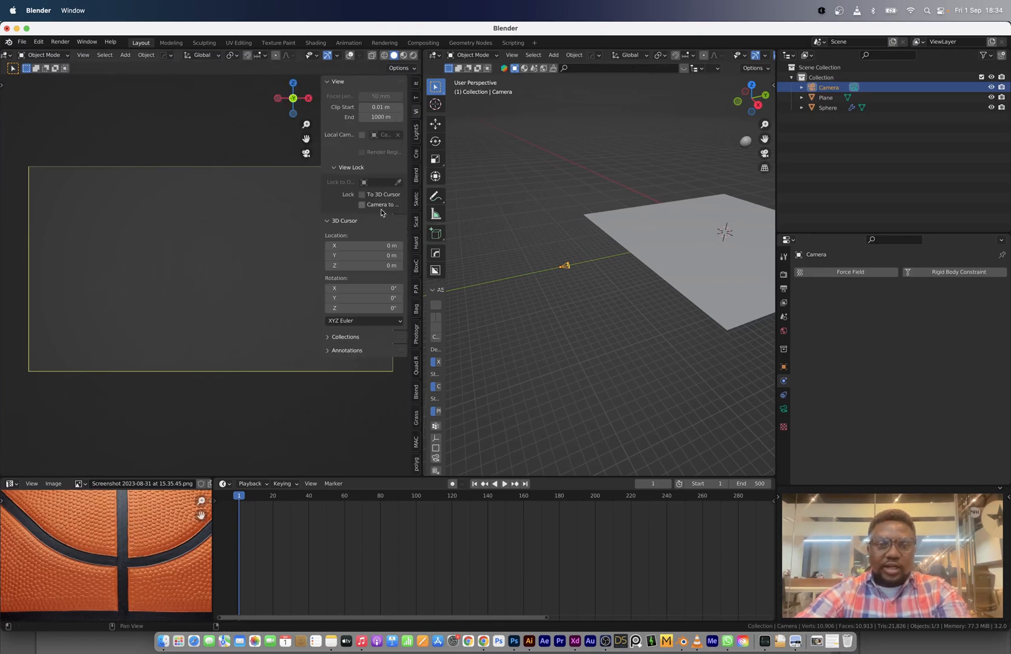
mouse_move(381, 204)
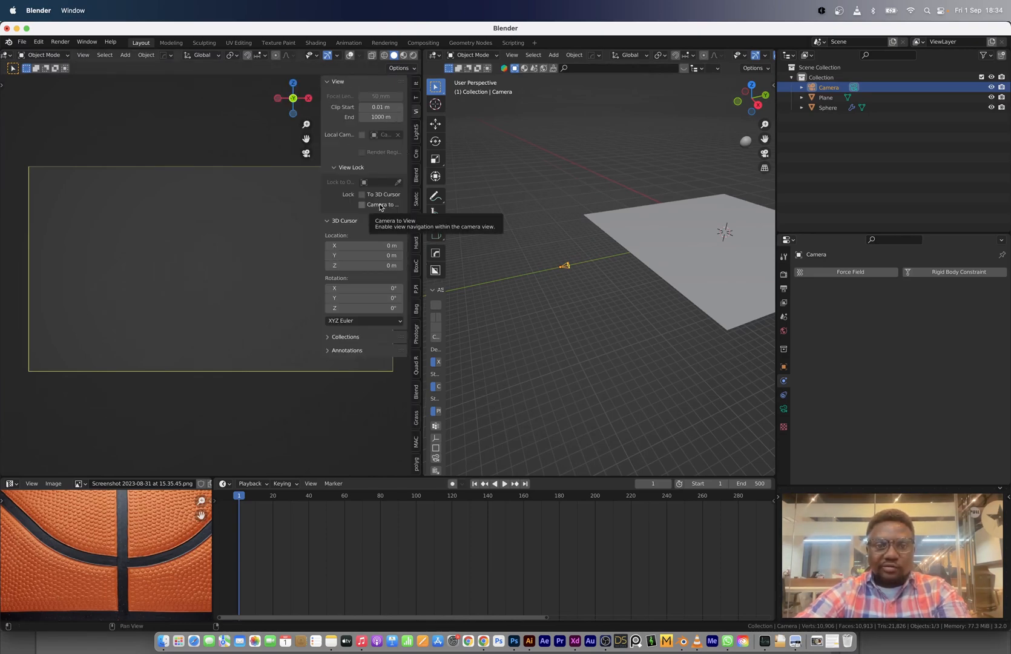
click(362, 204)
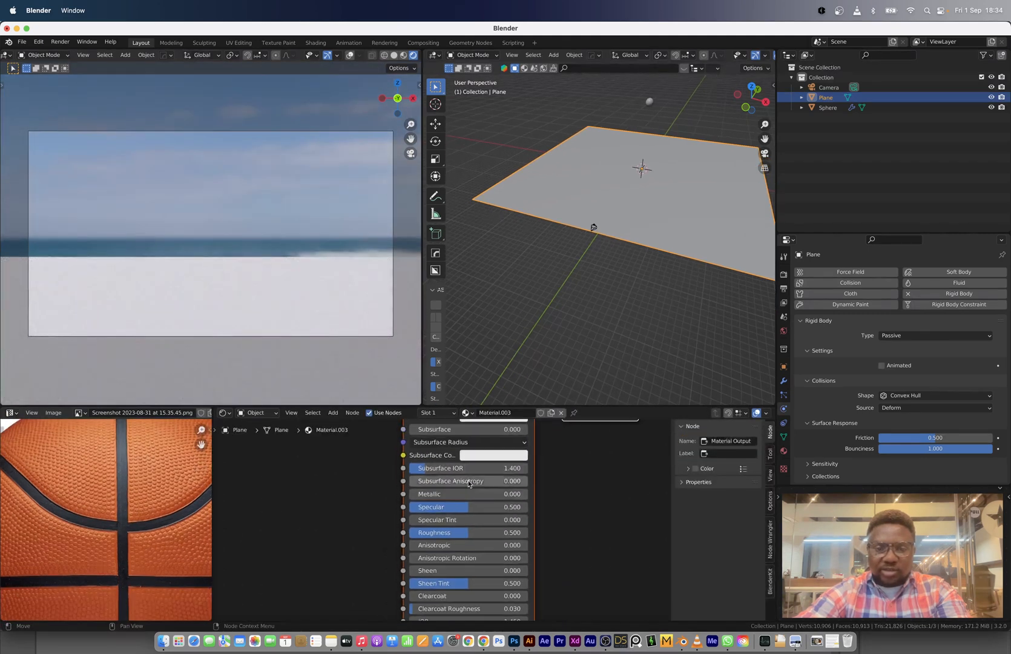
Add a second plane, rotate it 90° about X and place it behind the floor as a backdrop
click(480, 470)
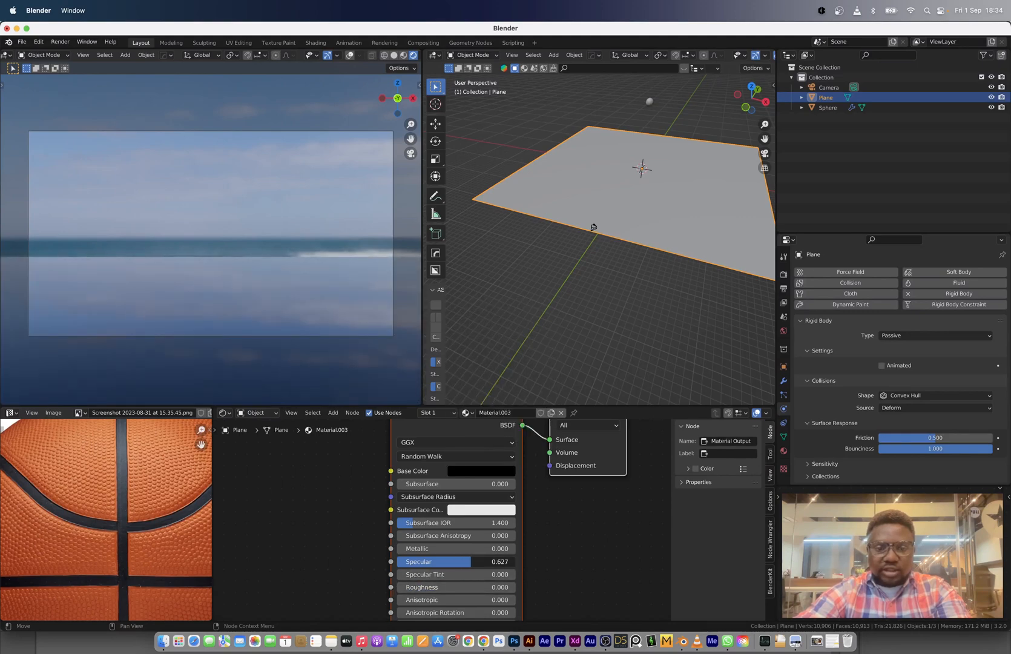
click(552, 55)
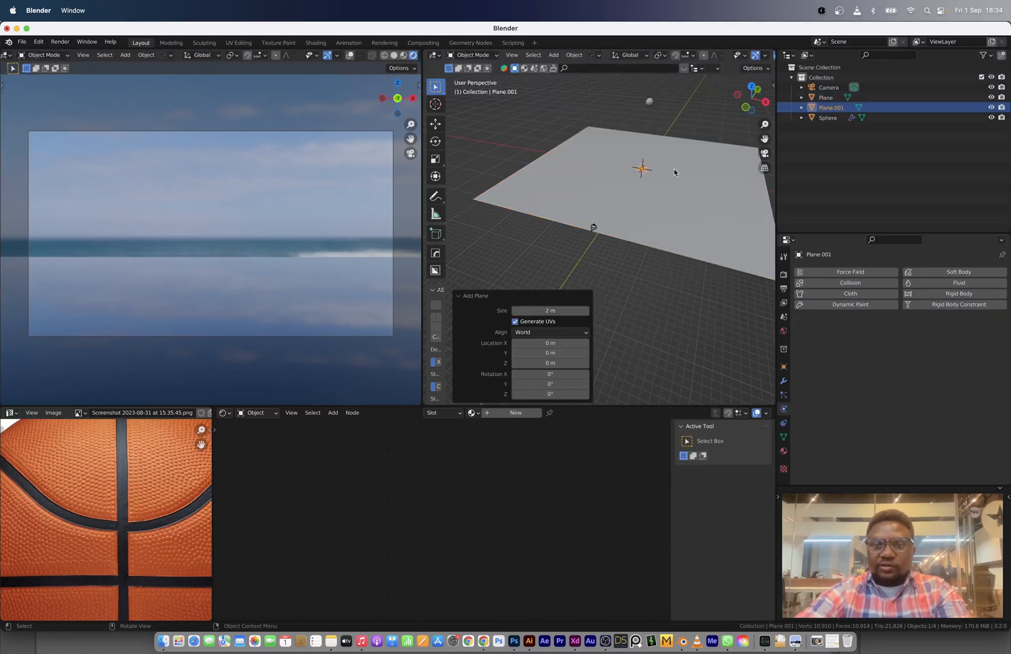
key(s)
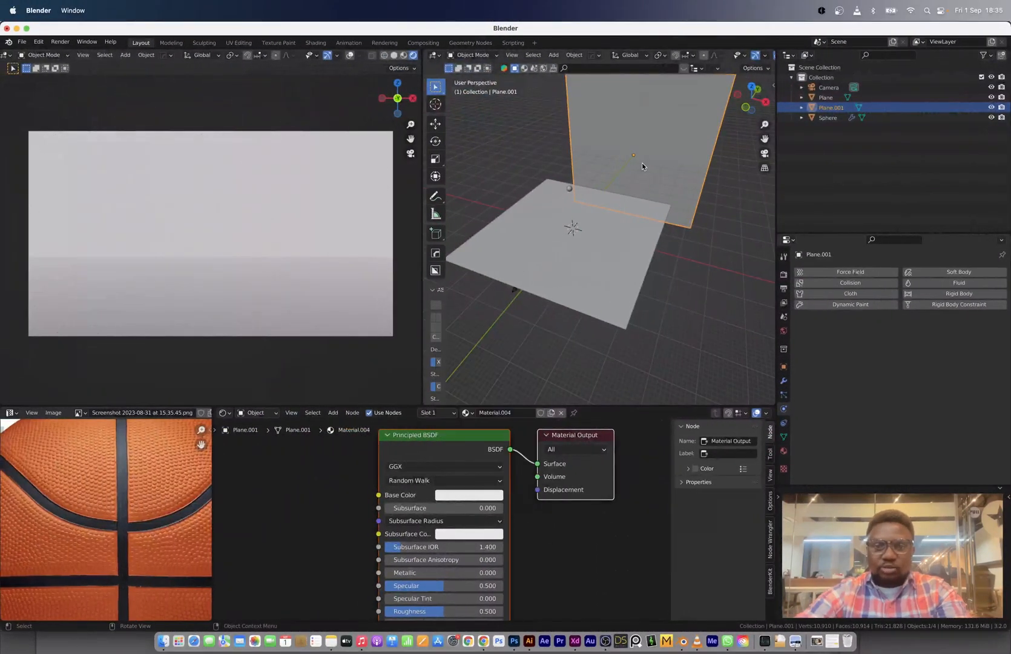
Make Plane.001's base colour black and give the floor high Specular with about 0.1 Roughness
click(469, 495)
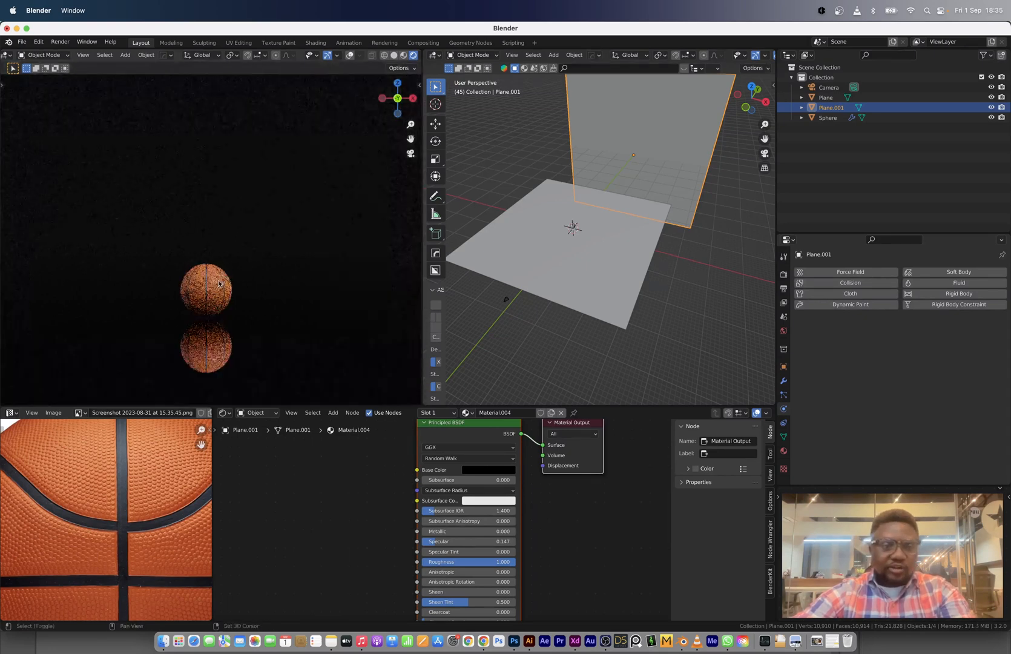
click(825, 97)
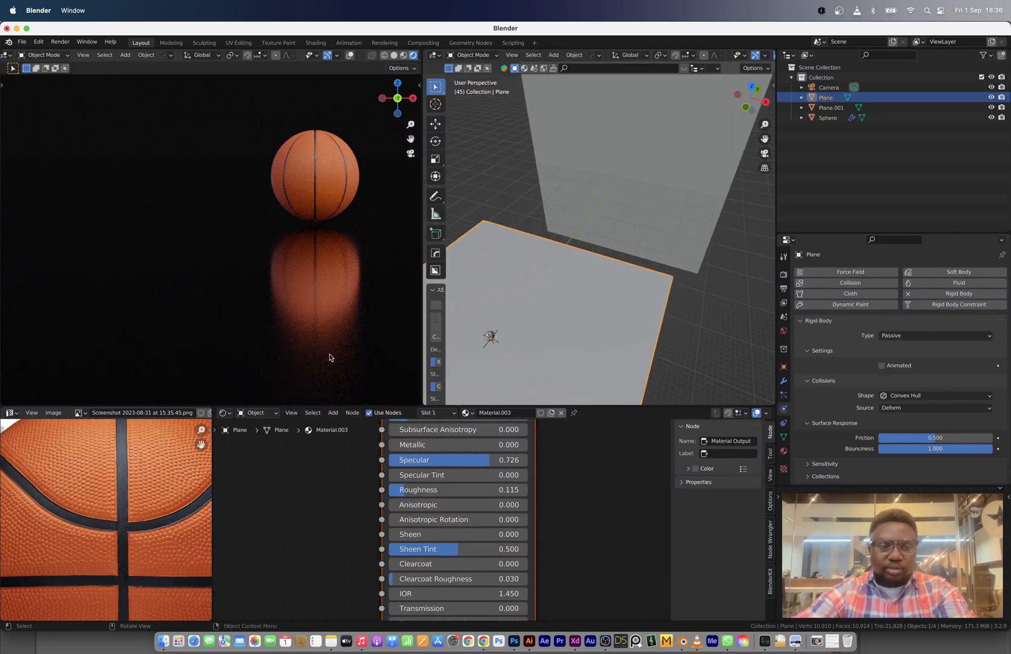
Spread many Alt+D linked duplicates of the ball above the floor and play from frame 1
click(223, 413)
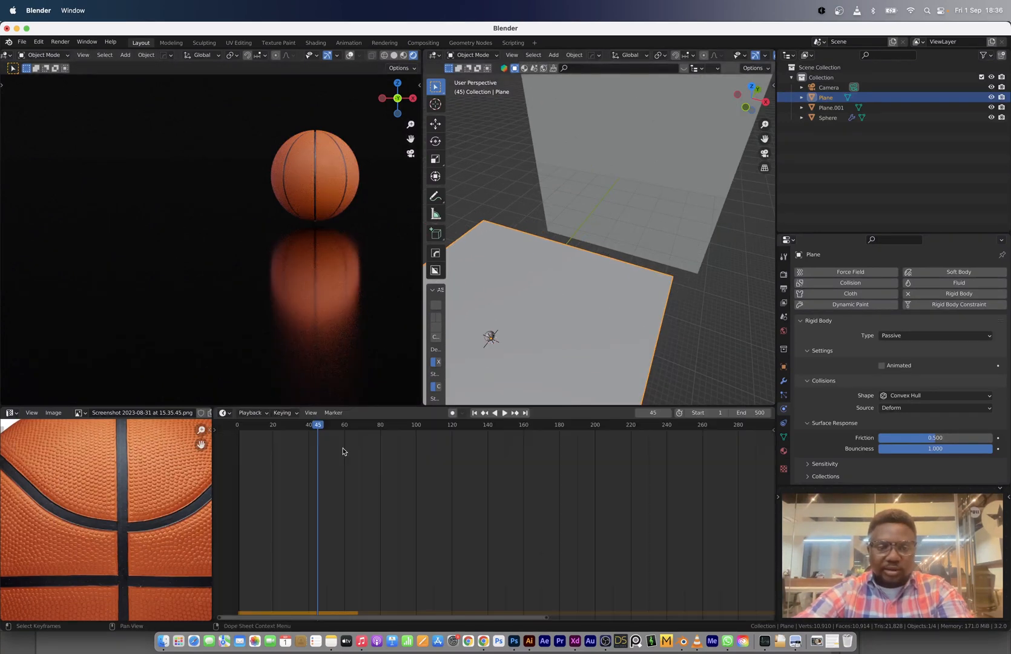
click(474, 418)
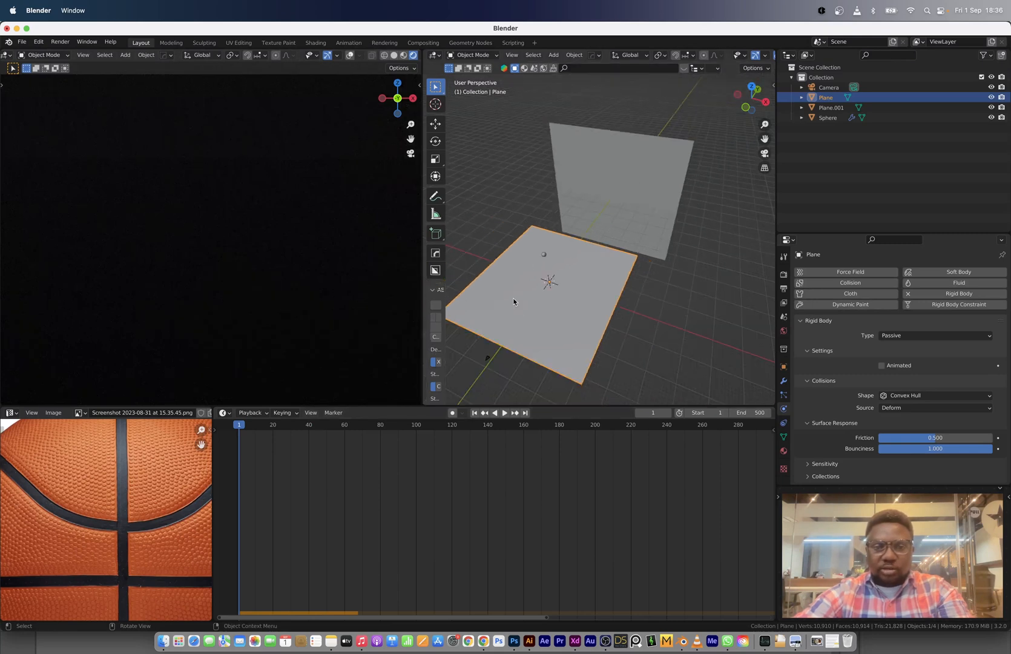
click(829, 118)
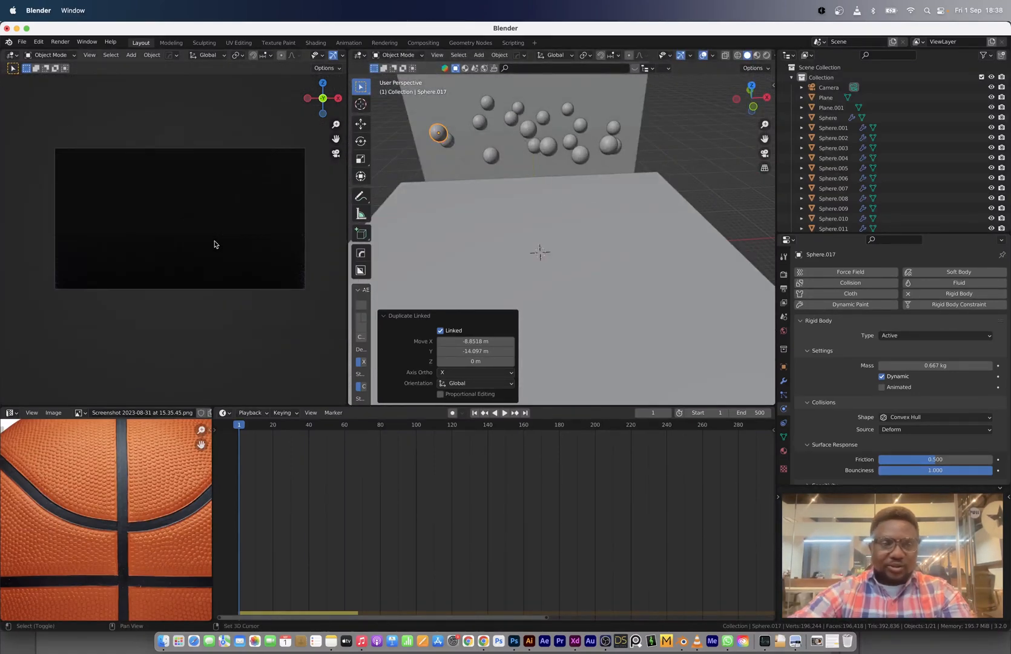
click(504, 419)
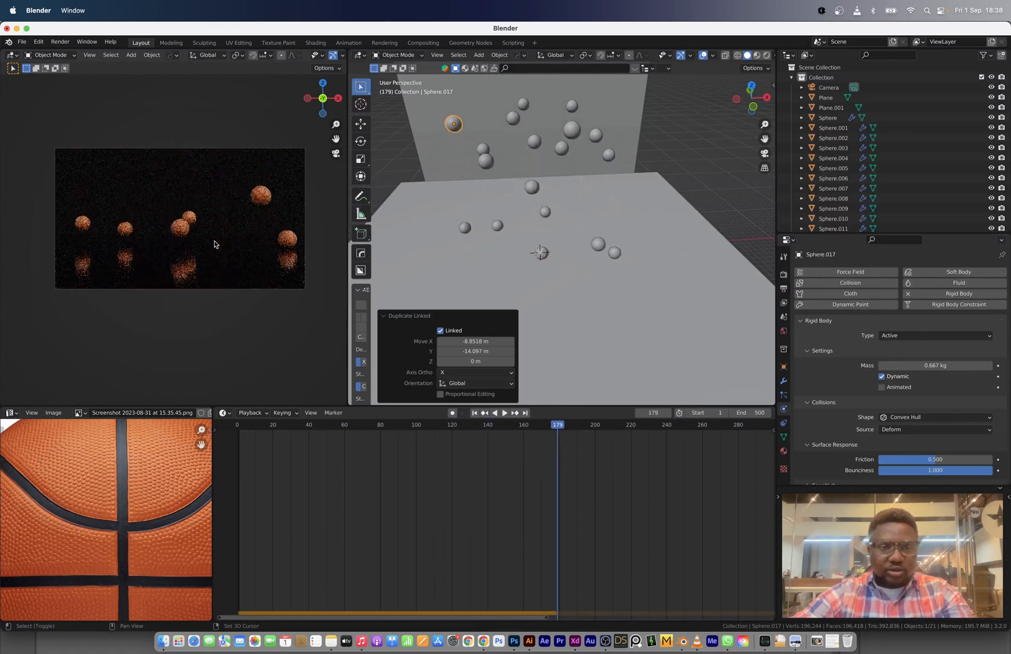
click(505, 415)
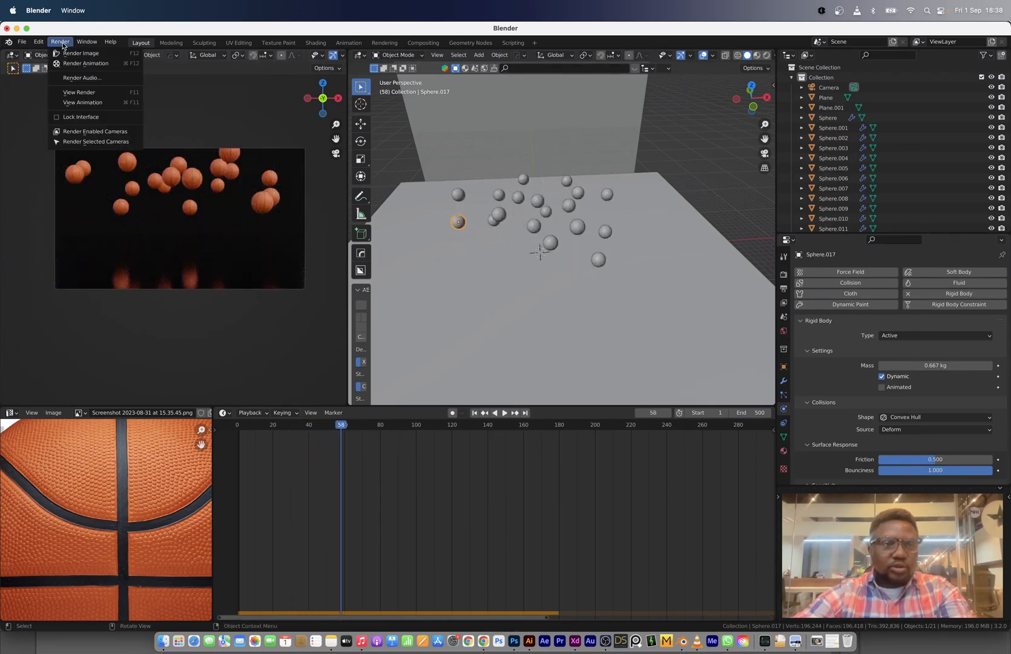
click(81, 53)
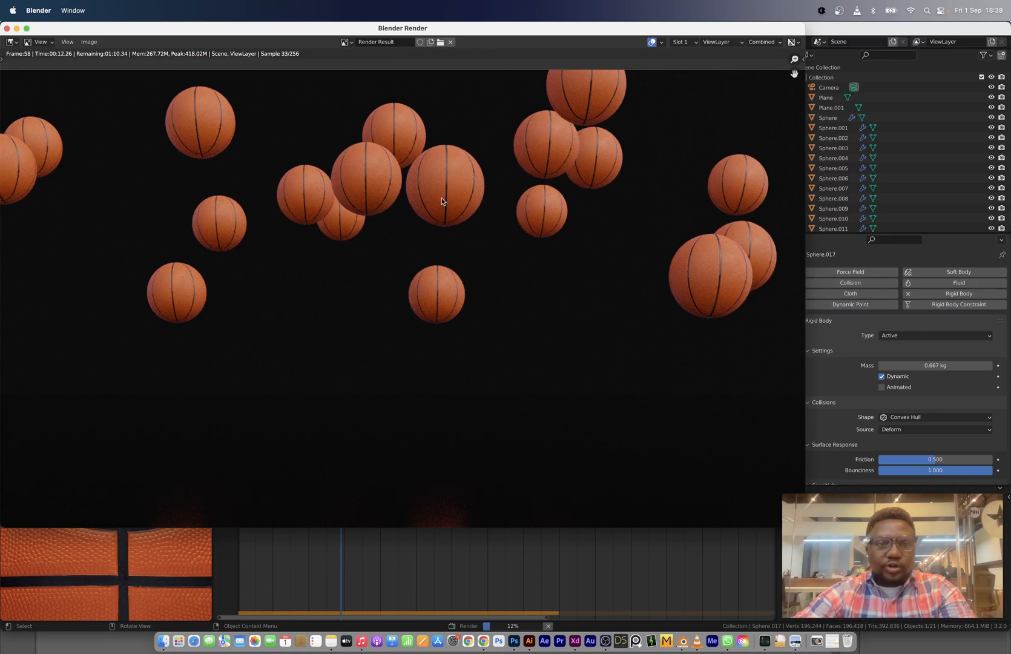
mouse_move(405, 230)
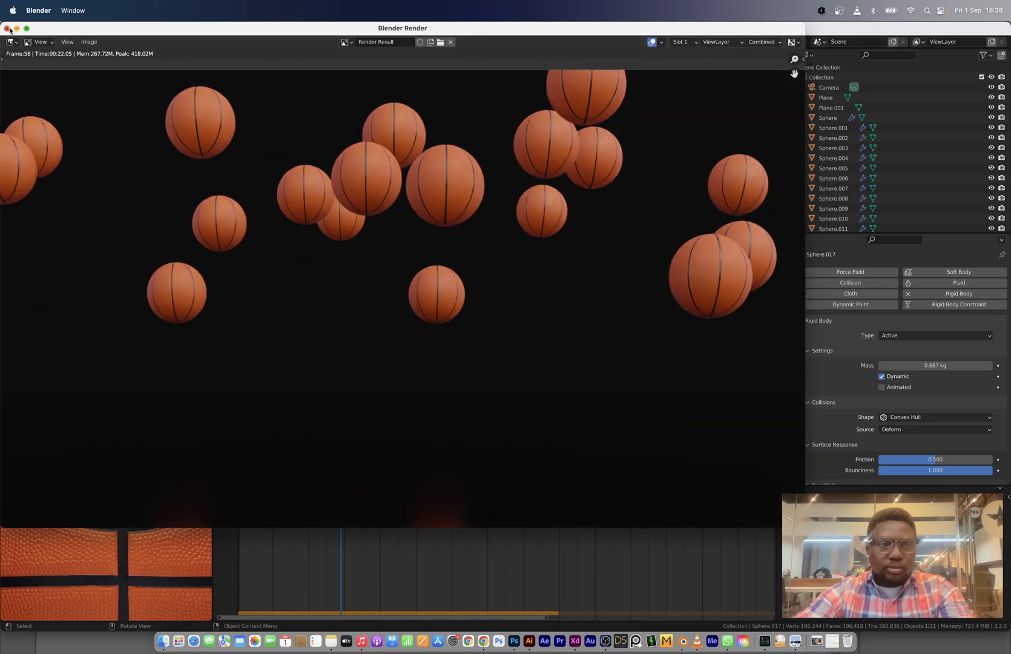
click(450, 42)
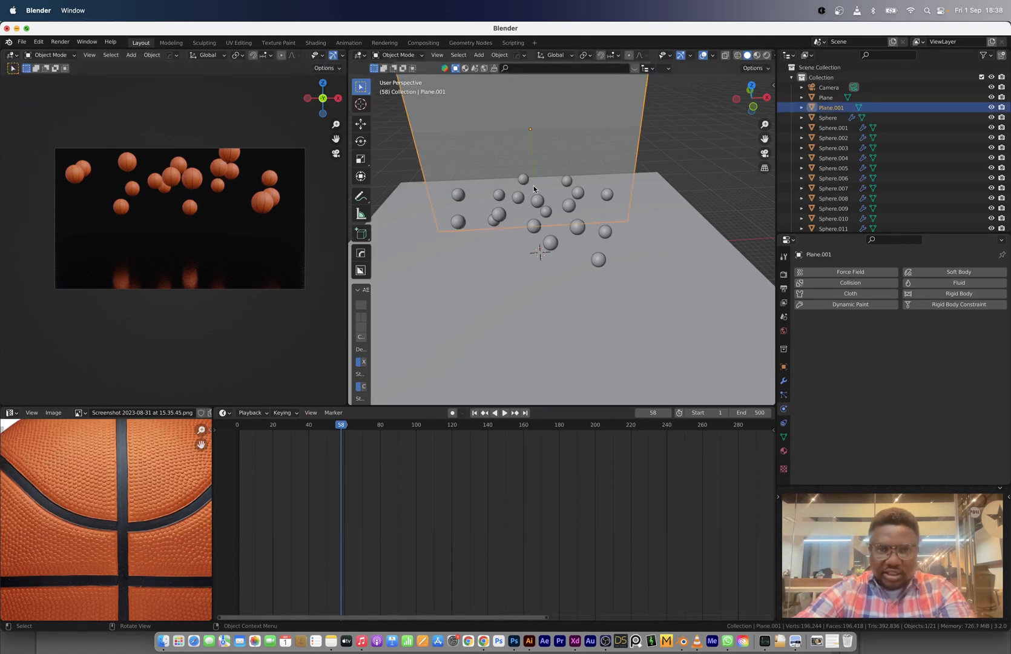
Lower World strength to 0.8, apply Randomize Transform rotation to all balls, and scale up the floor
click(826, 97)
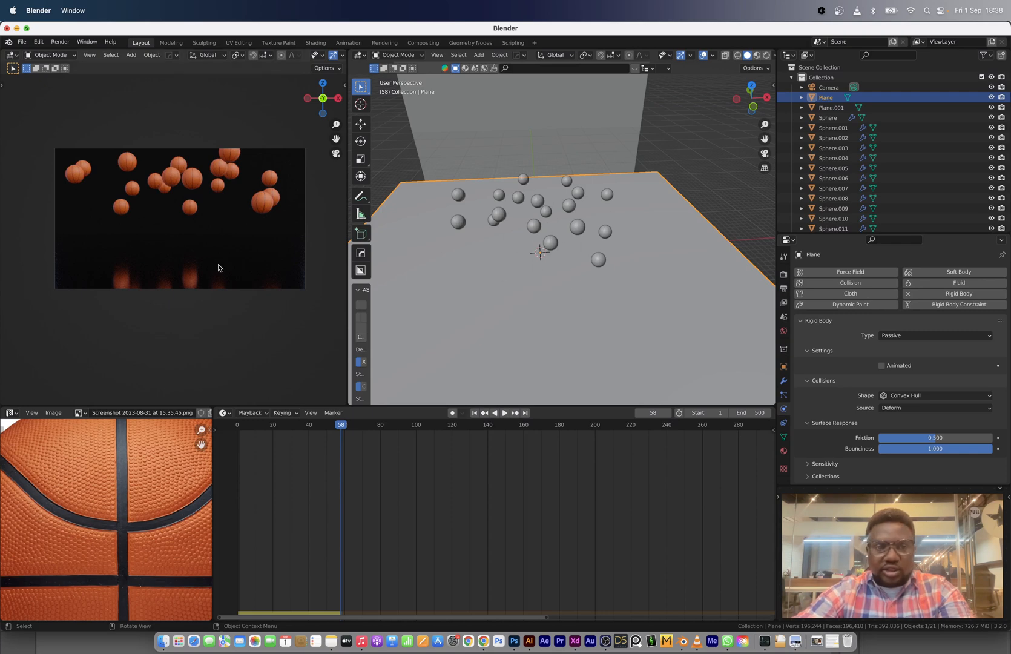
click(832, 108)
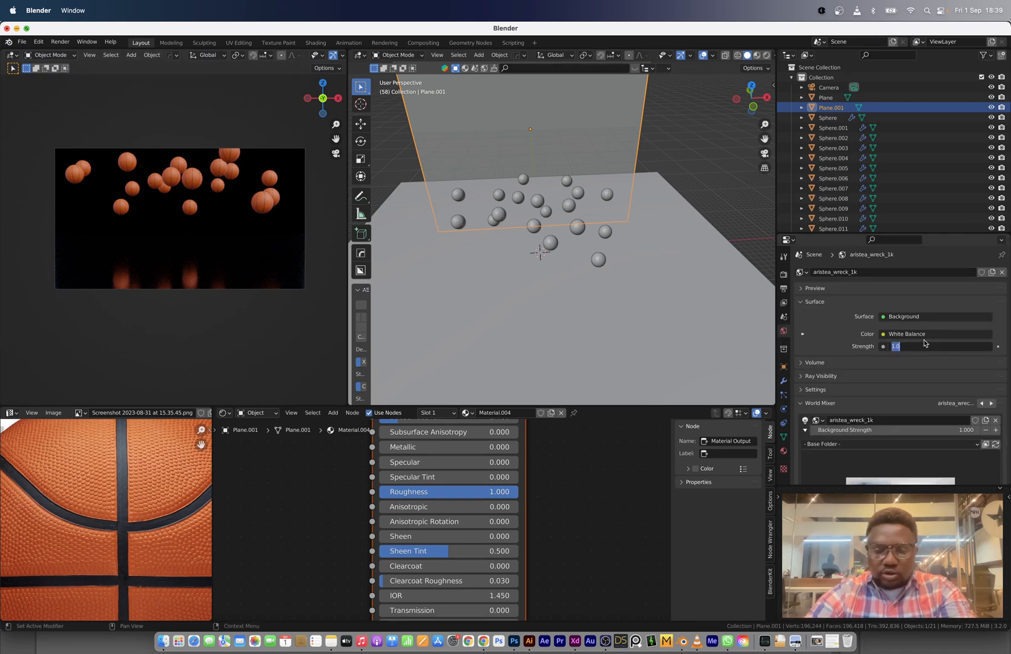
text(0.700)
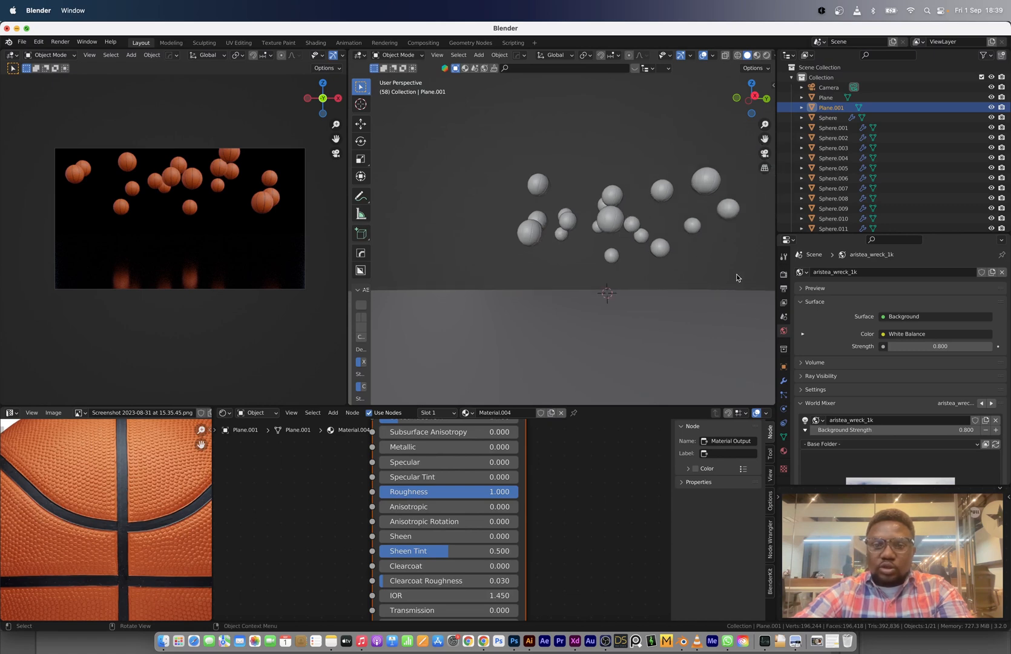
key(a)
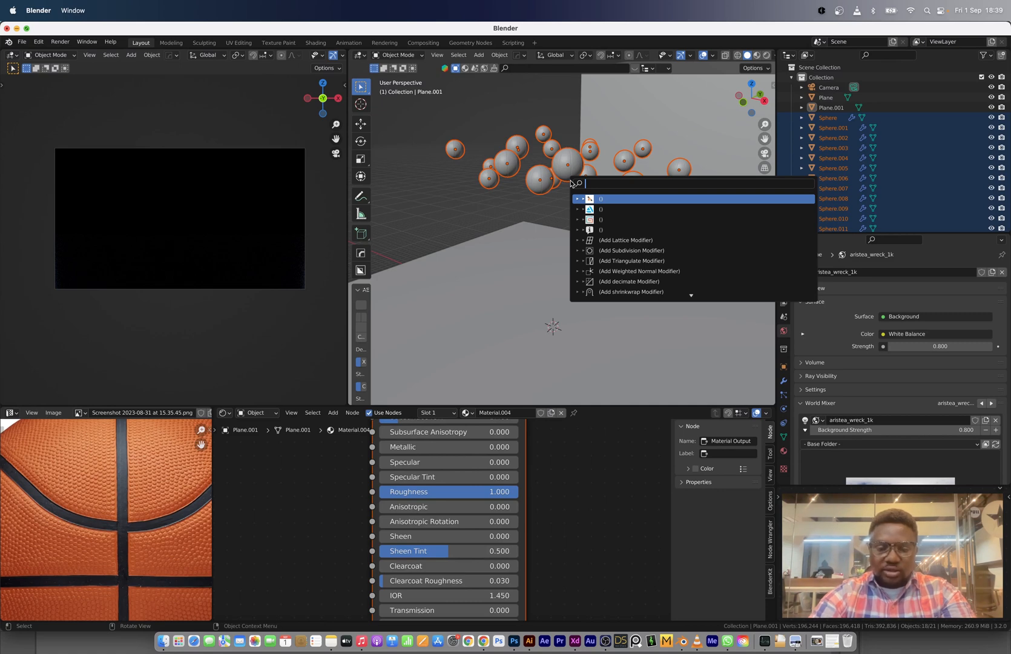
text(randomiz)
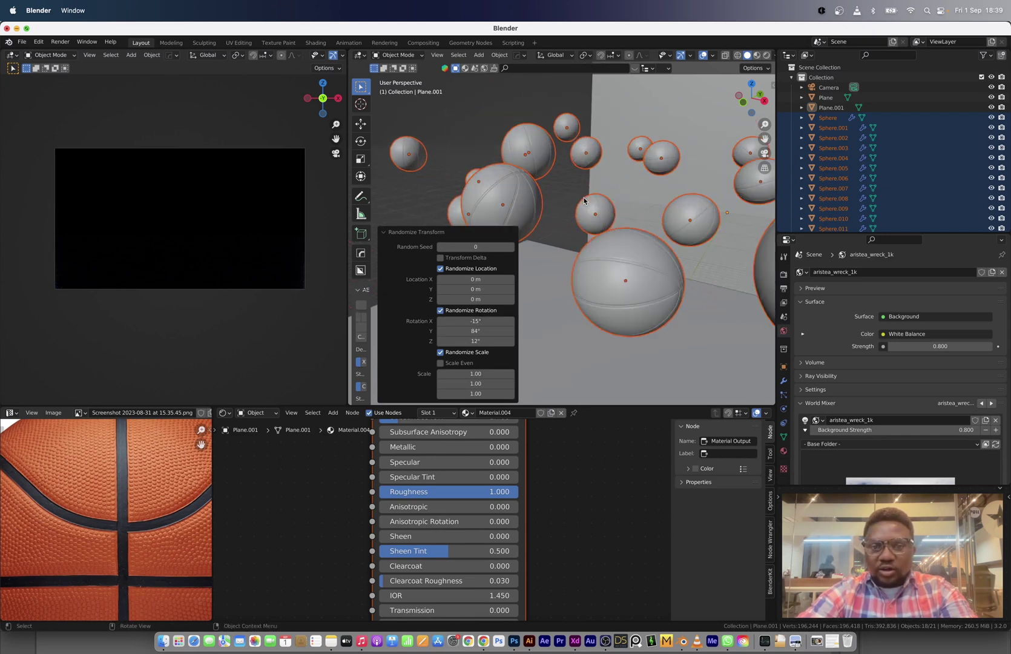
mouse_move(229, 239)
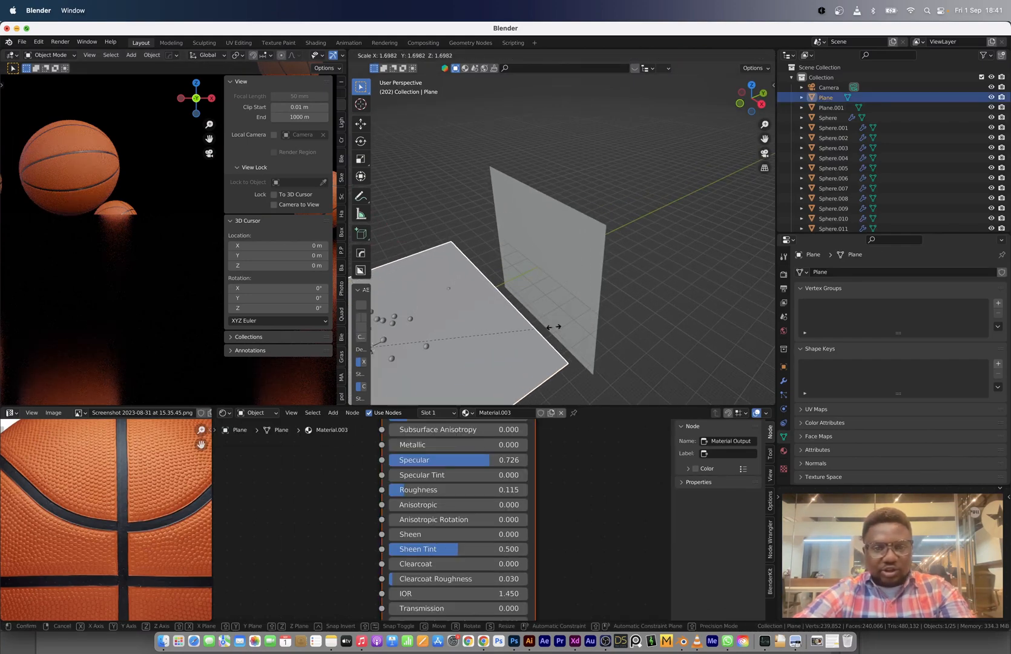
mouse_move(646, 315)
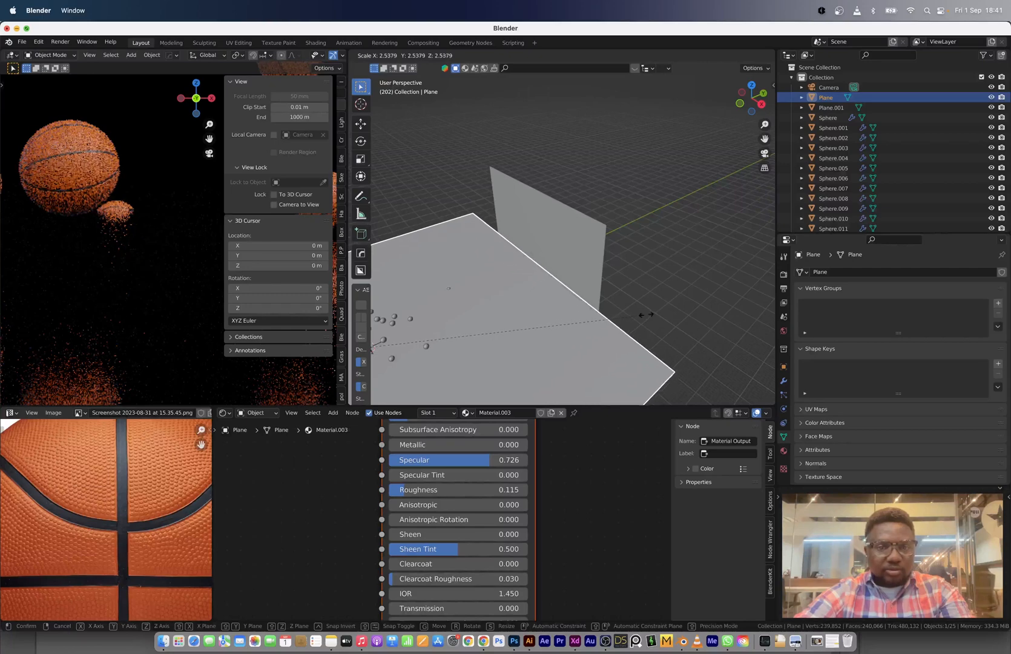
Confirm the larger floor, make Plane.001 a Passive rigid body, and set the preview to Rendered shading
click(830, 108)
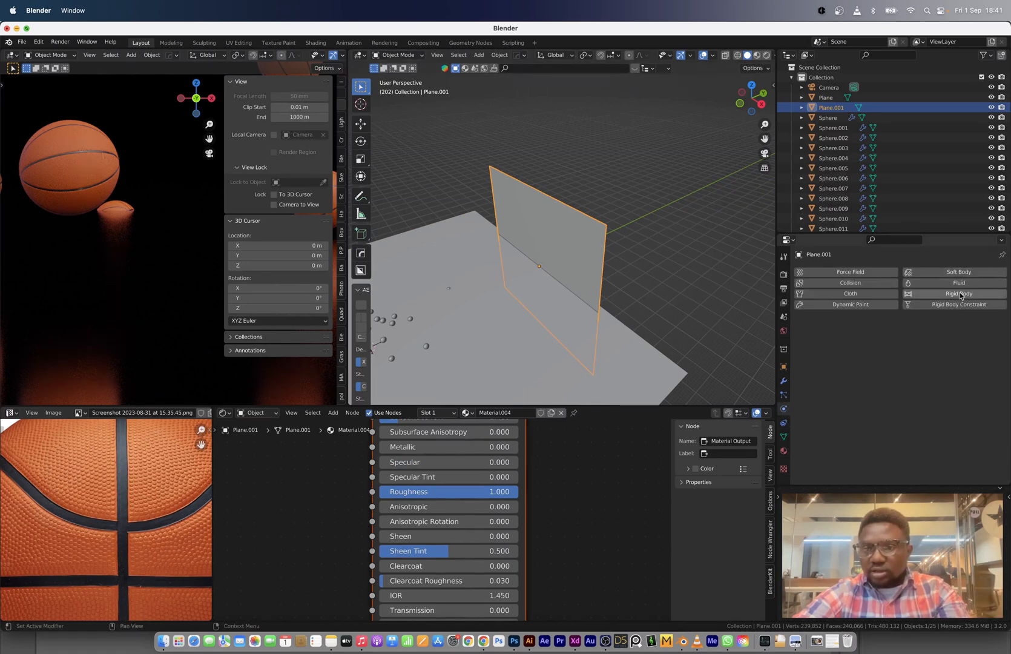
click(959, 294)
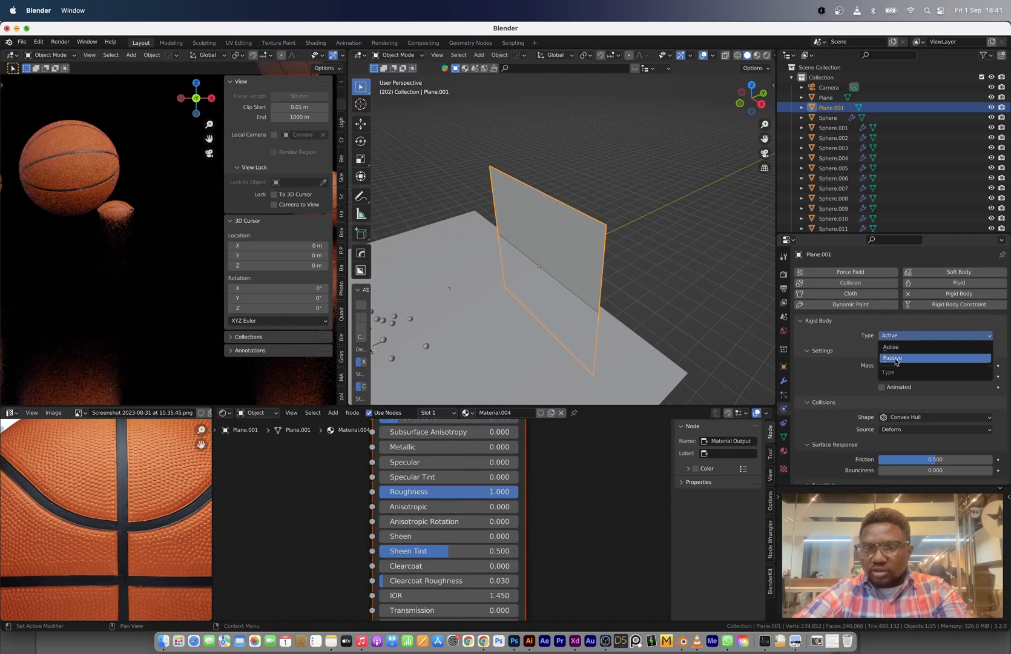
click(894, 358)
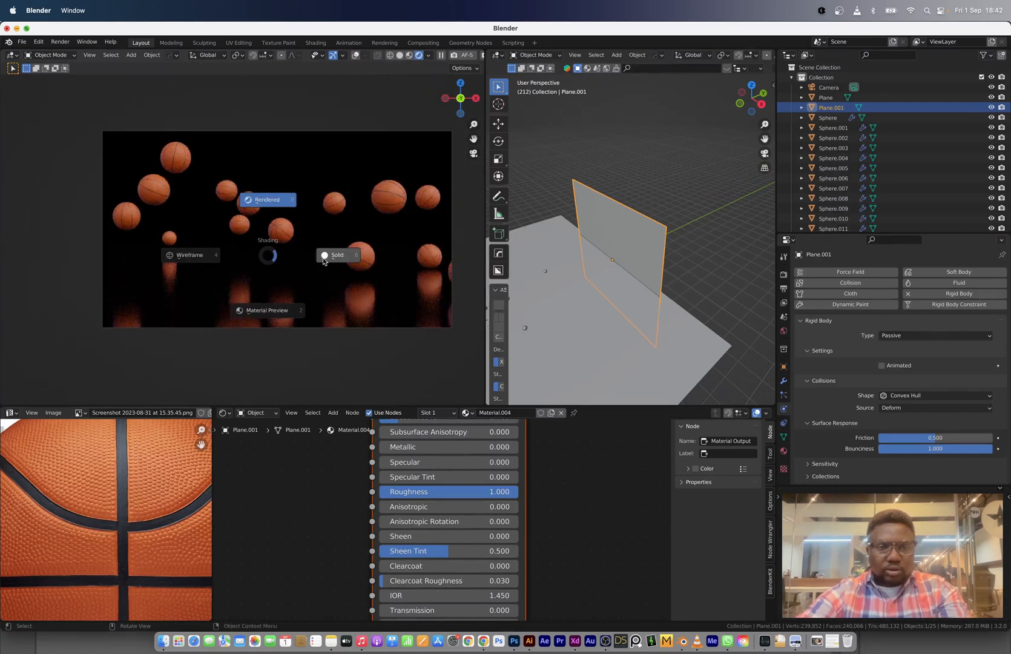
click(337, 254)
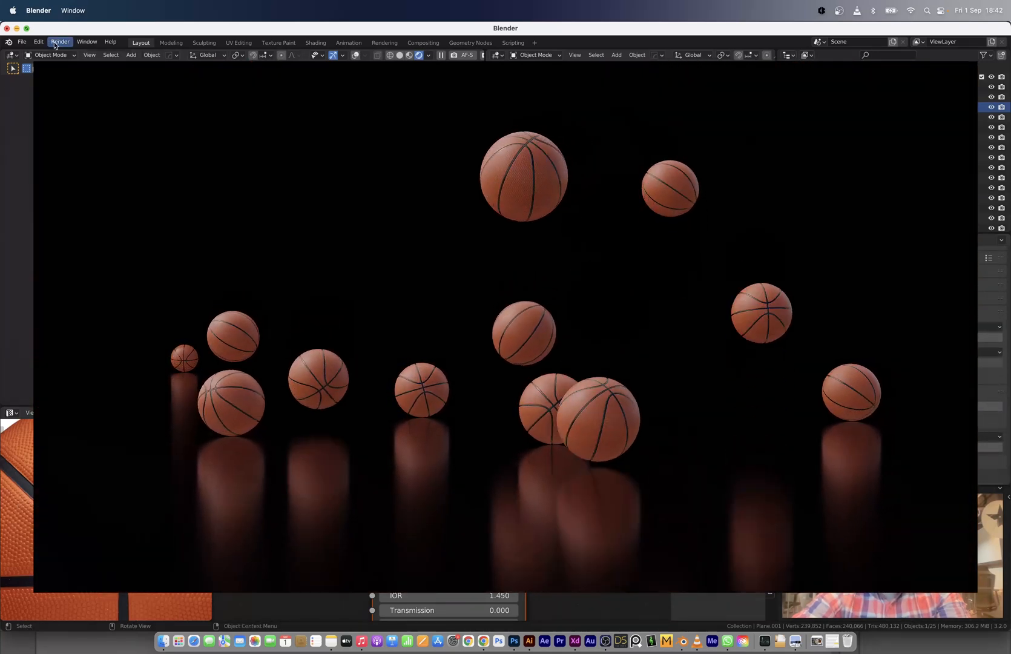
Render a still of the bouncing basketballs with Render > Render Image
click(59, 42)
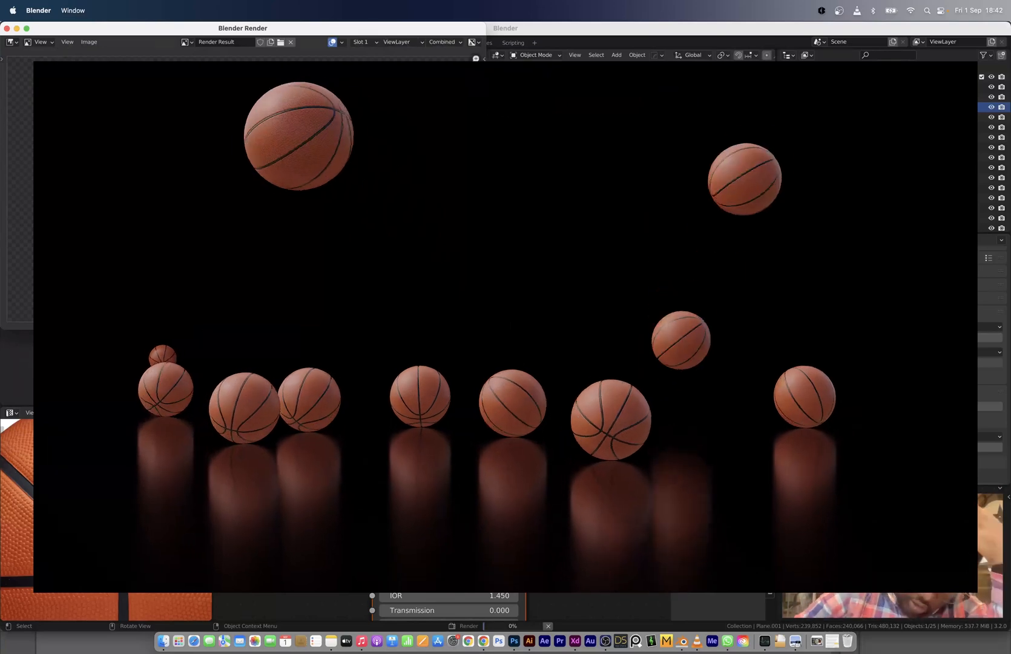